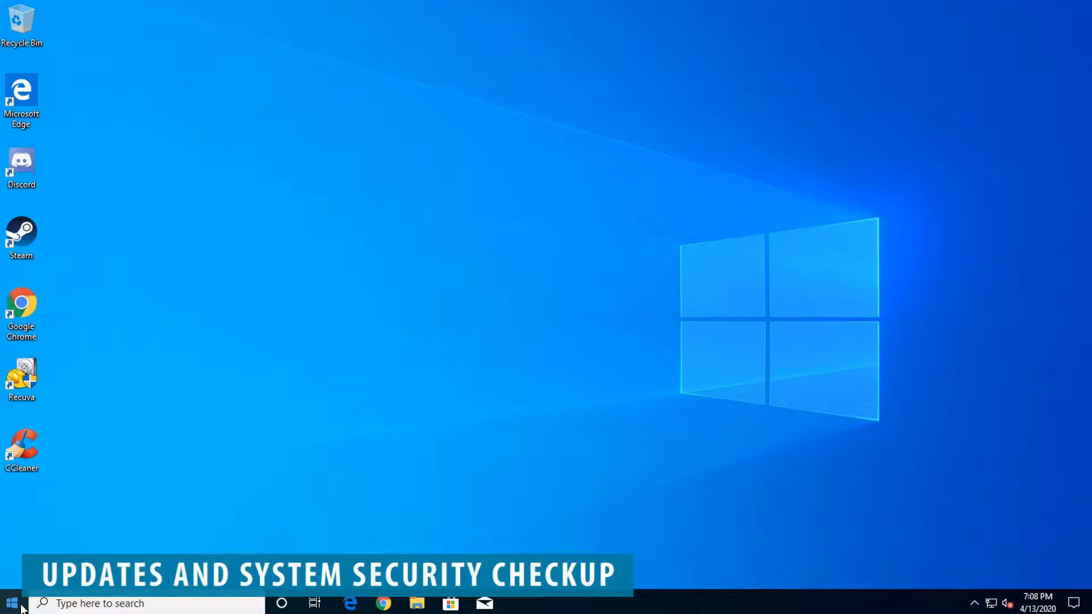
Reach Windows Update in Update & Security and run a check for new updates.
click(10, 603)
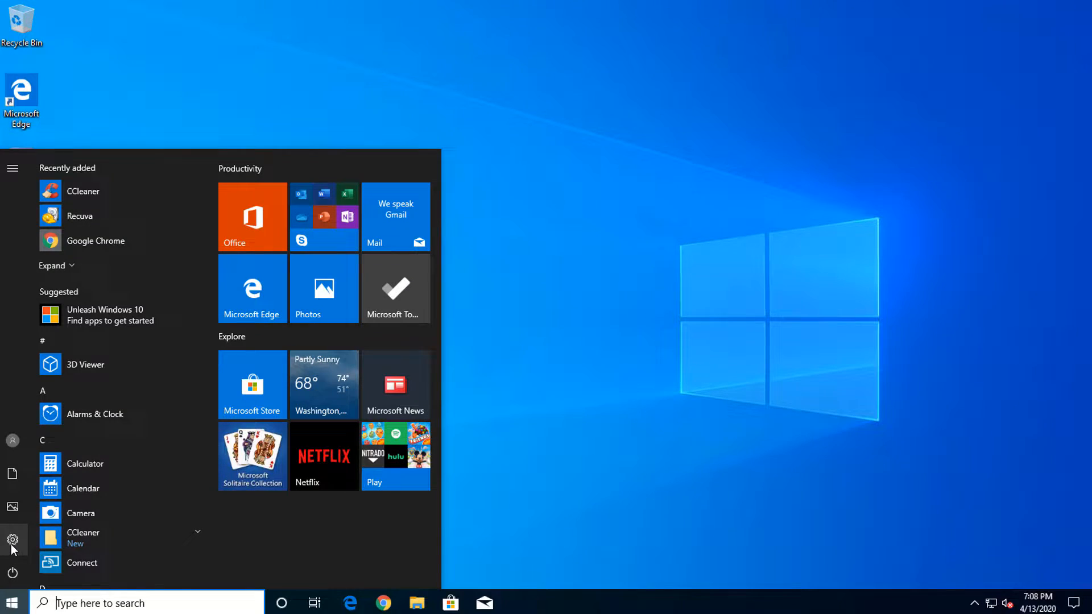
click(12, 542)
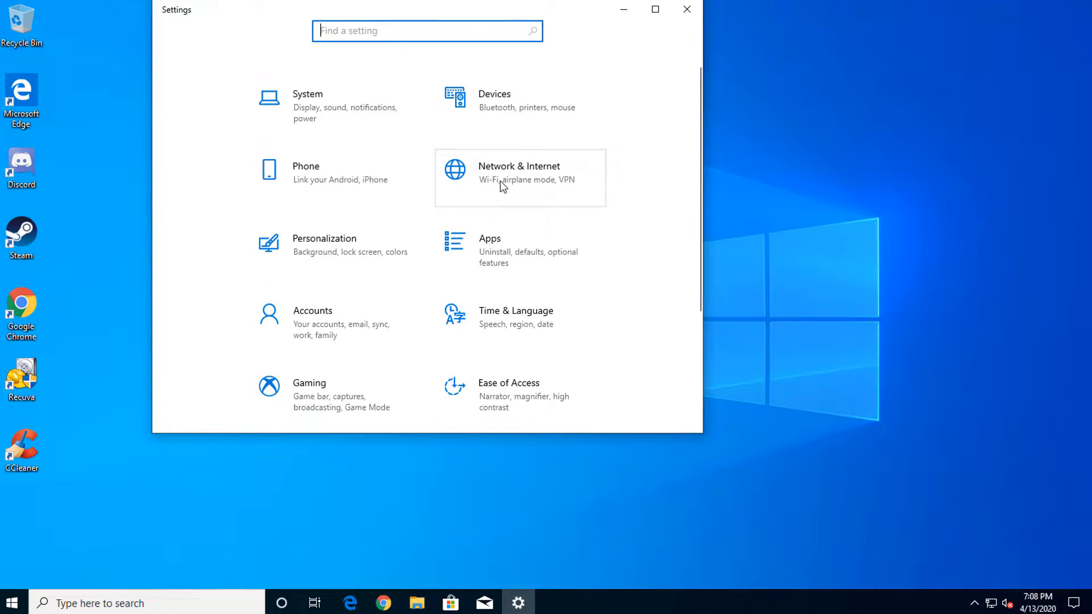
scroll(down, 3)
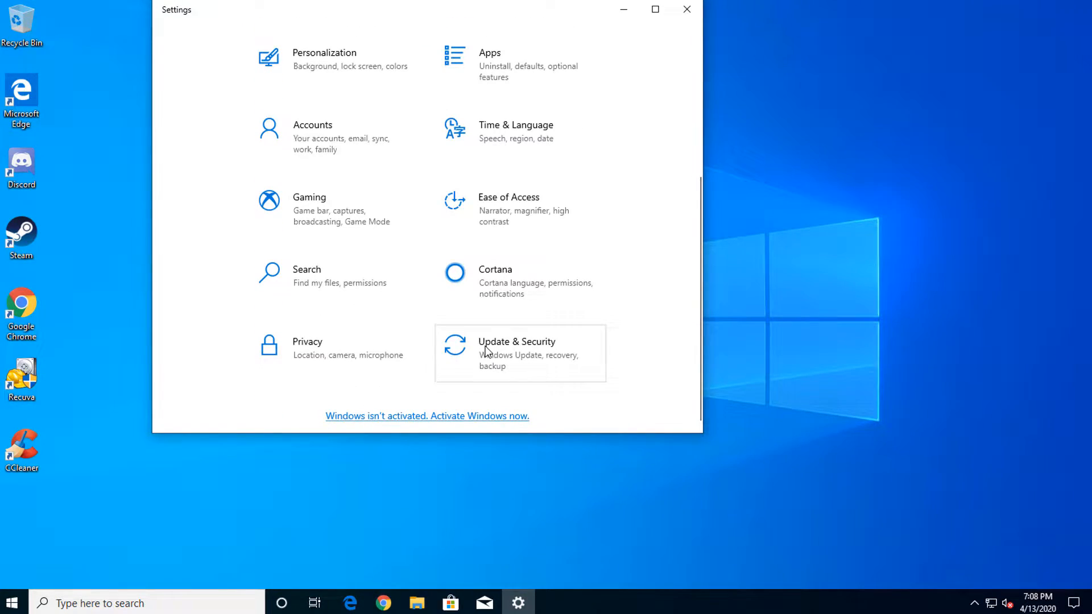
click(516, 341)
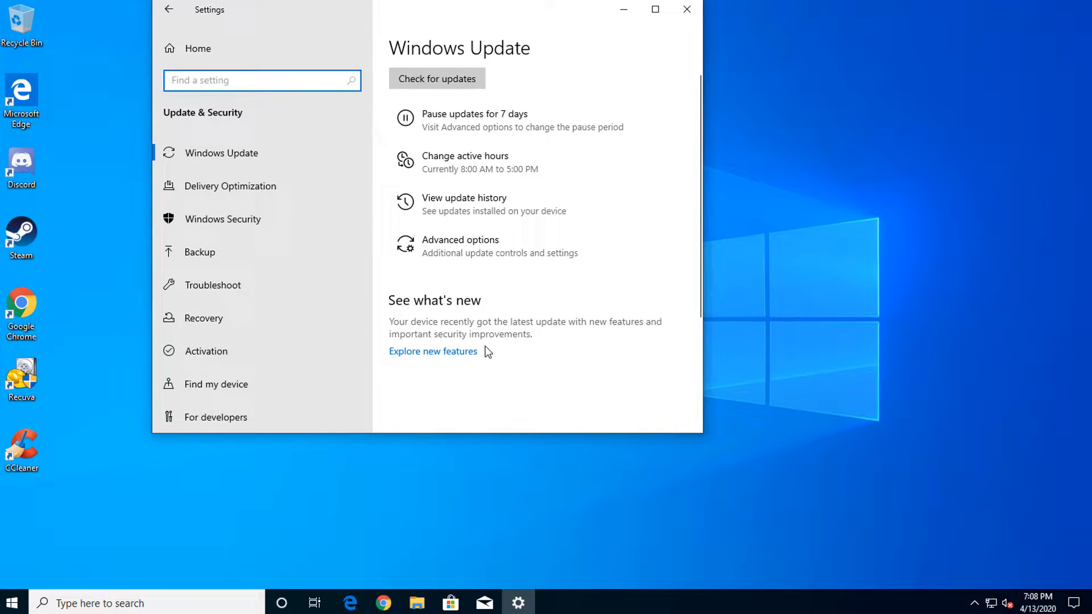
click(437, 79)
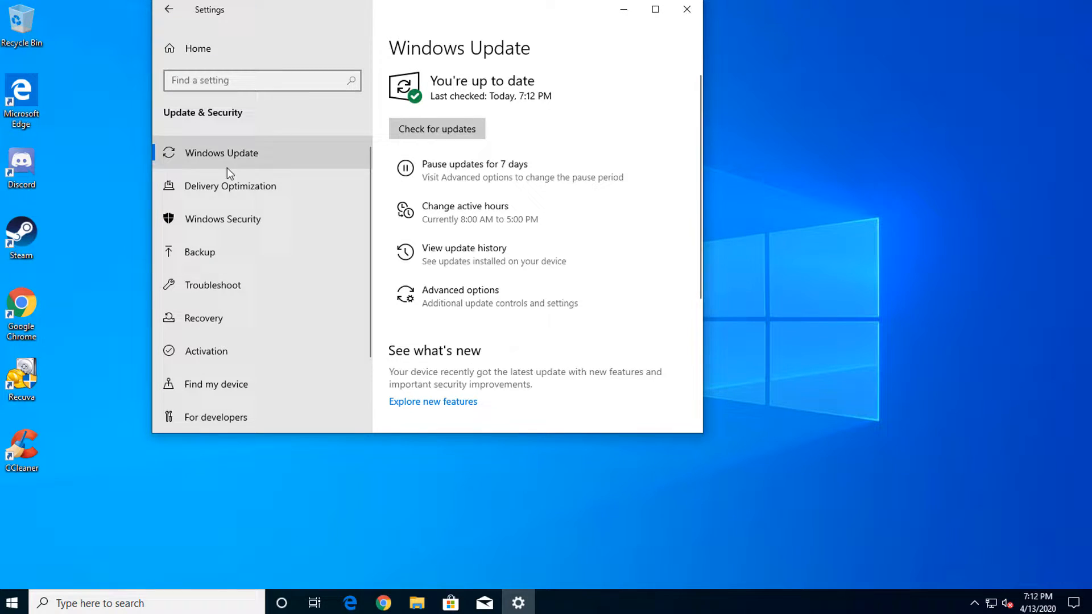
Run a quick scan from Windows Security's Virus & threat protection page.
click(223, 218)
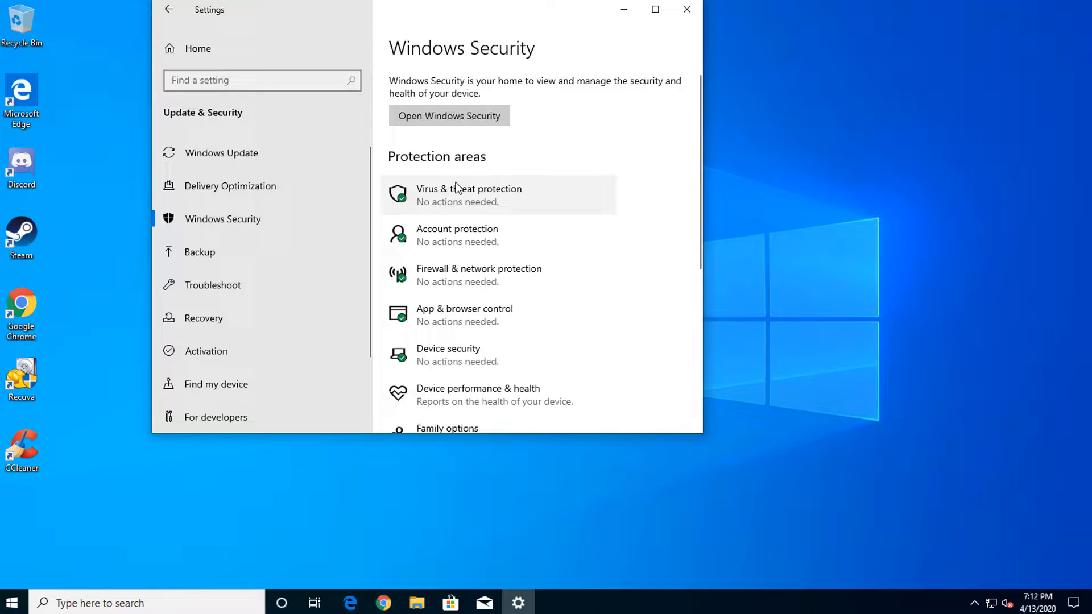
click(468, 195)
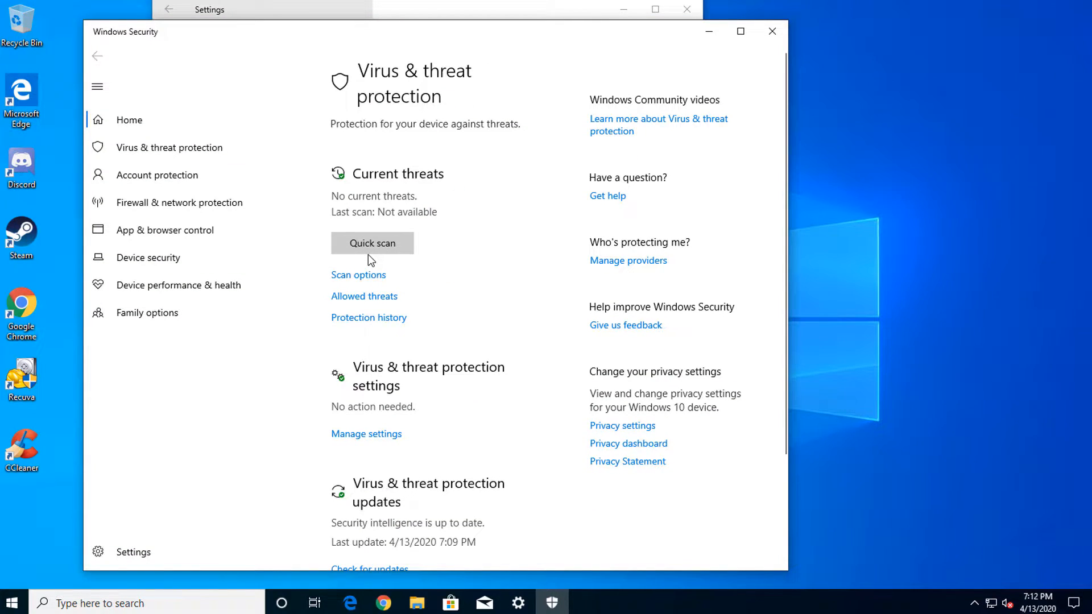
click(372, 243)
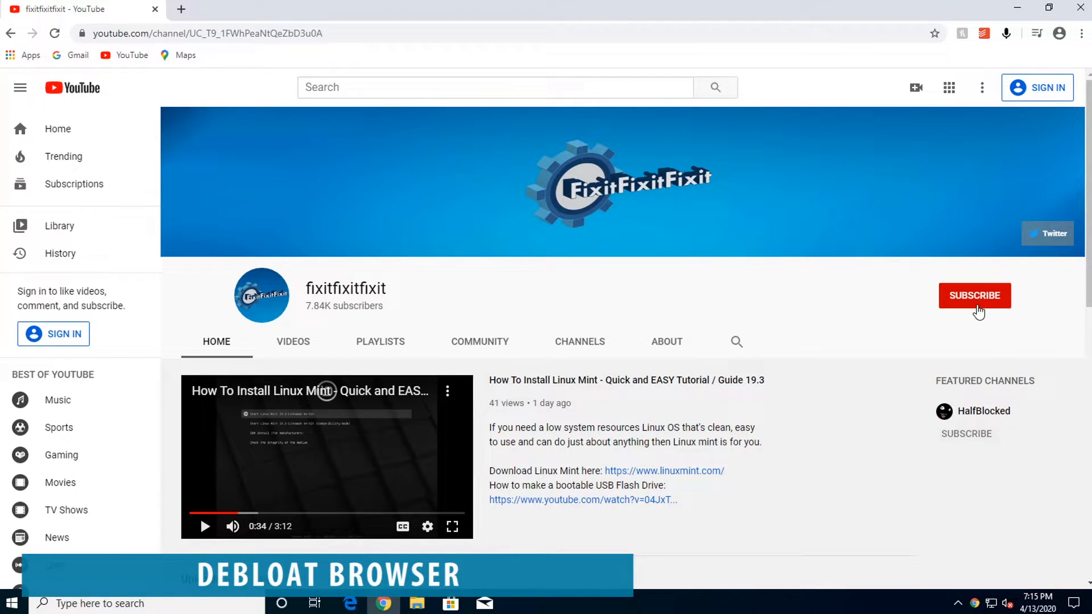
mouse_move(978, 333)
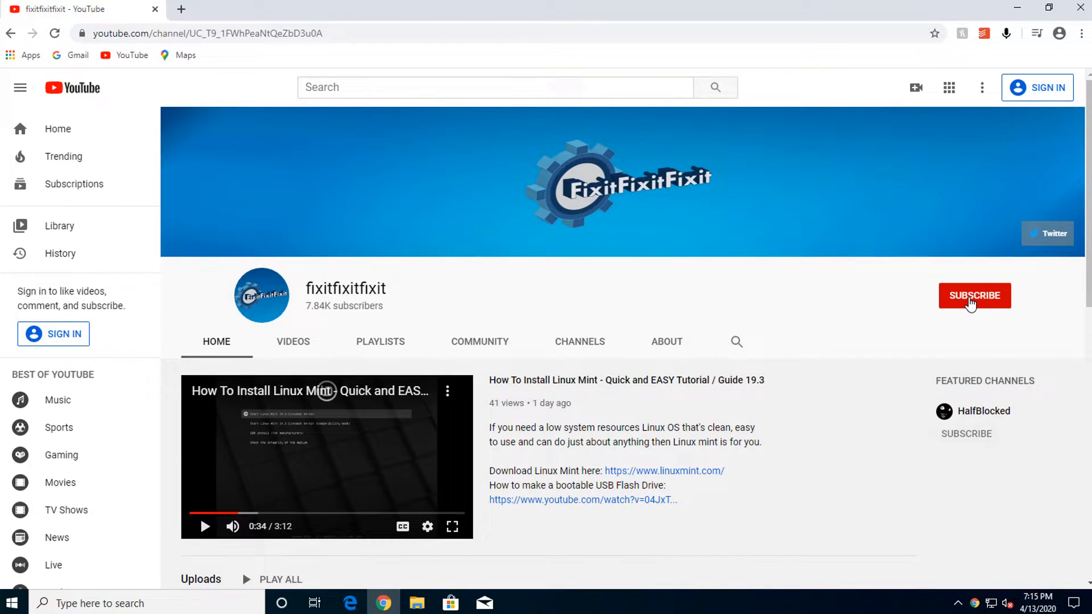
mouse_move(770, 343)
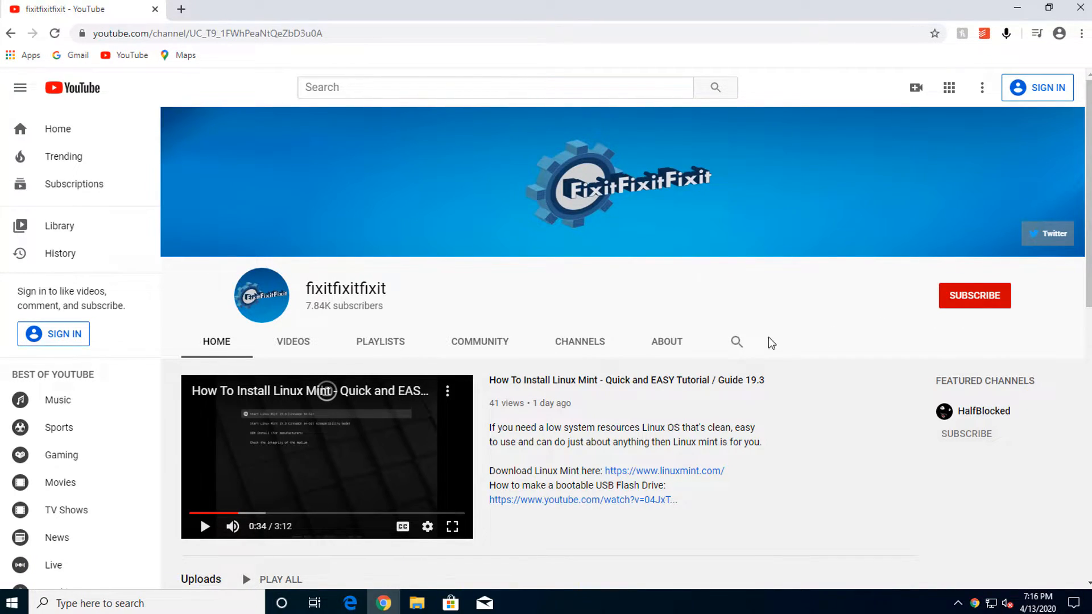
mouse_move(963, 38)
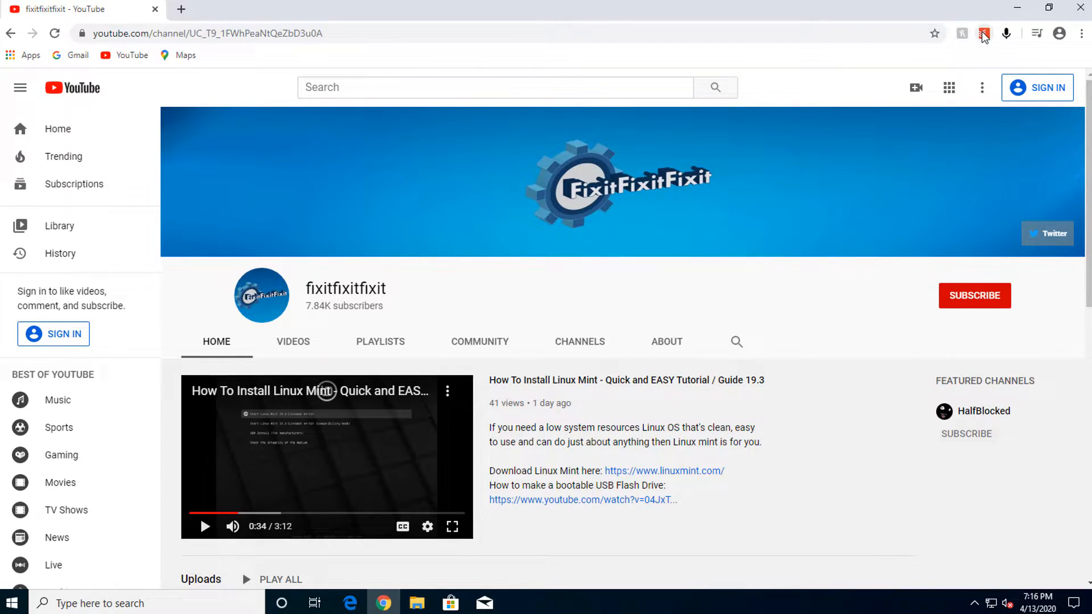
mouse_move(982, 33)
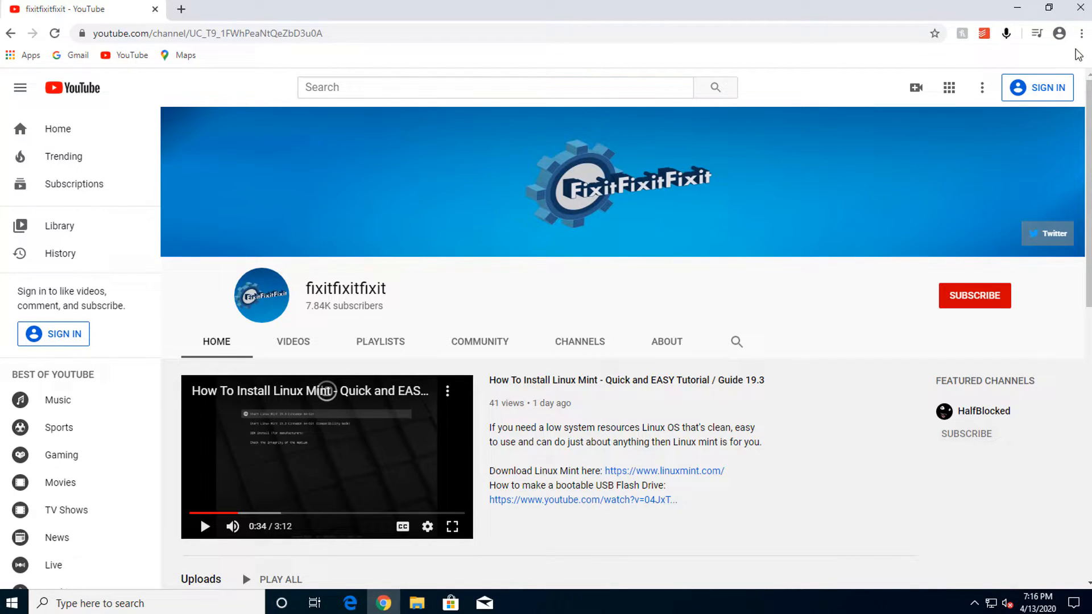
Show Chrome's installed extensions page from the main menu.
click(1081, 33)
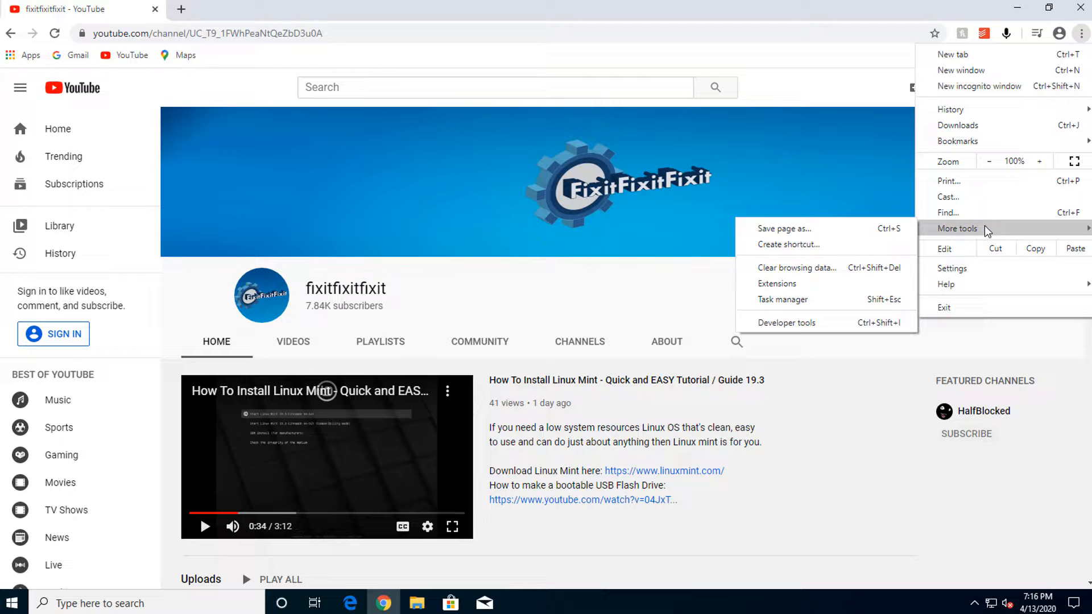
mouse_move(777, 283)
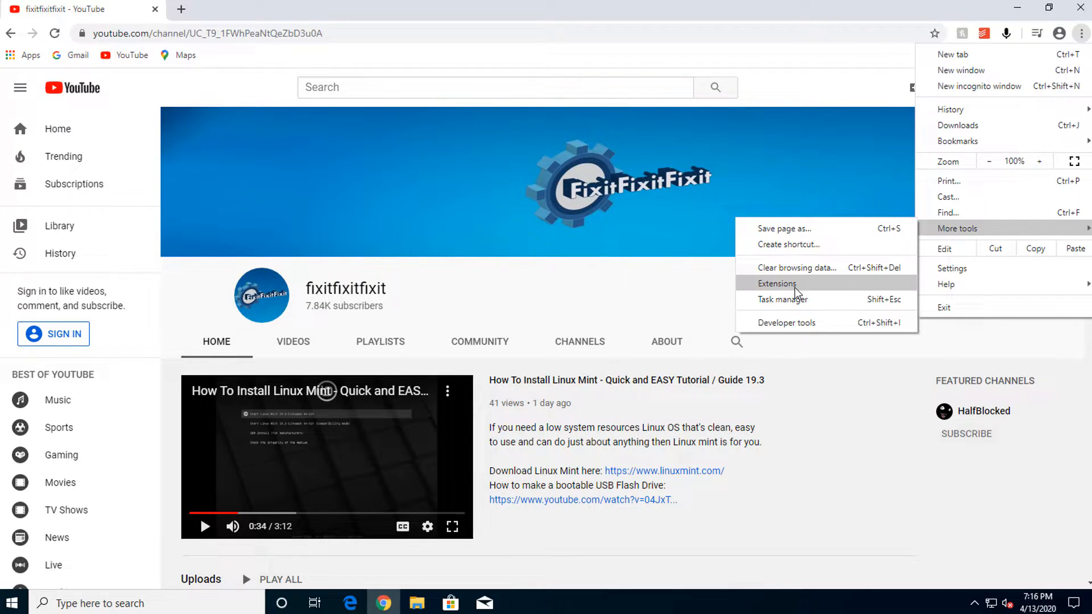
click(777, 283)
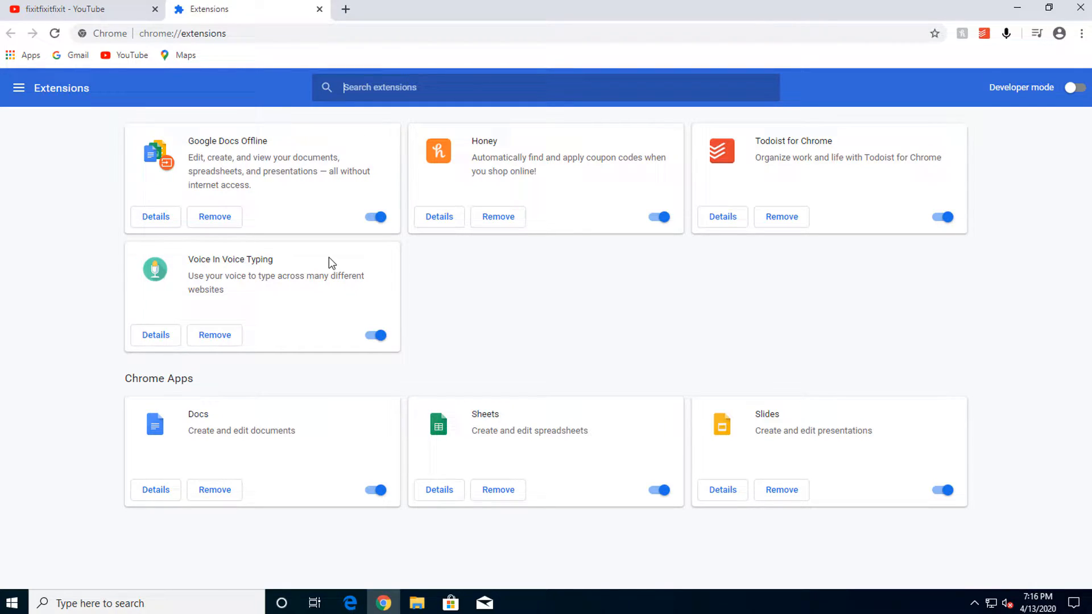
mouse_move(445, 292)
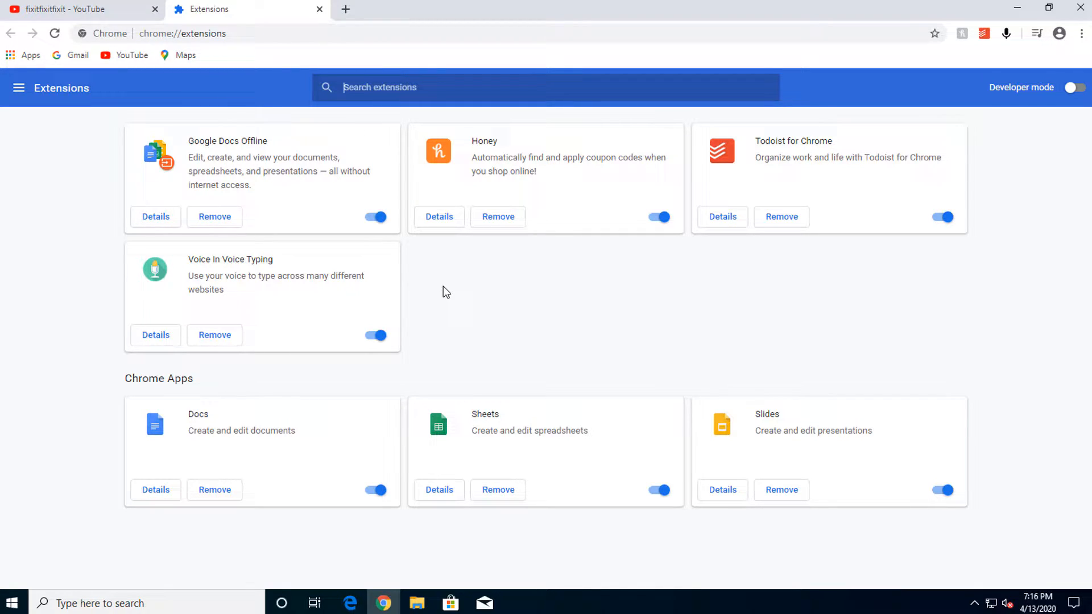
Disable Voice In Voice Typing and Honey, and remove Todoist for Chrome with confirmation.
click(375, 334)
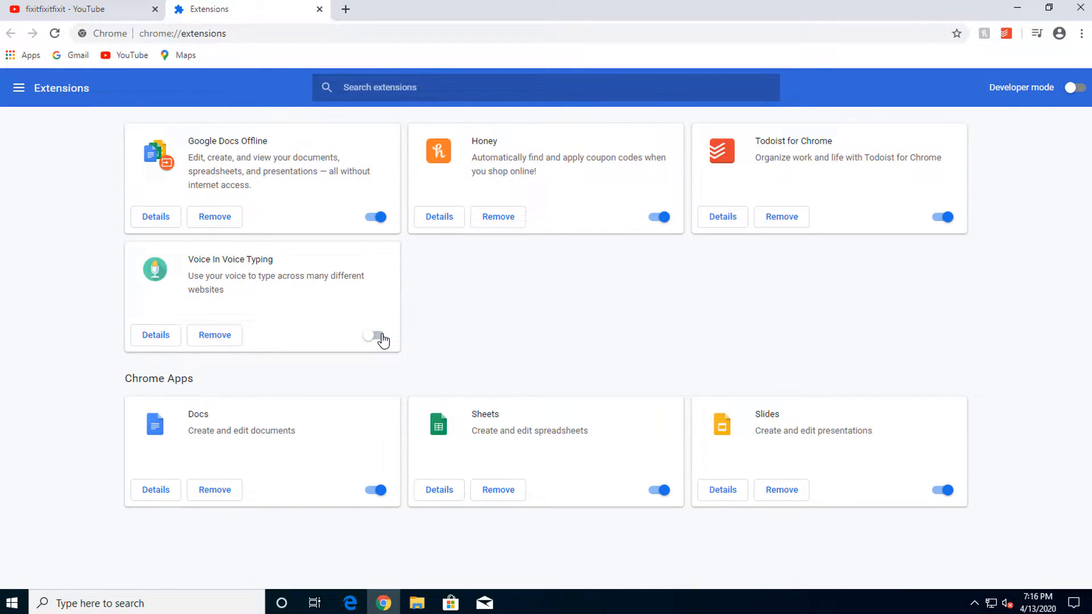
click(658, 216)
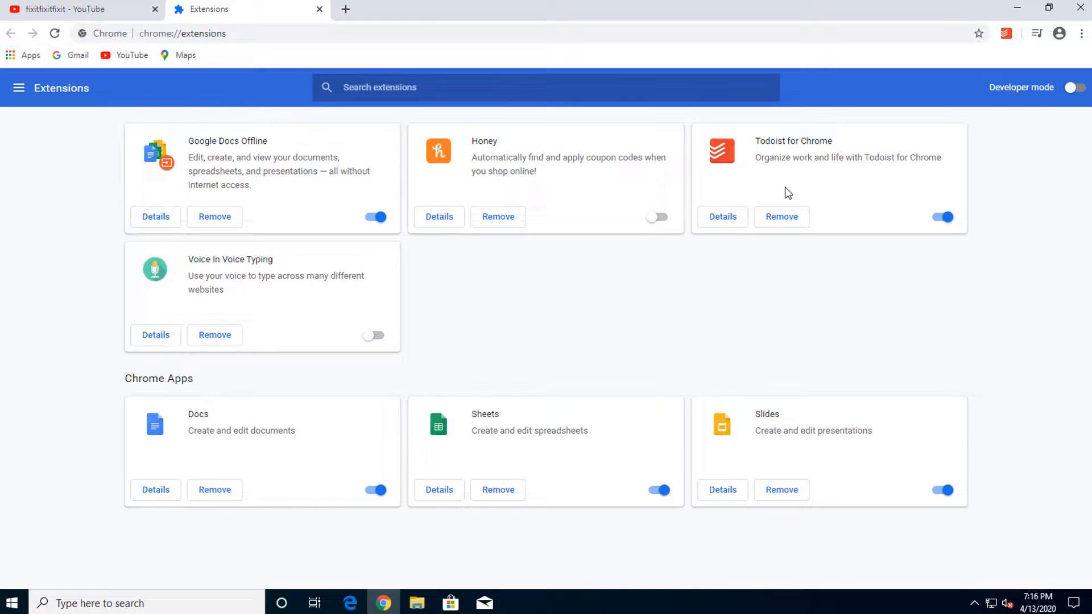
click(780, 216)
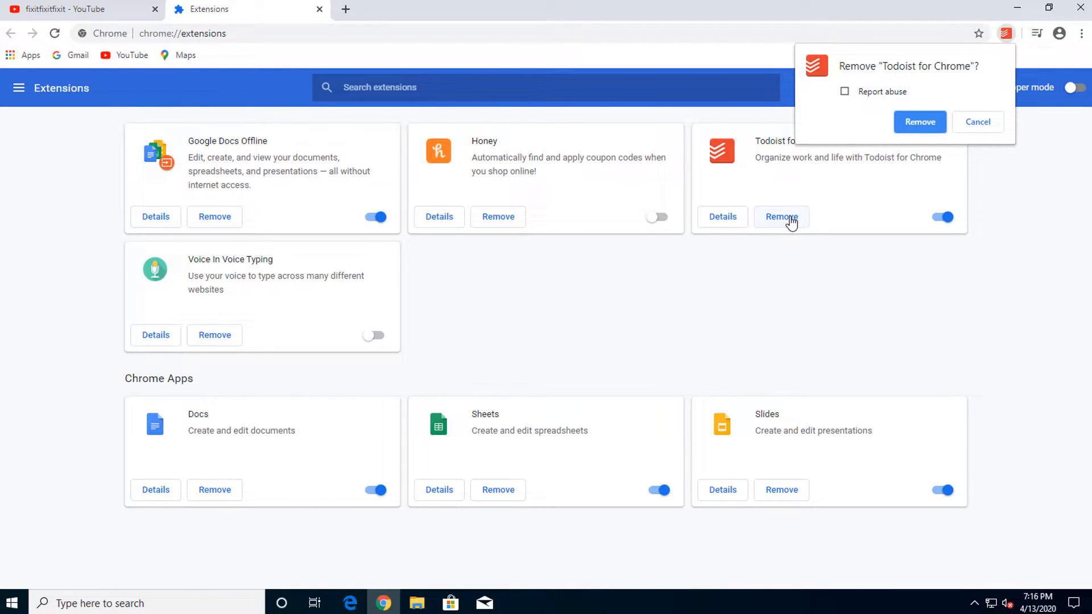
click(918, 122)
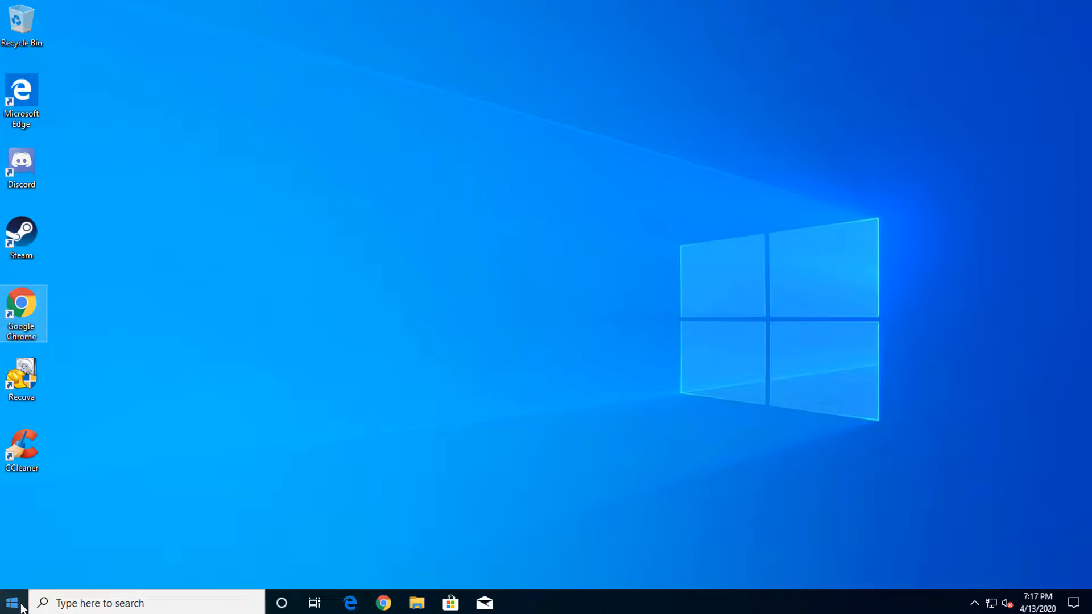
Locate Recuva in Settings' Apps & features list.
click(13, 602)
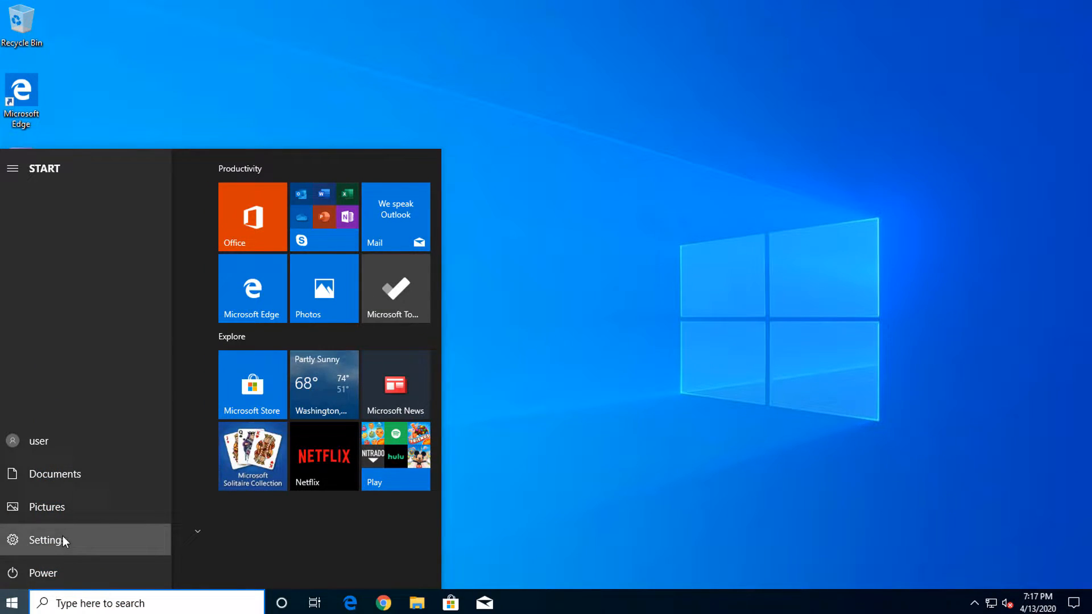
click(47, 539)
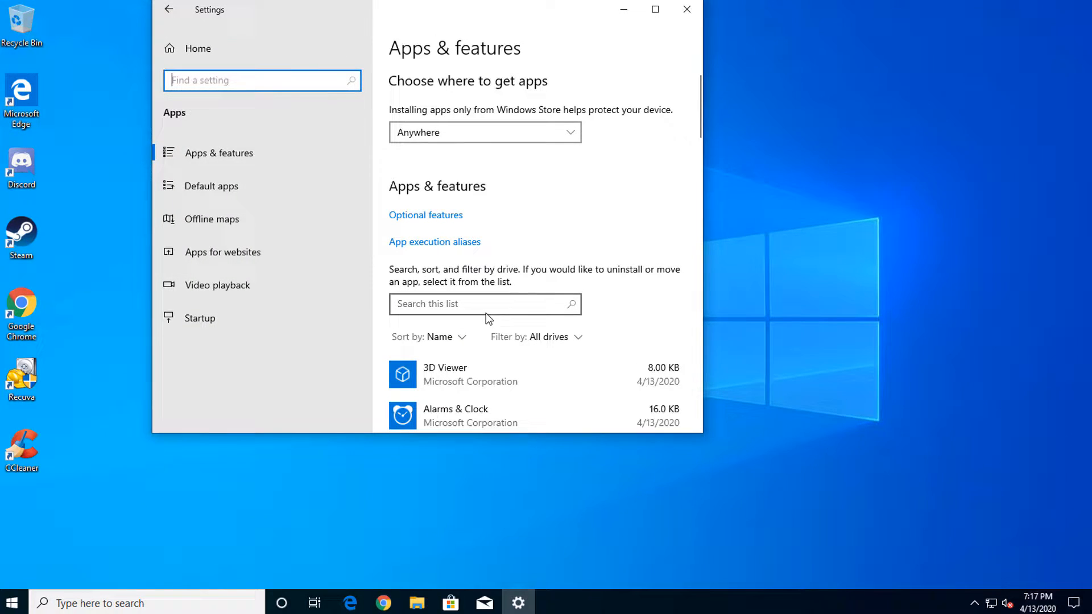
scroll(down, 3)
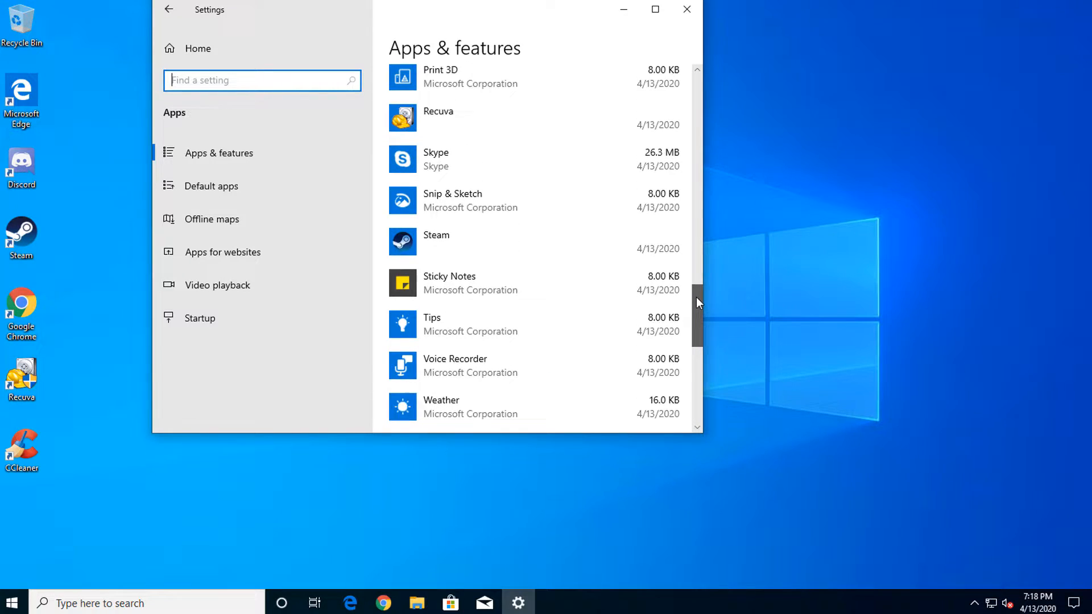
scroll(up, 3)
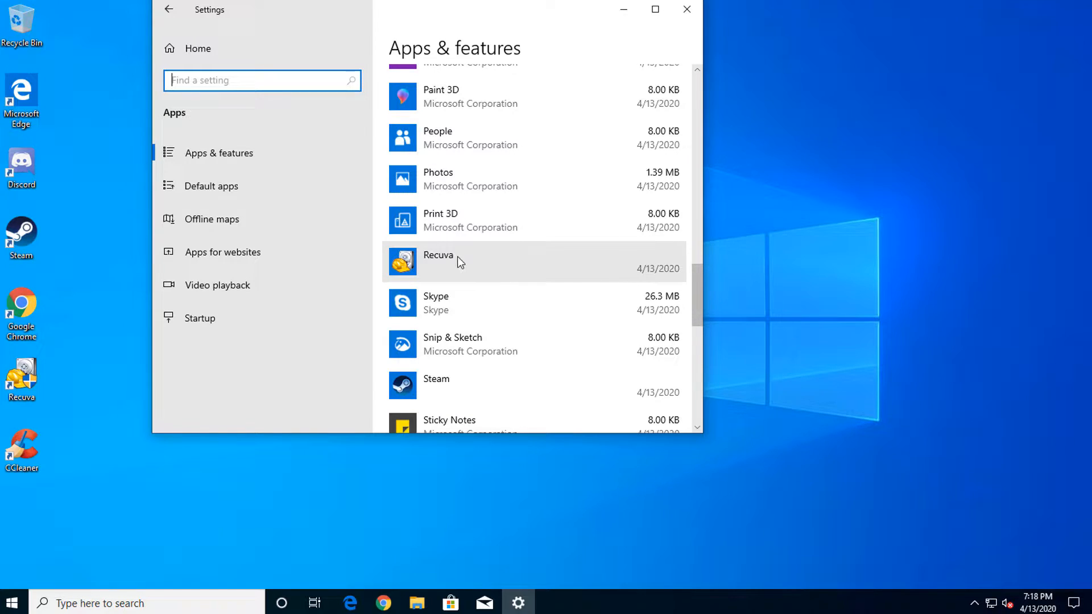
click(452, 261)
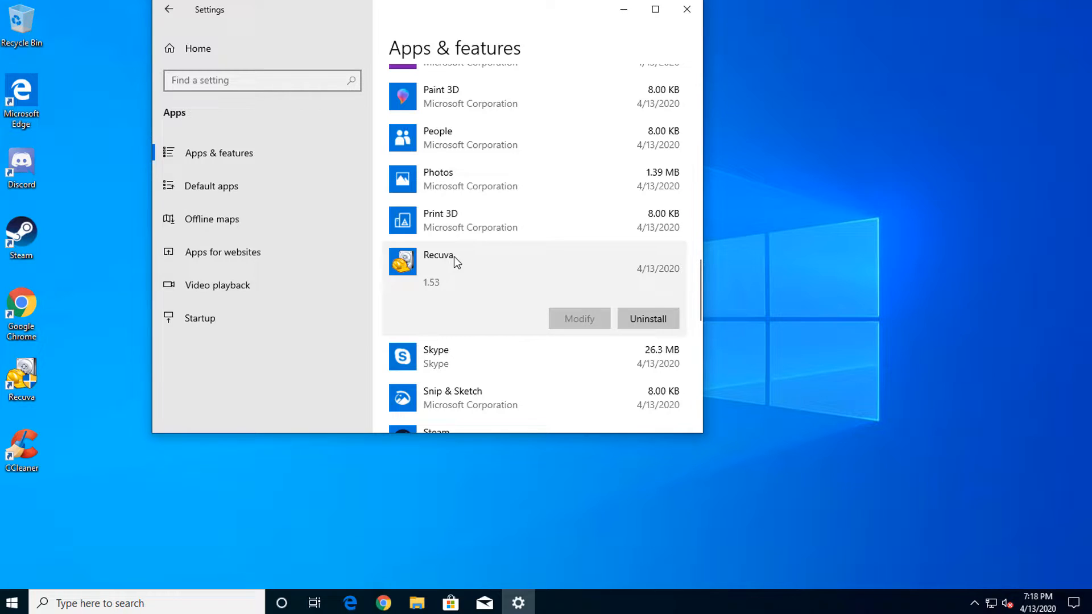
Uninstall Recuva, approving UAC and closing the finished uninstaller.
click(647, 319)
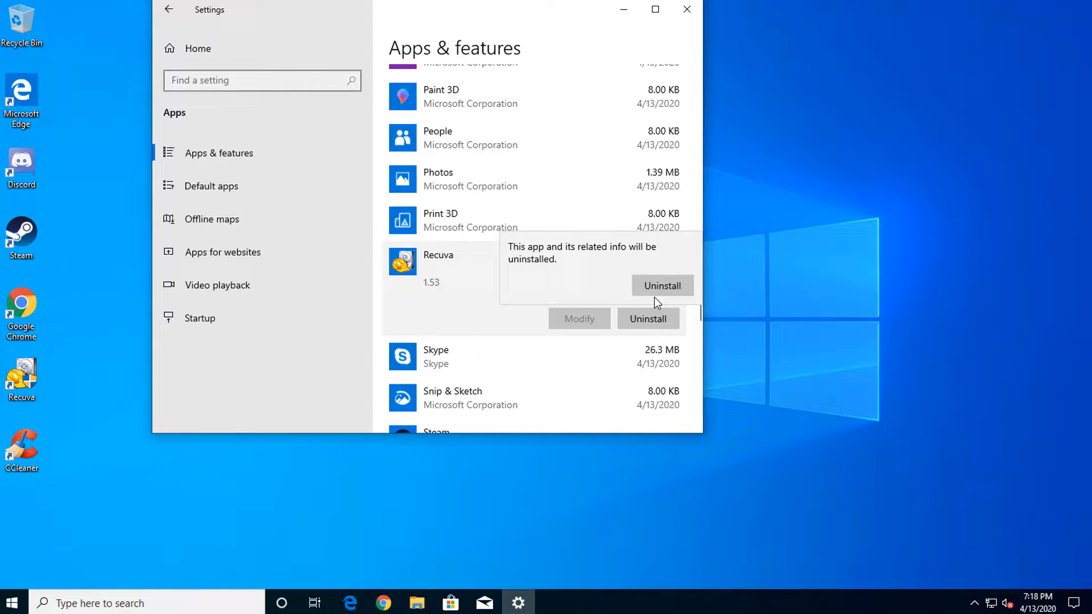
click(662, 285)
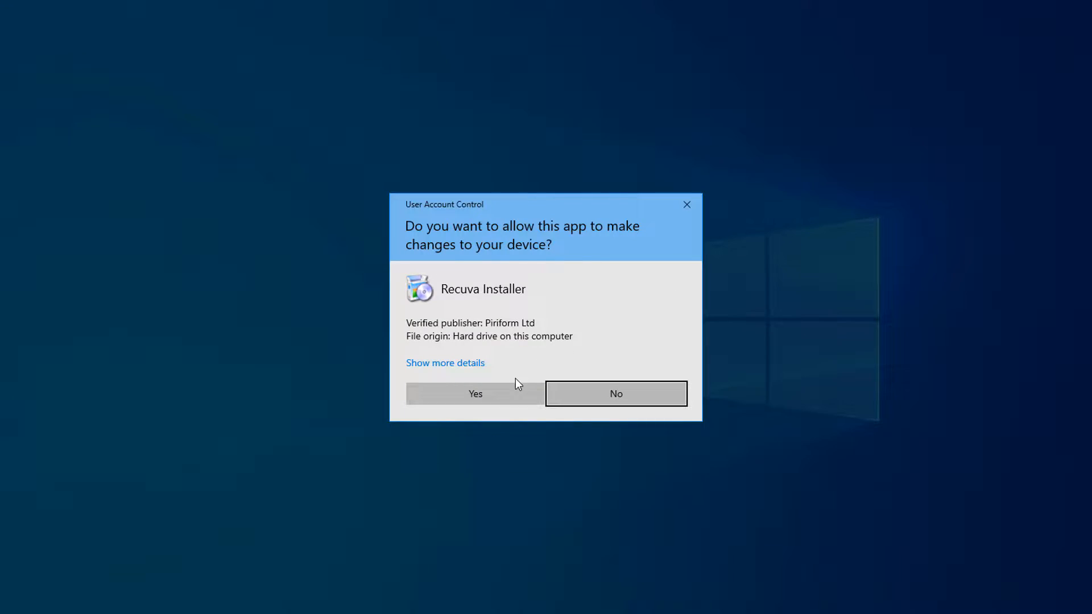
click(475, 394)
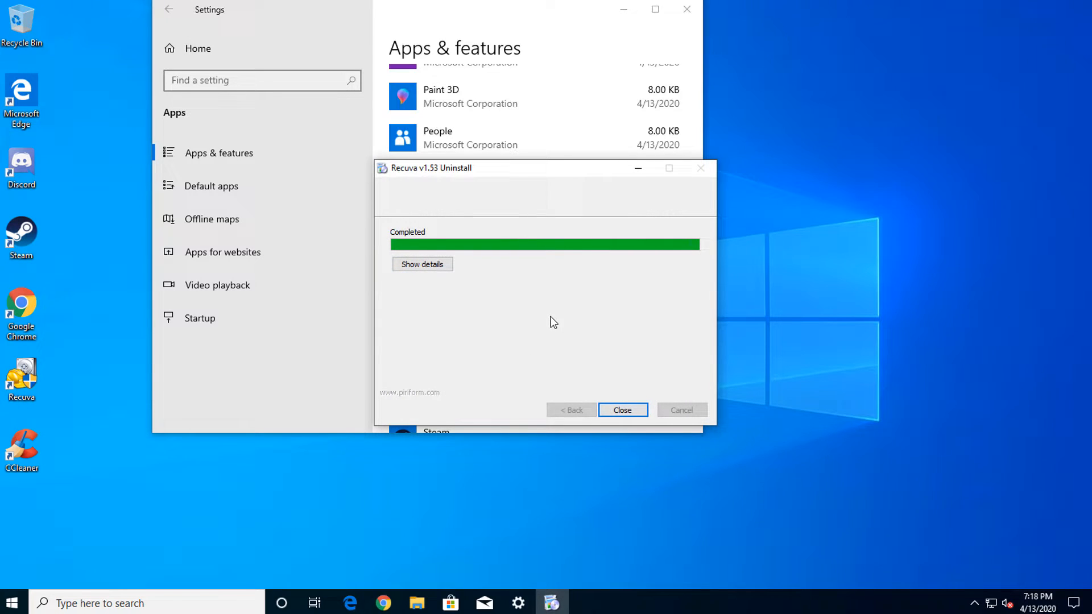
click(621, 409)
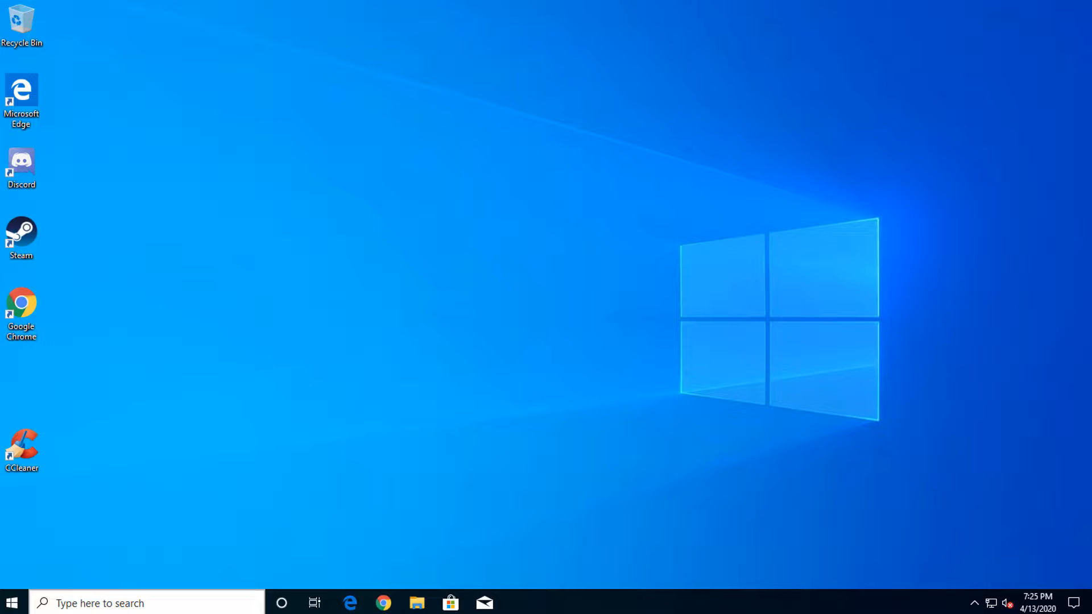
Reach Performance Settings via This PC Properties > Advanced system settings.
text(computer Management)
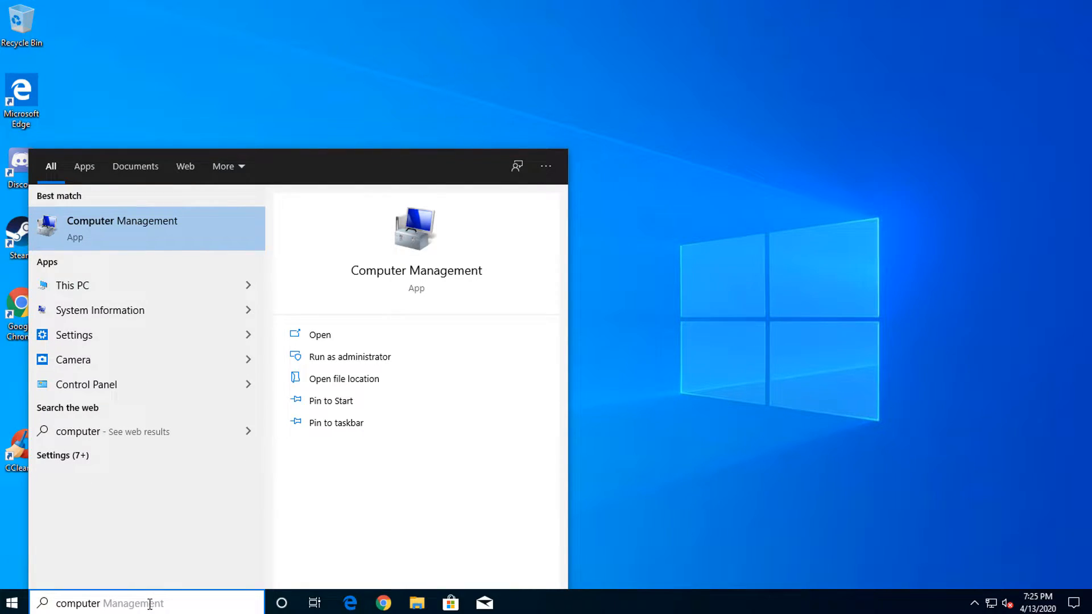
right_click(72, 284)
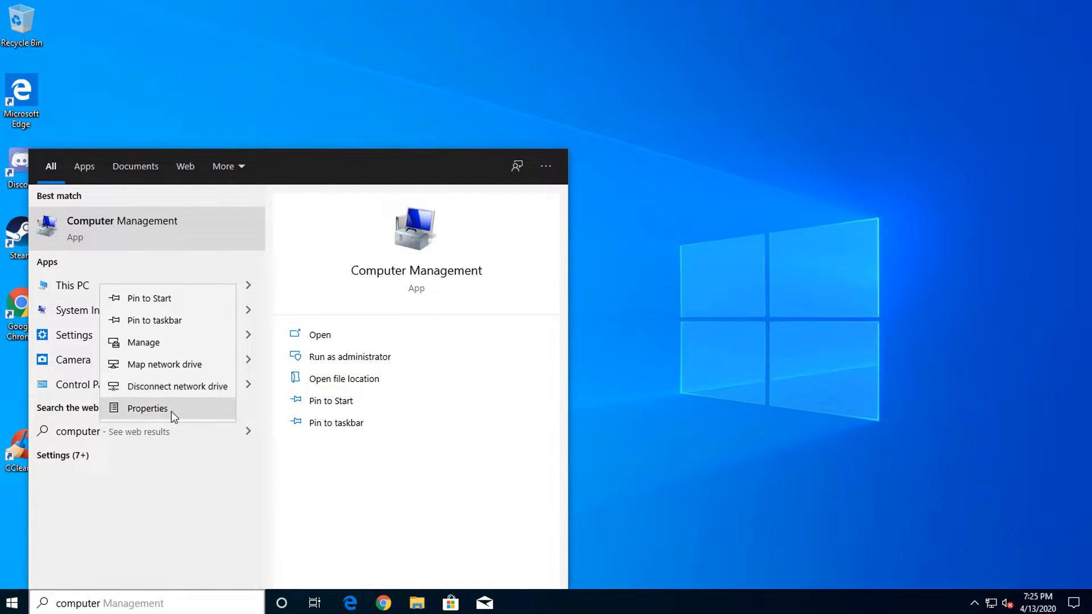
click(147, 408)
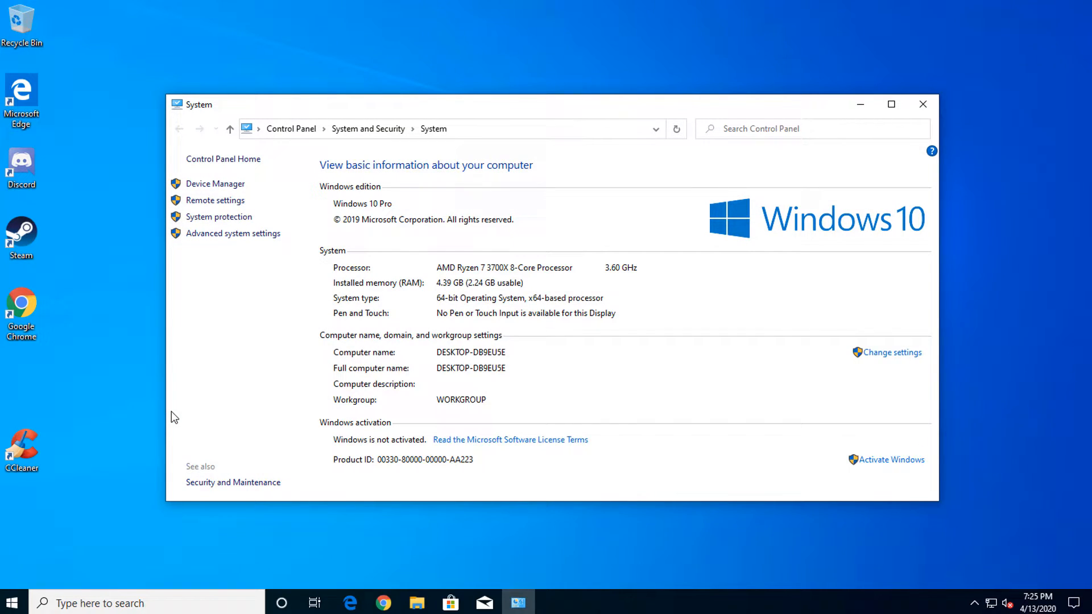
mouse_move(922, 104)
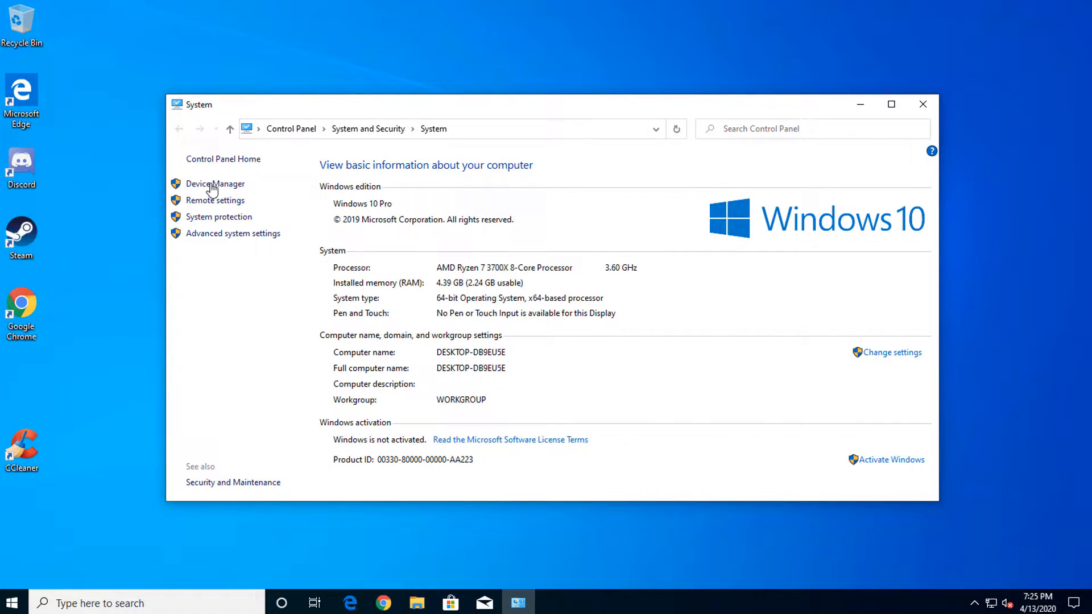
click(232, 233)
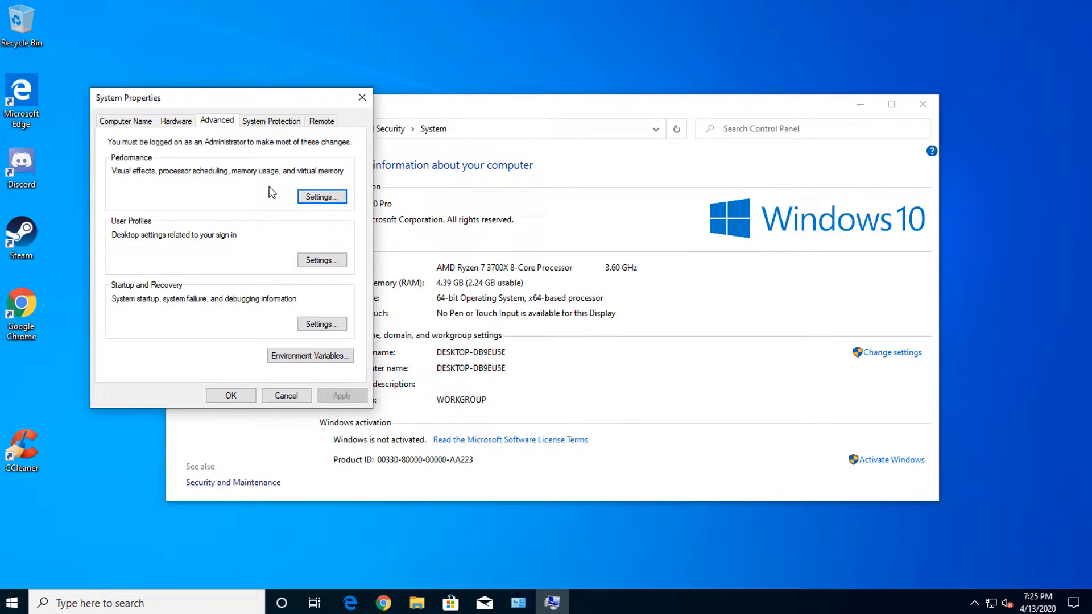
click(320, 196)
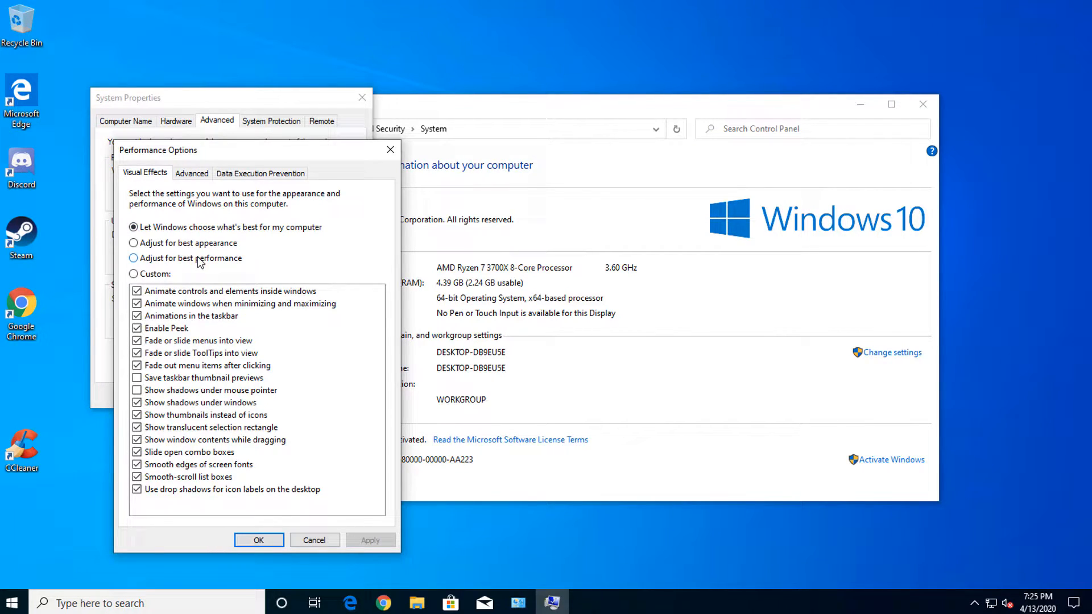
Select Adjust for best performance, apply it and confirm.
click(134, 258)
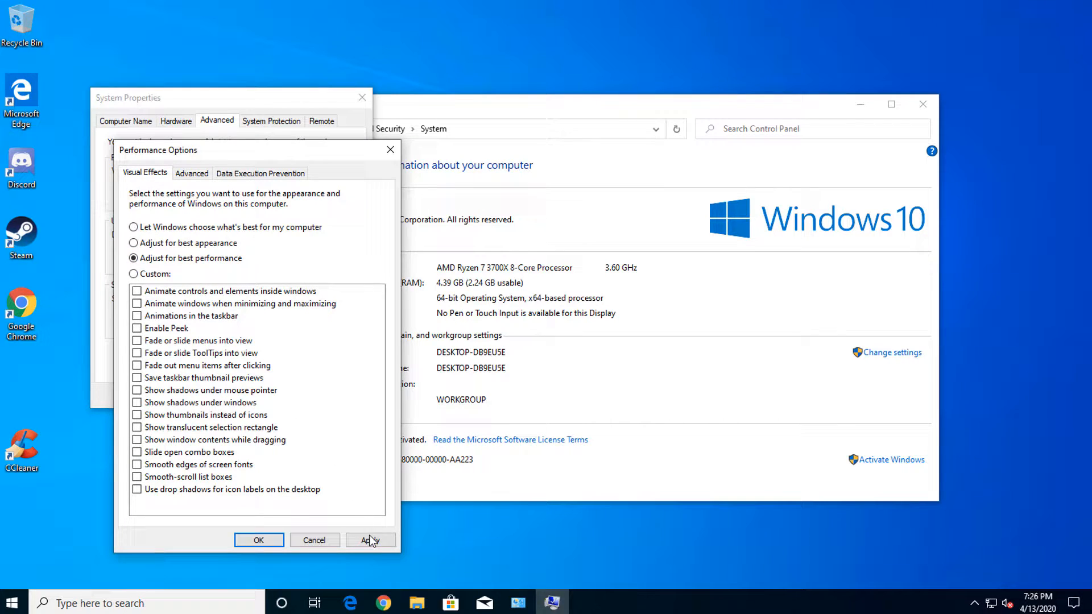
click(370, 539)
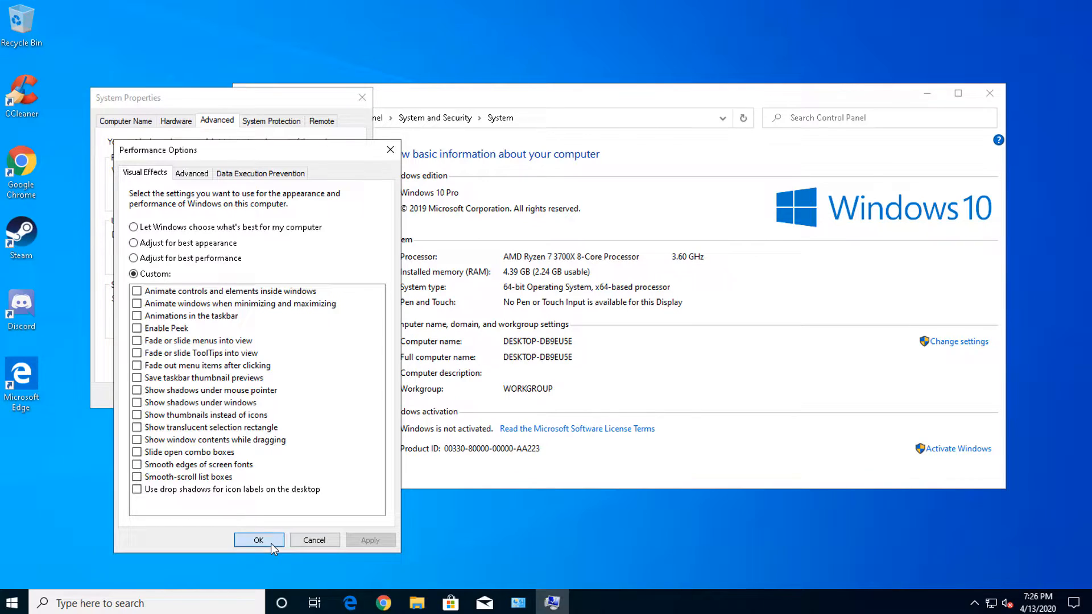
click(260, 539)
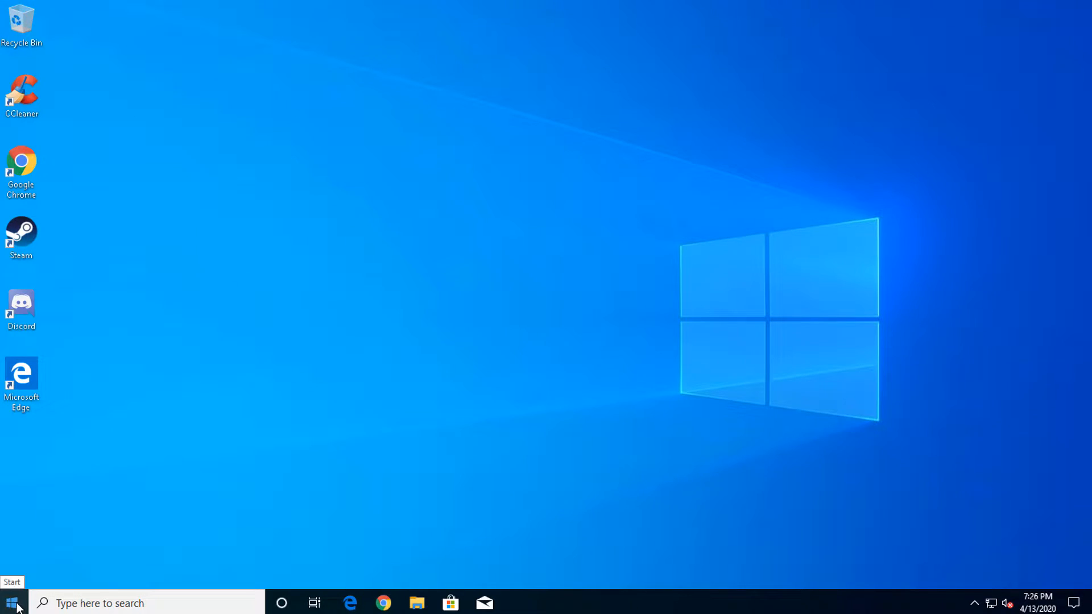
In Ease of Access Display settings, switch Show transparency off.
click(13, 602)
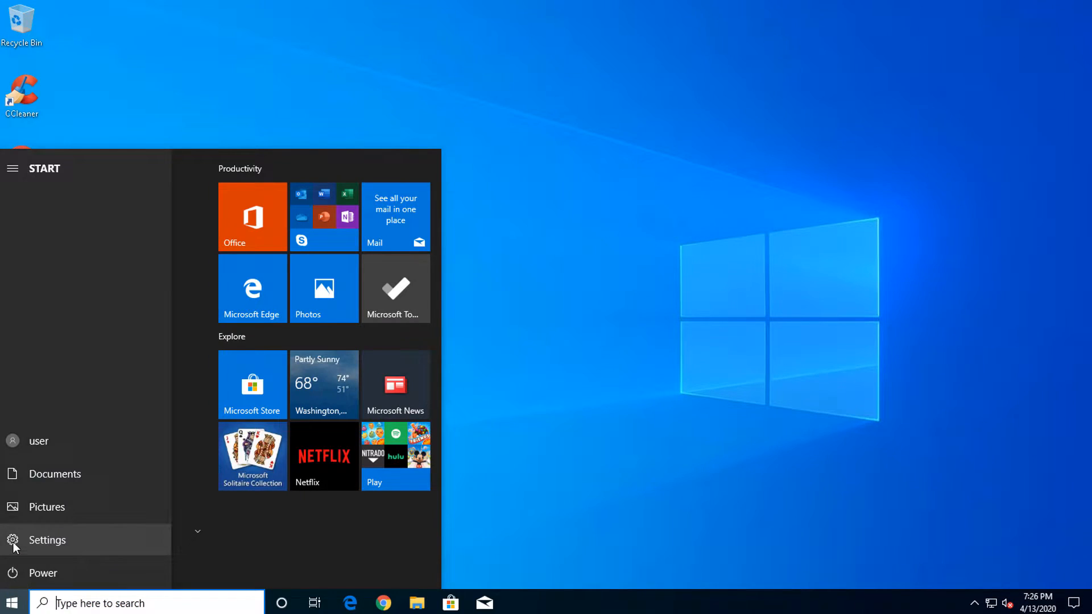
click(47, 539)
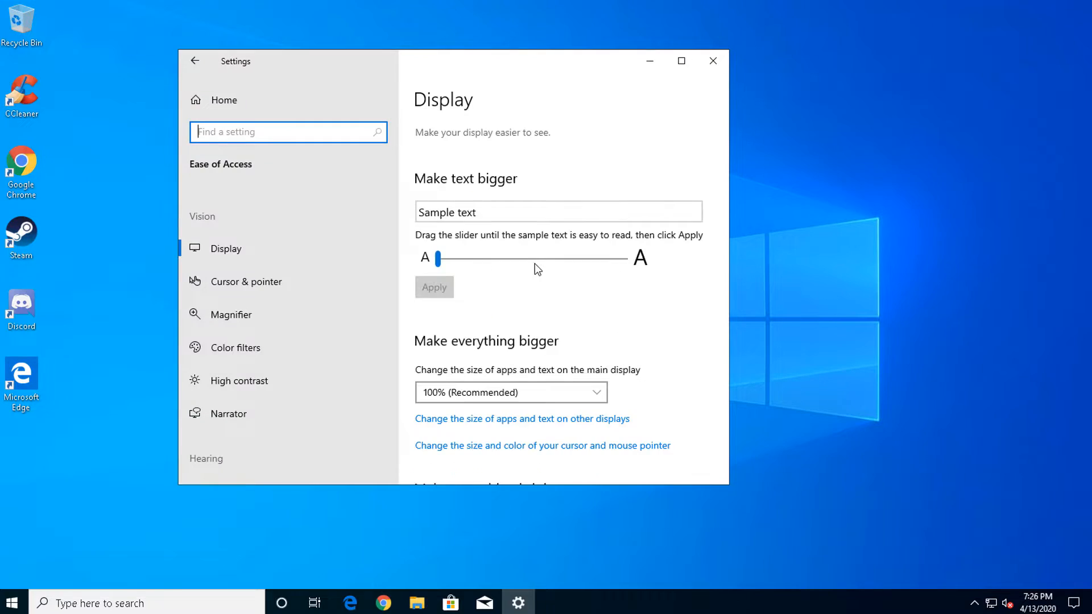
scroll(down, 3)
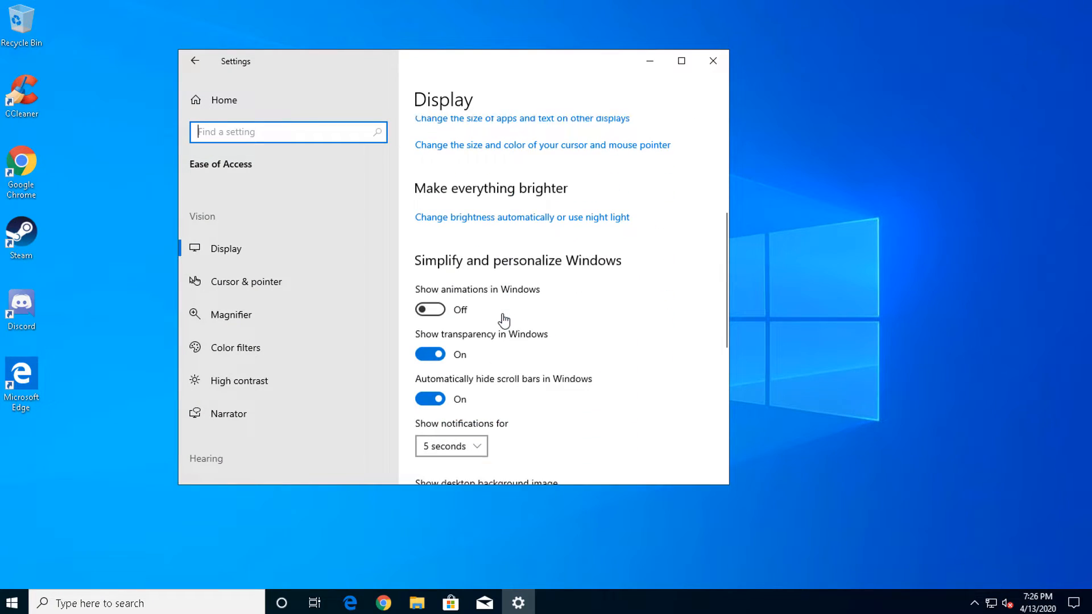
scroll(down, 3)
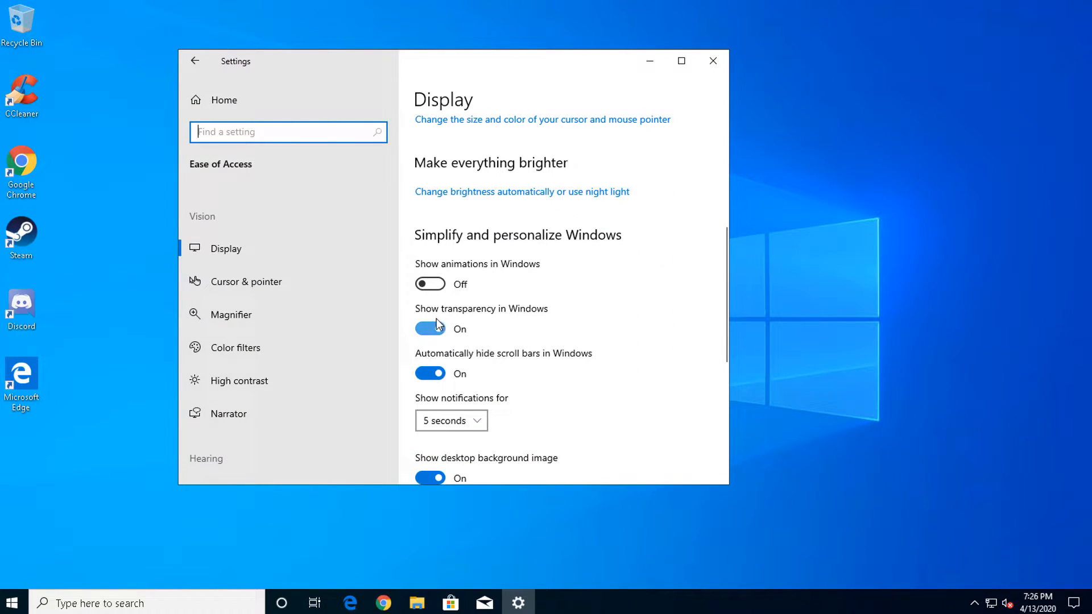
click(430, 327)
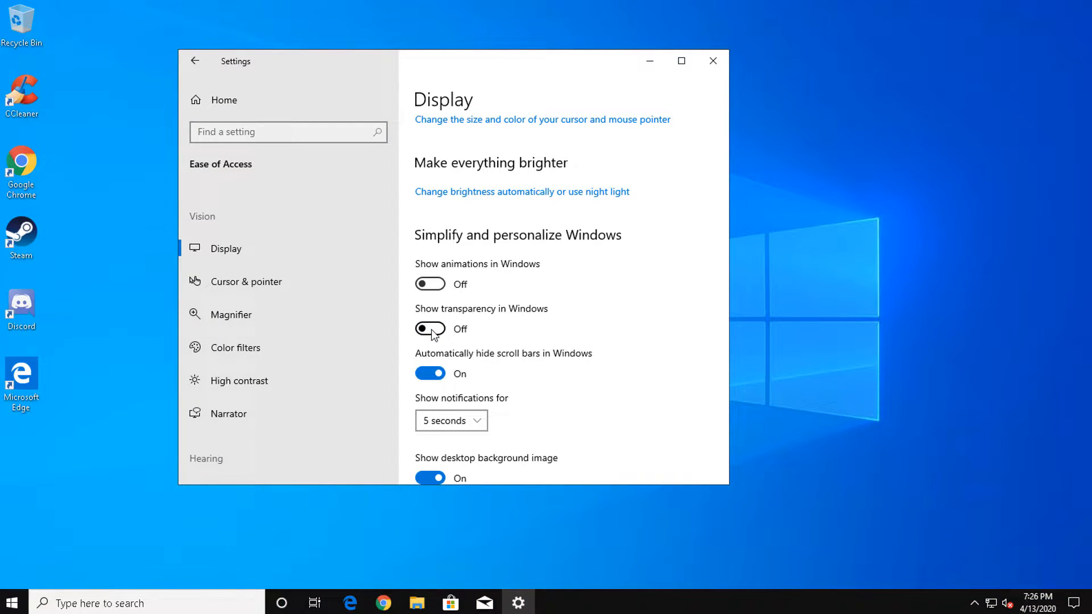
Switch Show desktop background image off and close Settings.
scroll(down, 3)
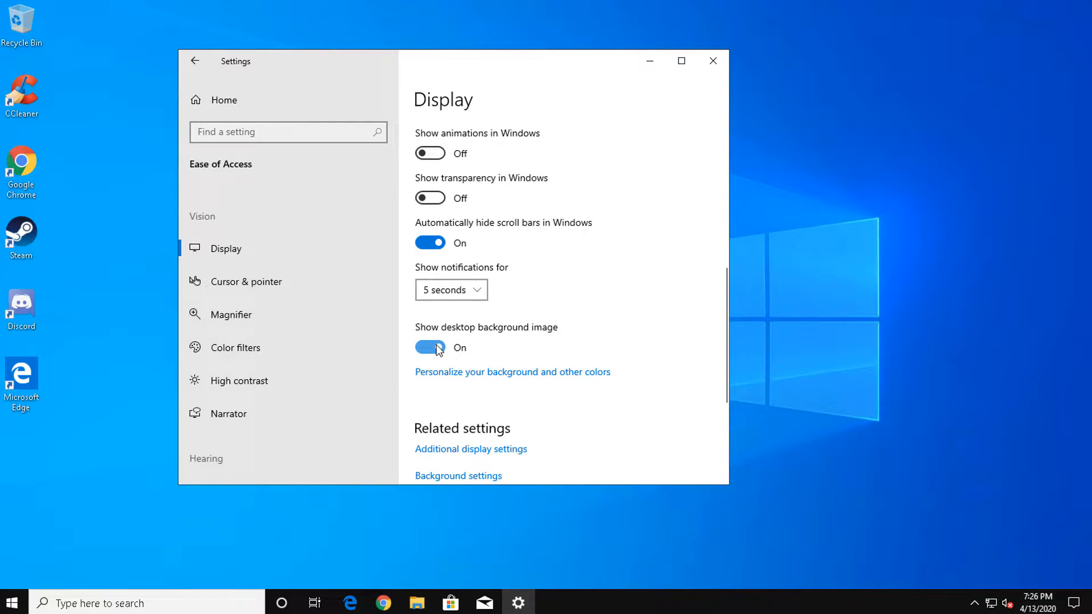
click(430, 347)
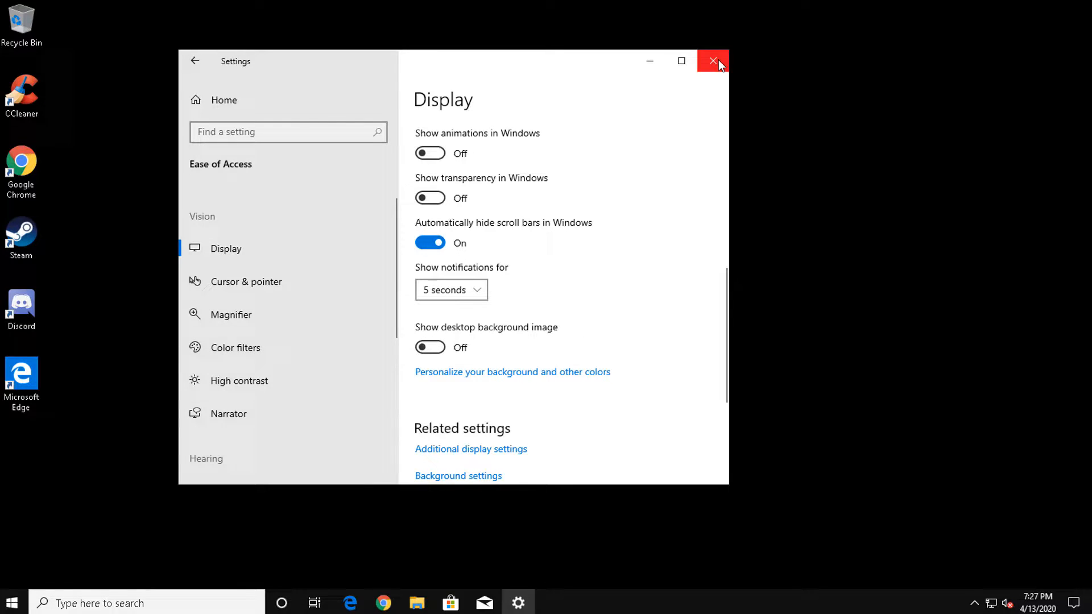
click(712, 62)
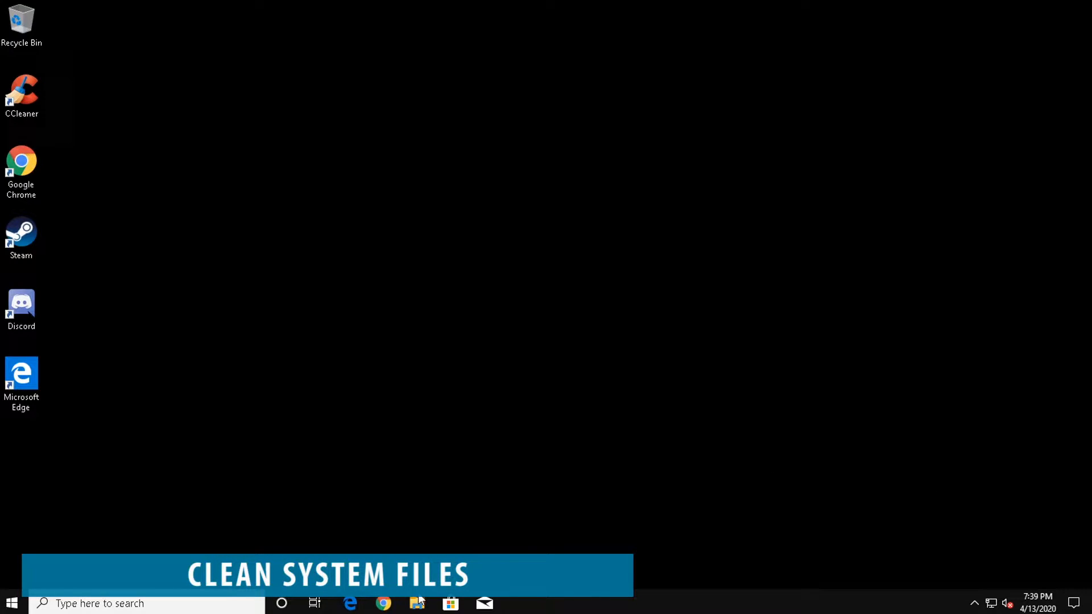
From This PC, view Local Disk (C:) properties and launch Disk Cleanup.
click(11, 603)
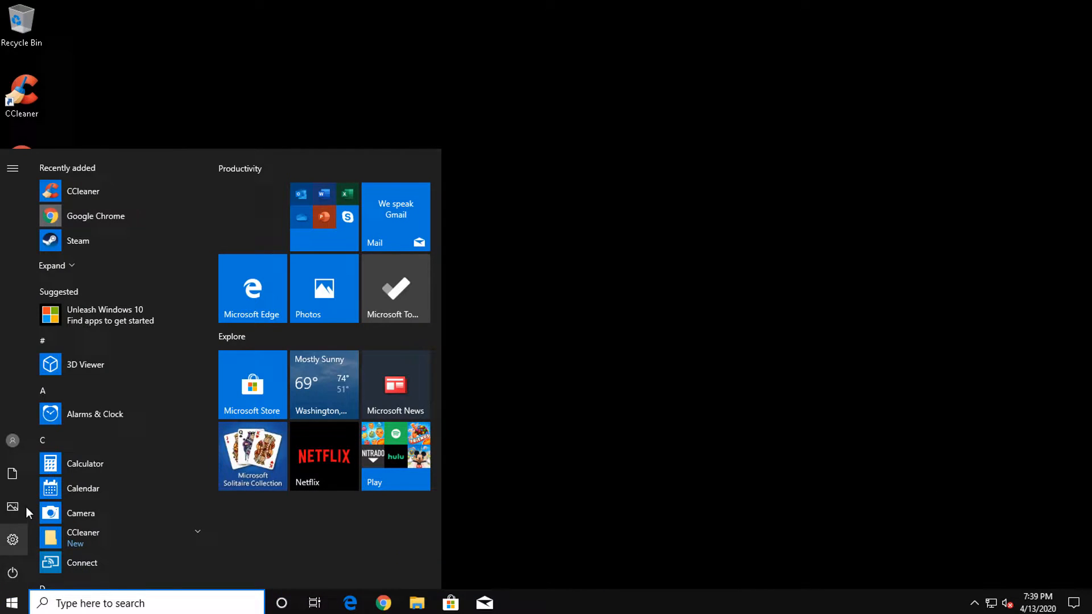
click(417, 603)
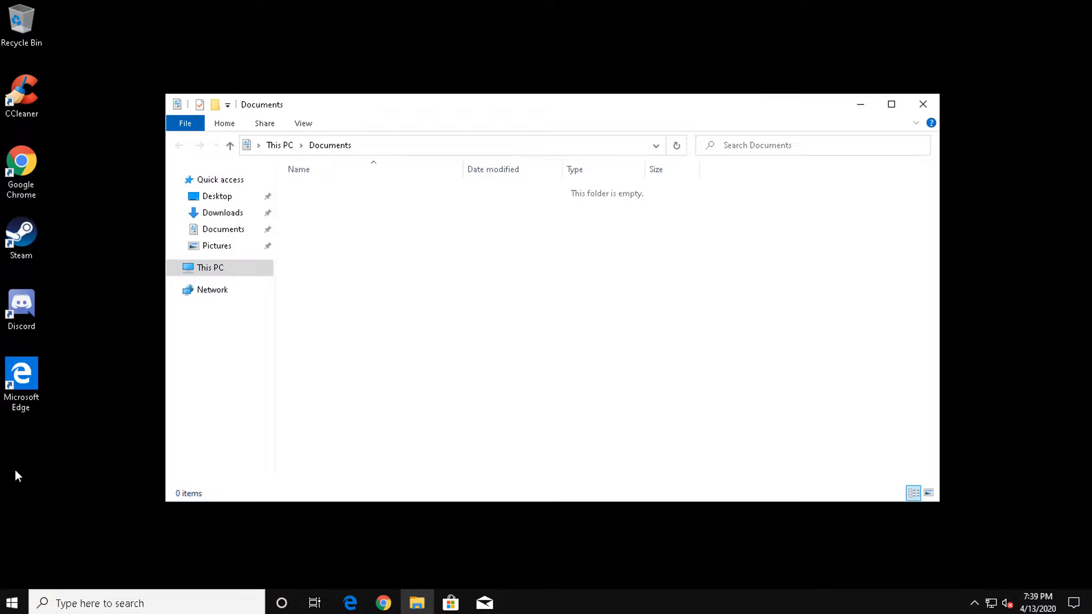
click(211, 267)
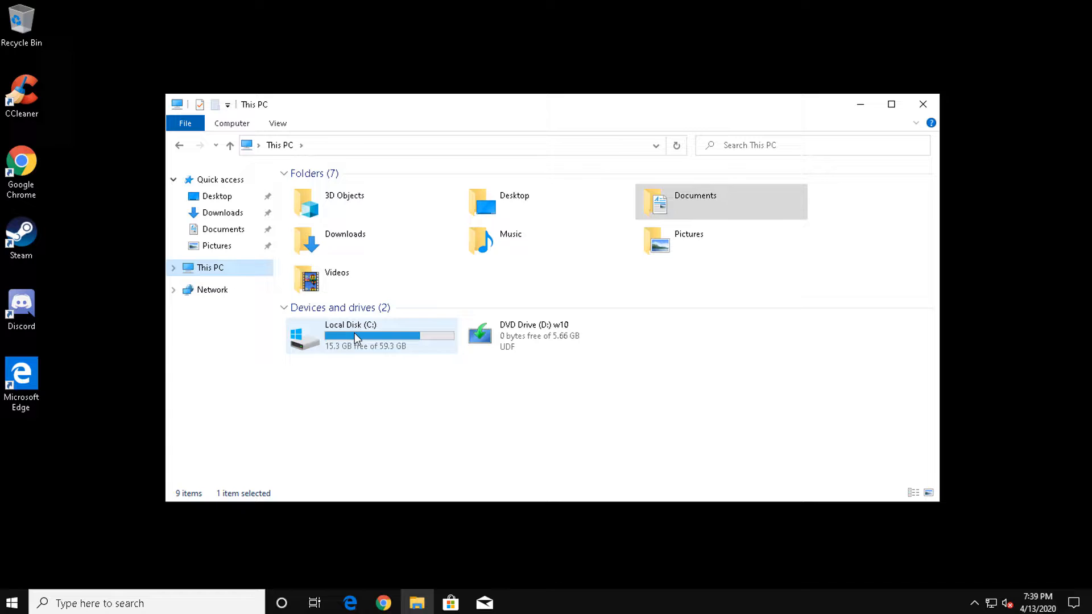
right_click(354, 335)
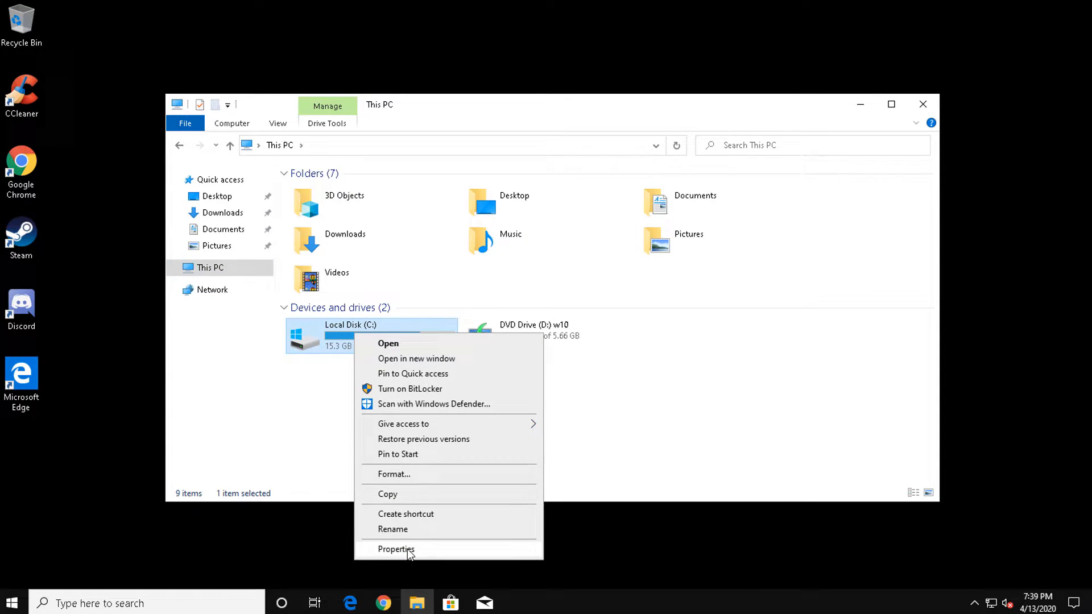
click(395, 548)
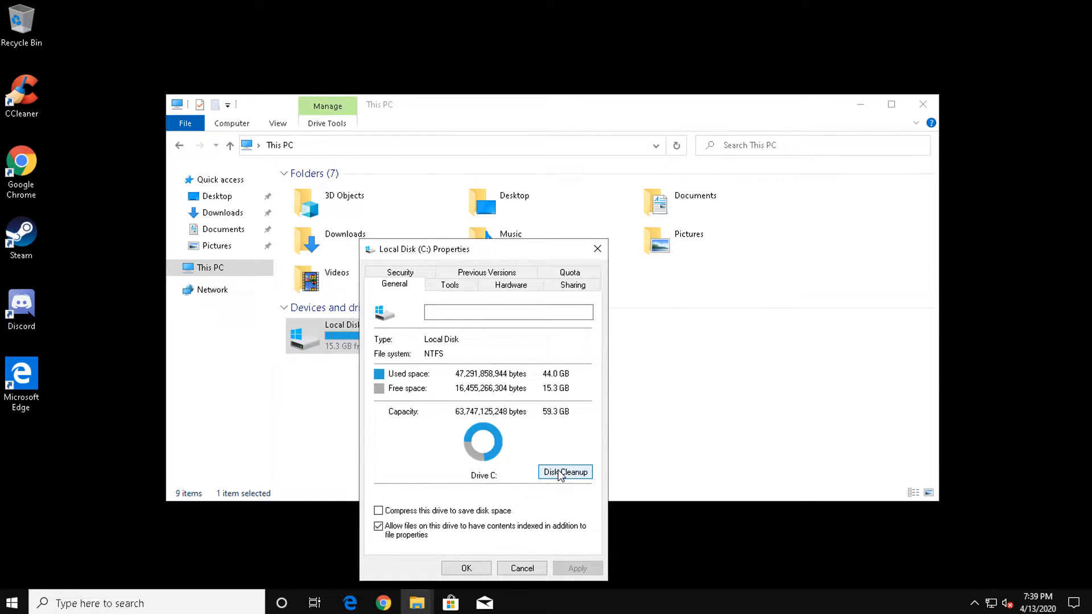
click(565, 471)
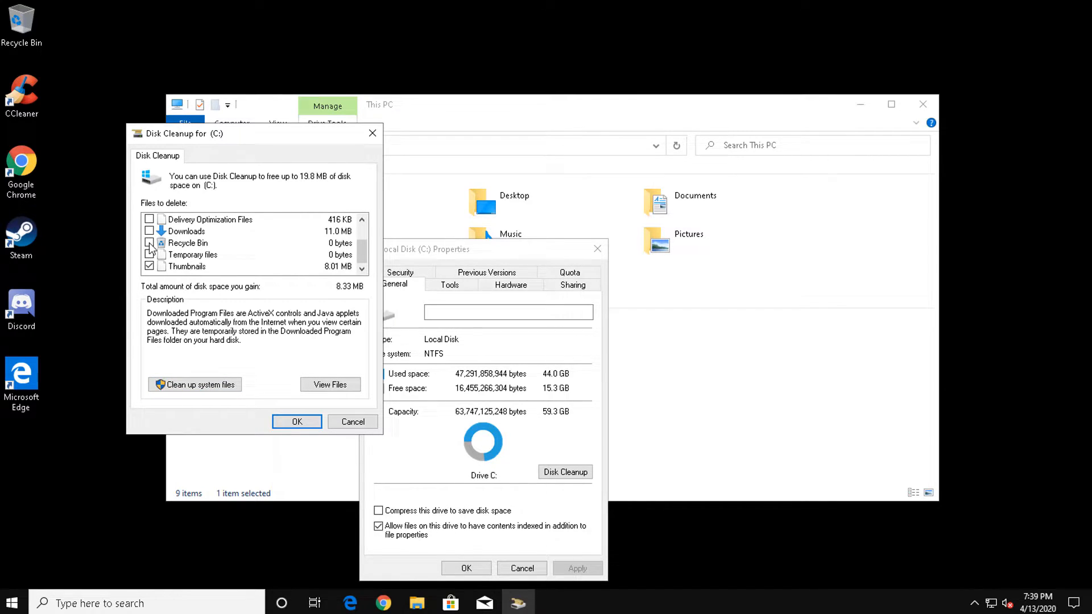
Tick Downloads in Disk Cleanup's files to delete for drive C:.
click(149, 231)
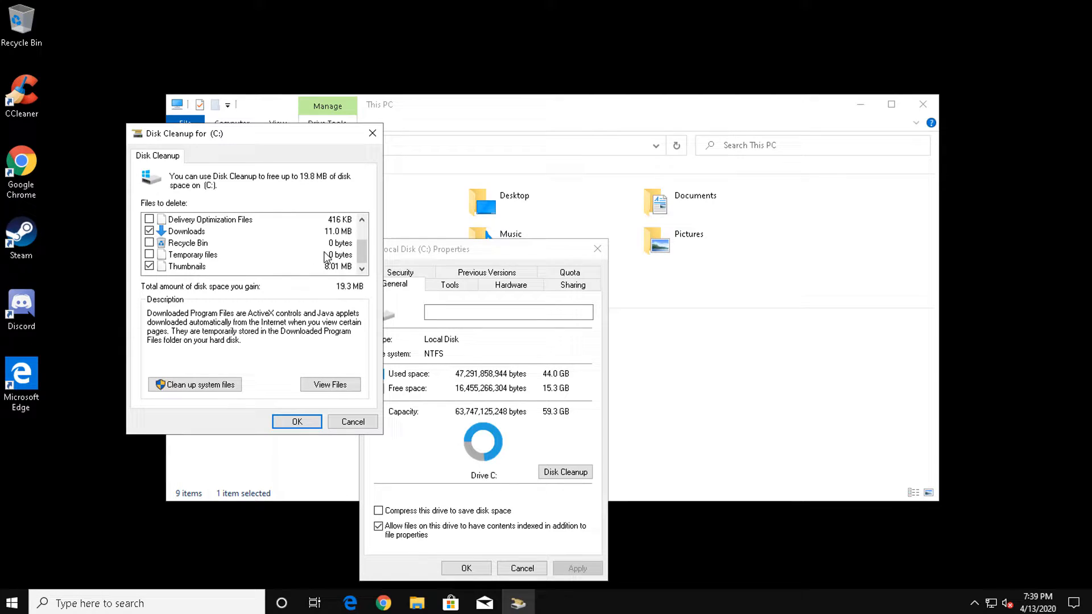
click(149, 218)
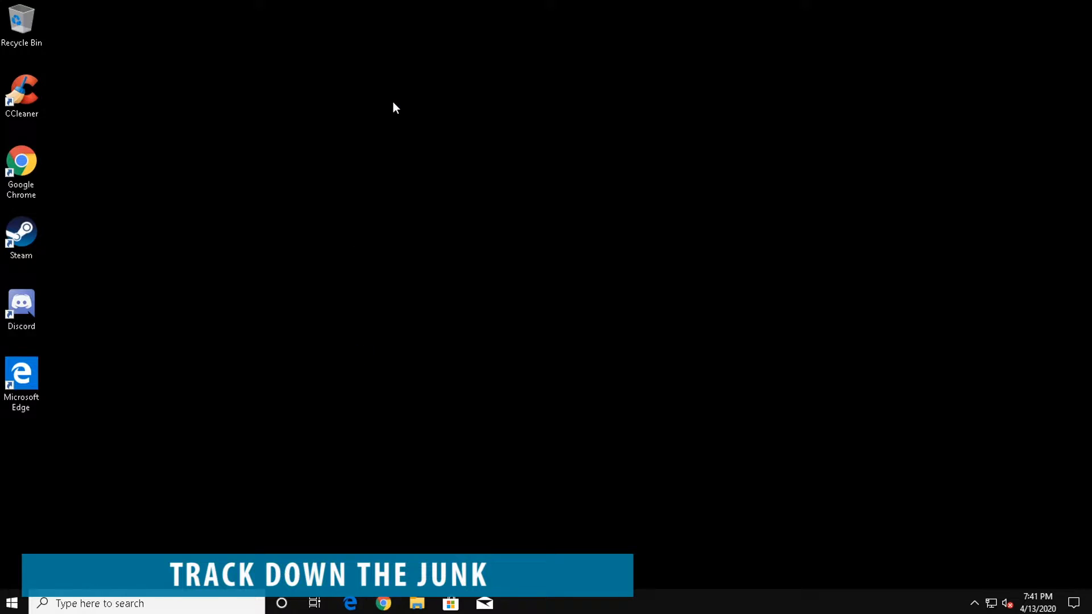
Search 'windir' and browse the WinDirStat website's download links.
text(windirstat)
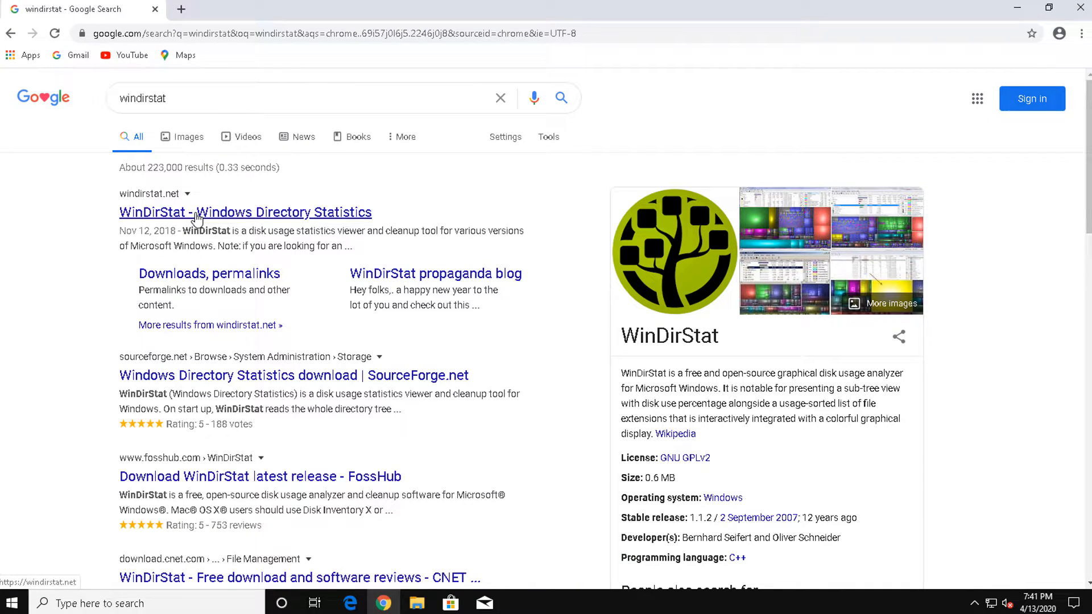
click(245, 212)
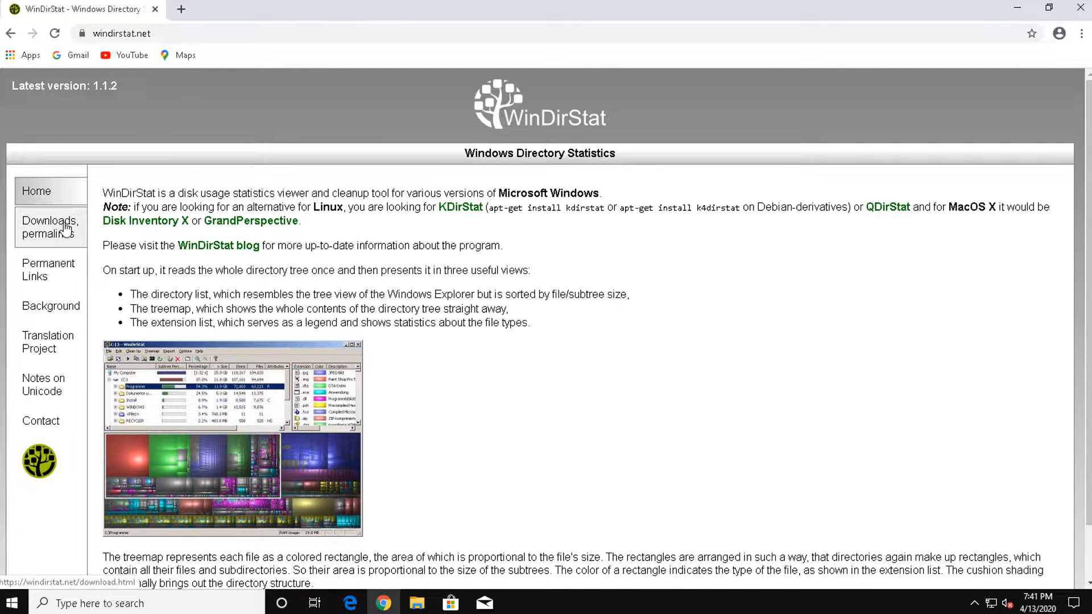
click(51, 228)
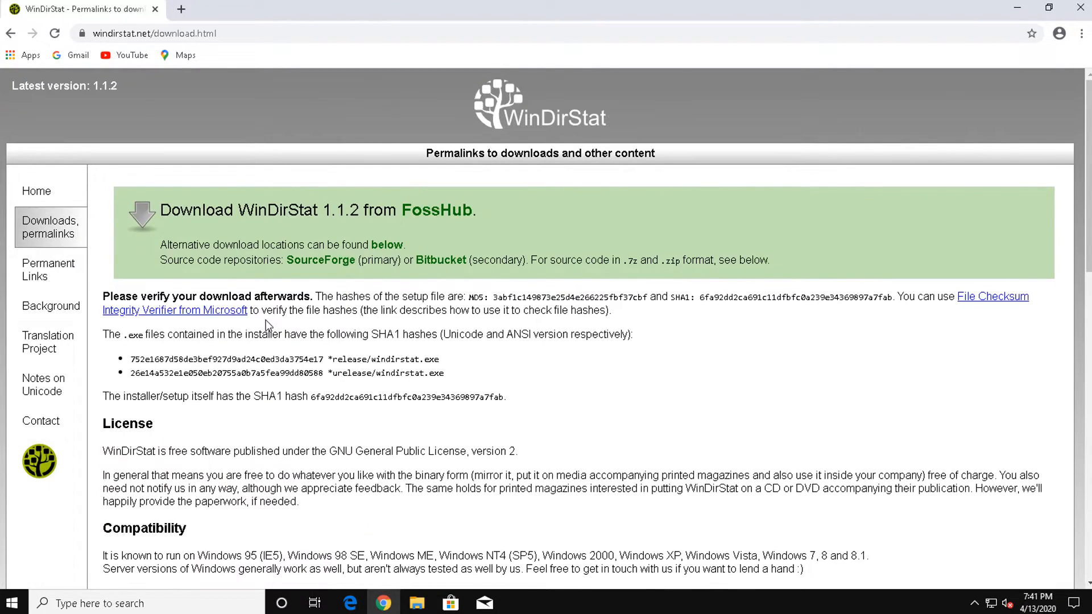
scroll(down, 3)
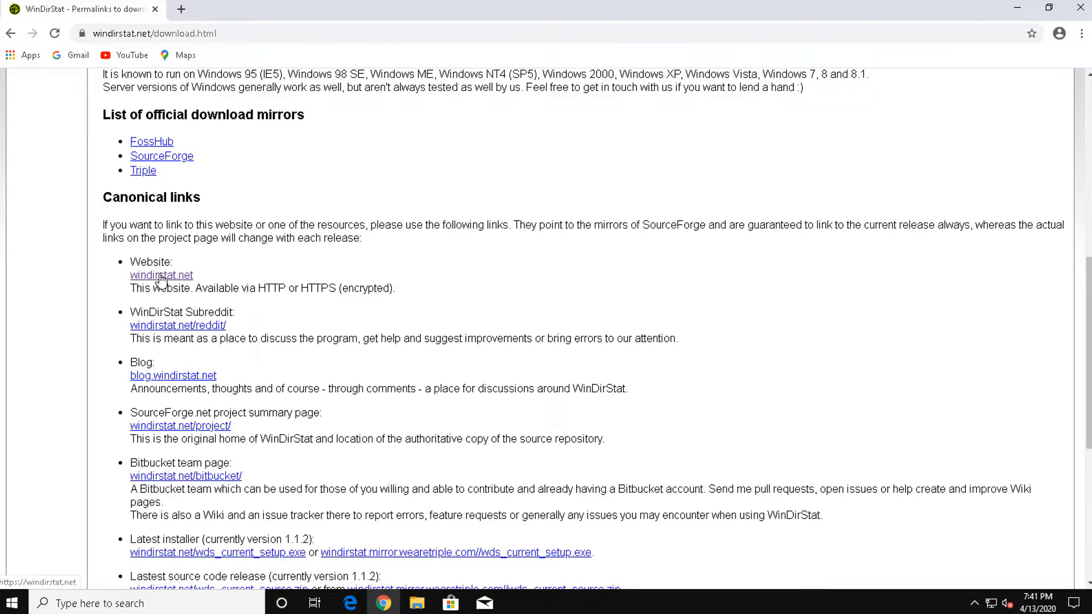
click(160, 275)
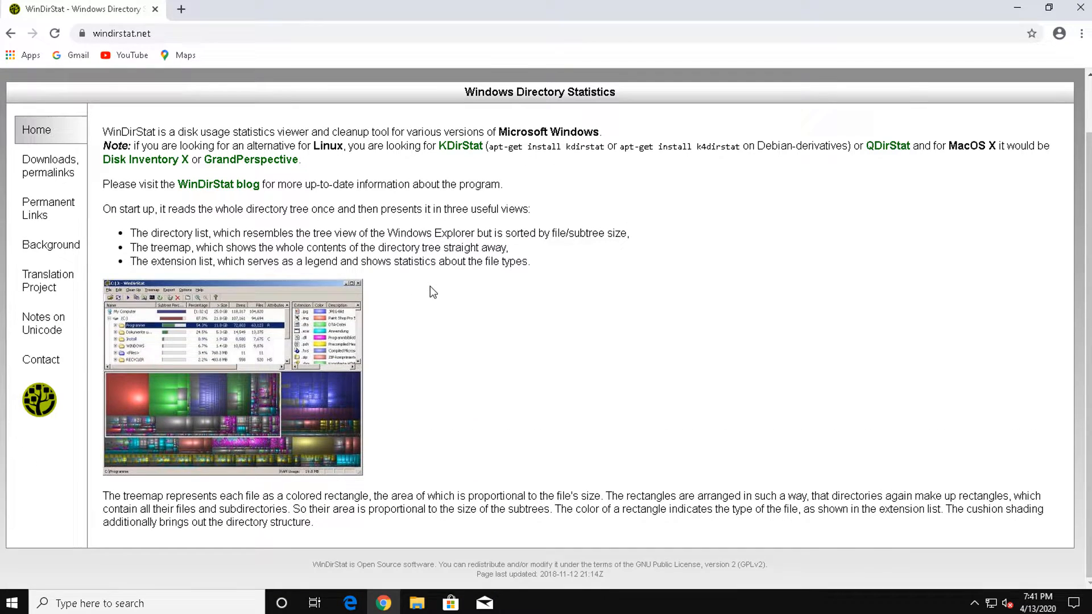
click(49, 166)
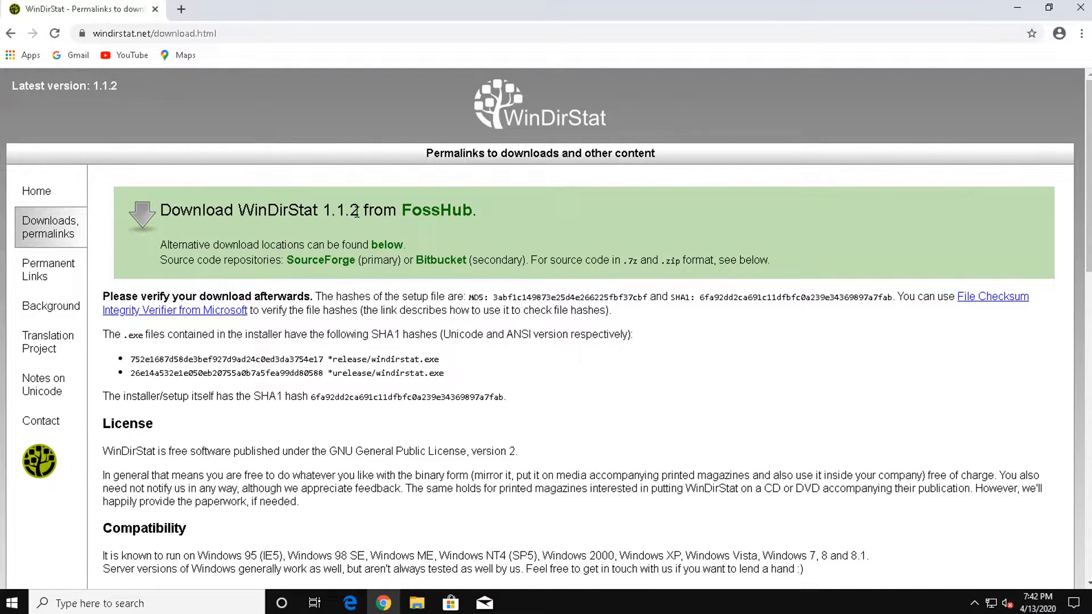
Download the WinDirStat 1.1.2 Windows installer from FossHub.
click(435, 209)
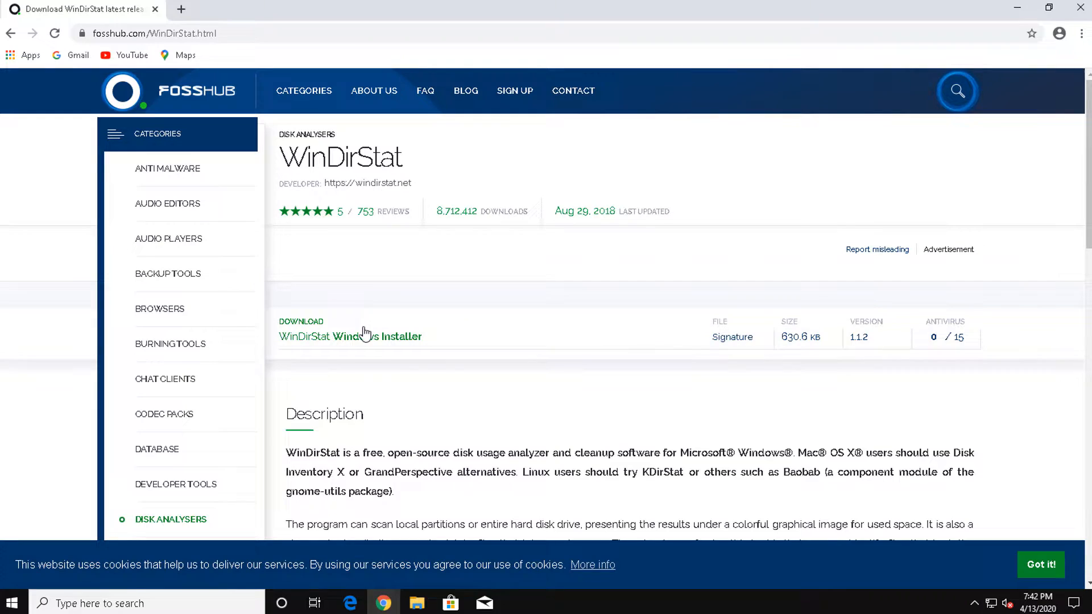
click(350, 336)
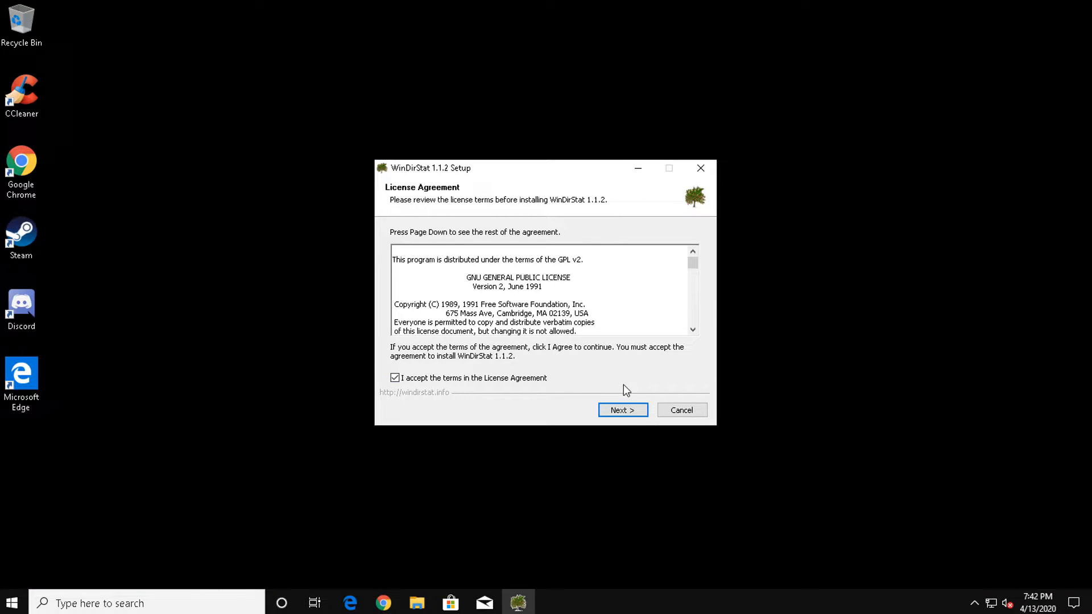
Accept the license, install the recommended components and finish setup with WinDirStat 1.1.2 launching.
click(621, 411)
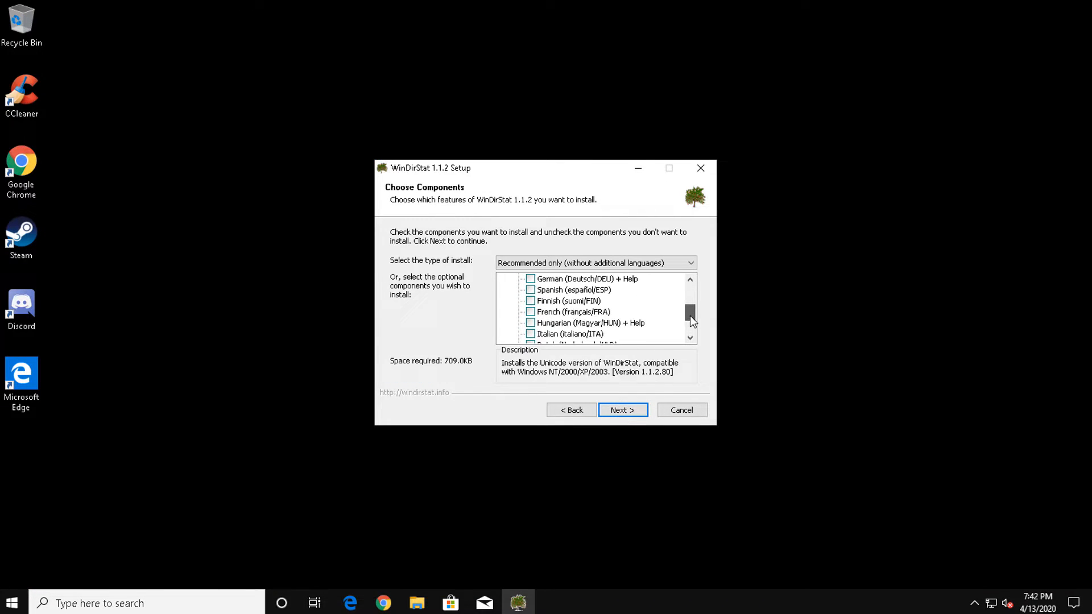
click(621, 411)
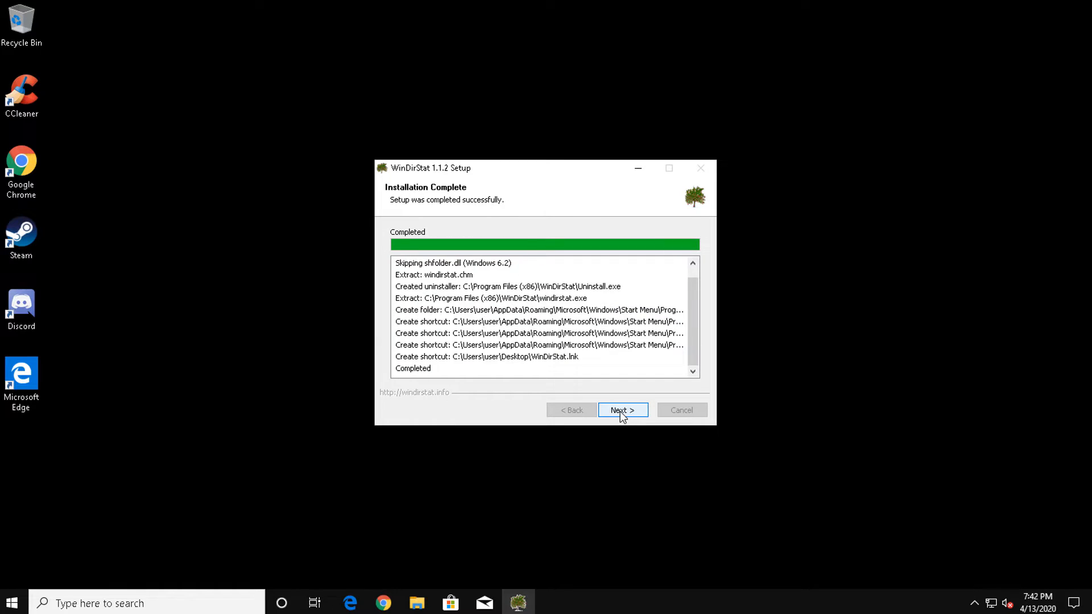
click(620, 411)
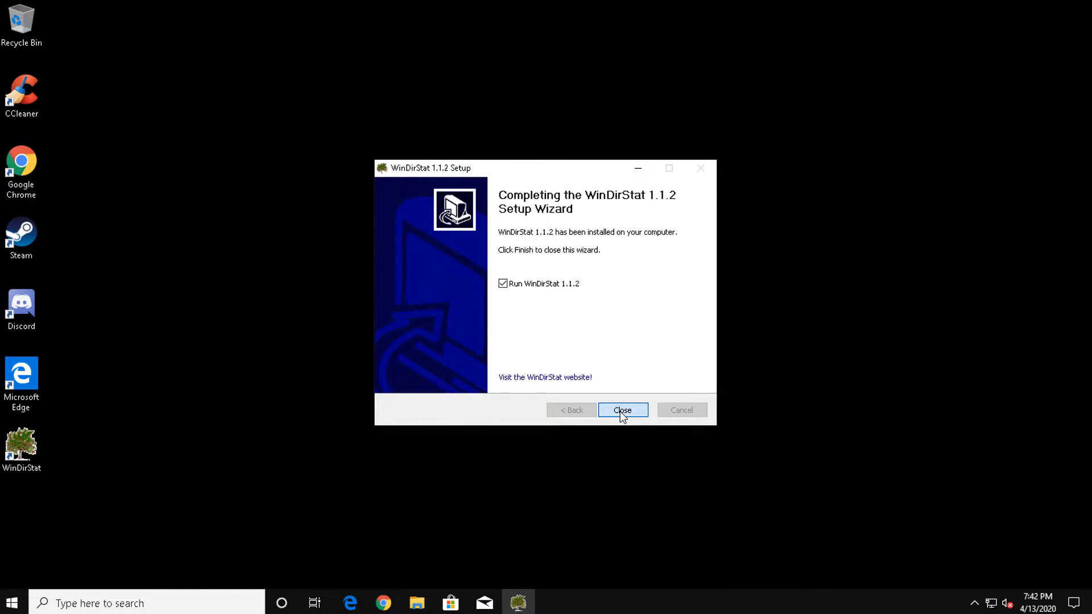
click(622, 410)
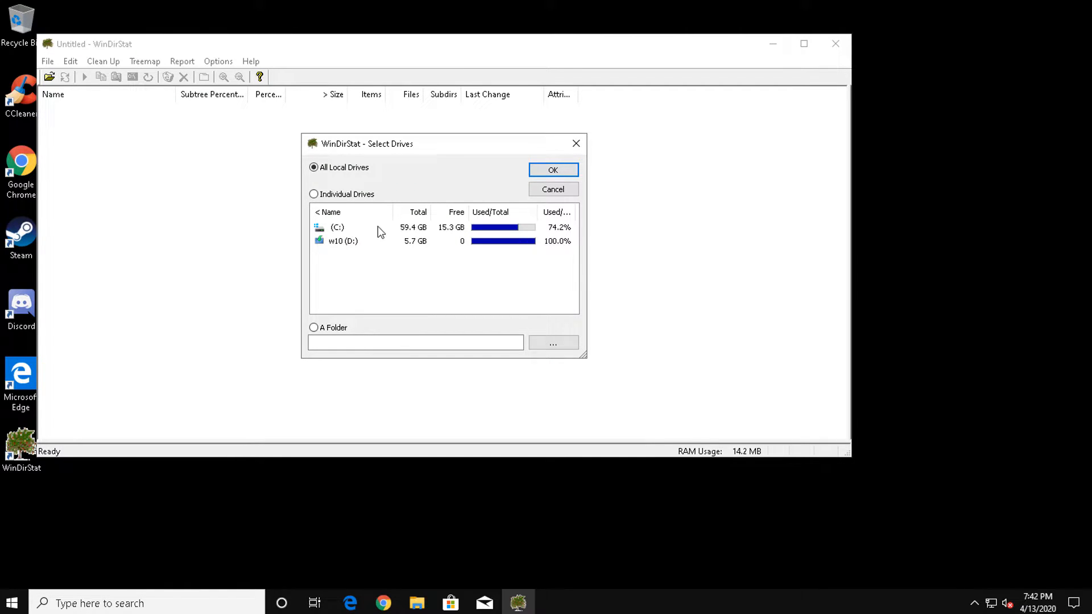
mouse_move(451, 232)
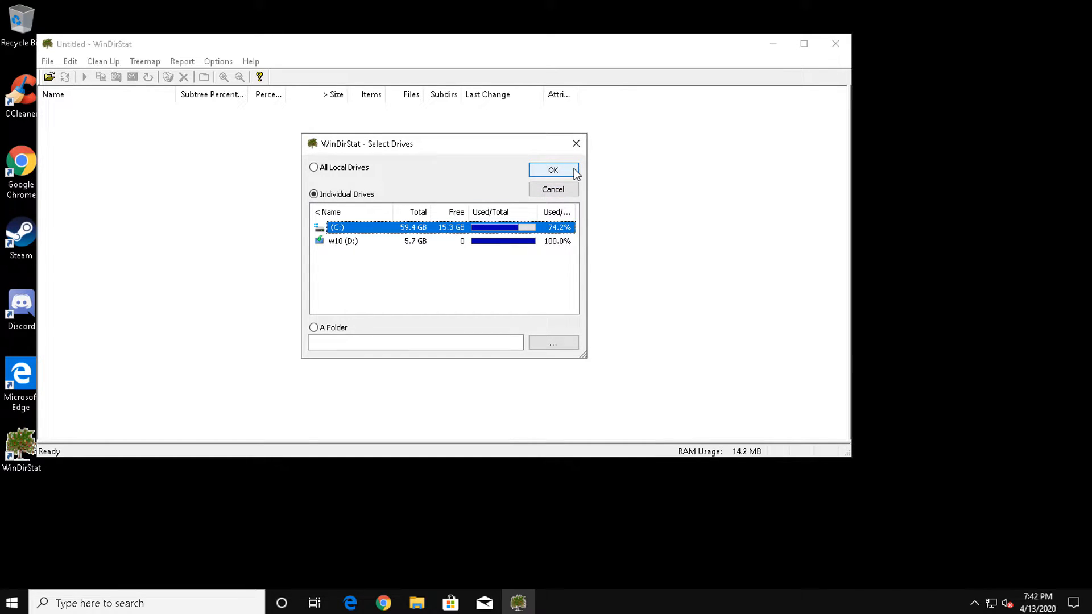
Start a scan of the individual drive C: from the Select Drives dialog.
click(552, 169)
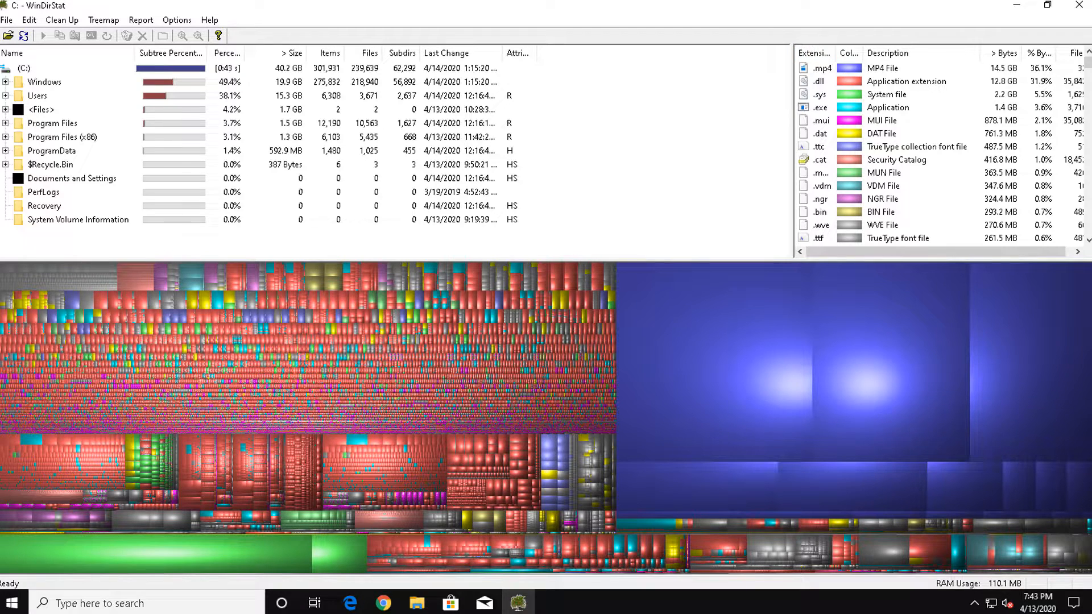
mouse_move(185, 561)
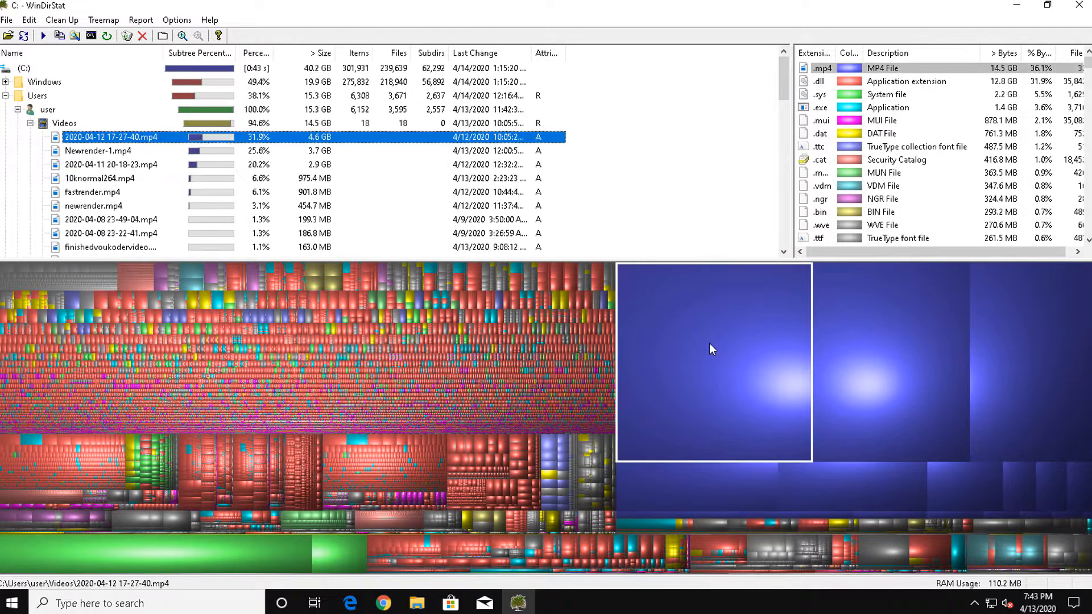
mouse_move(144, 184)
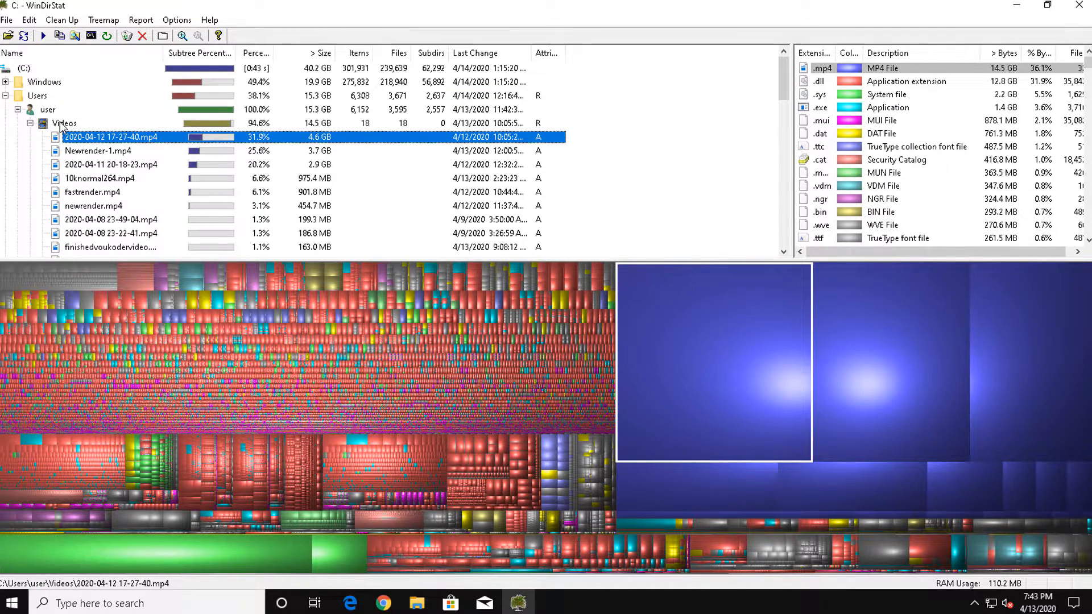
Locate the Videos folder under Users > user and open it in File Explorer.
click(63, 122)
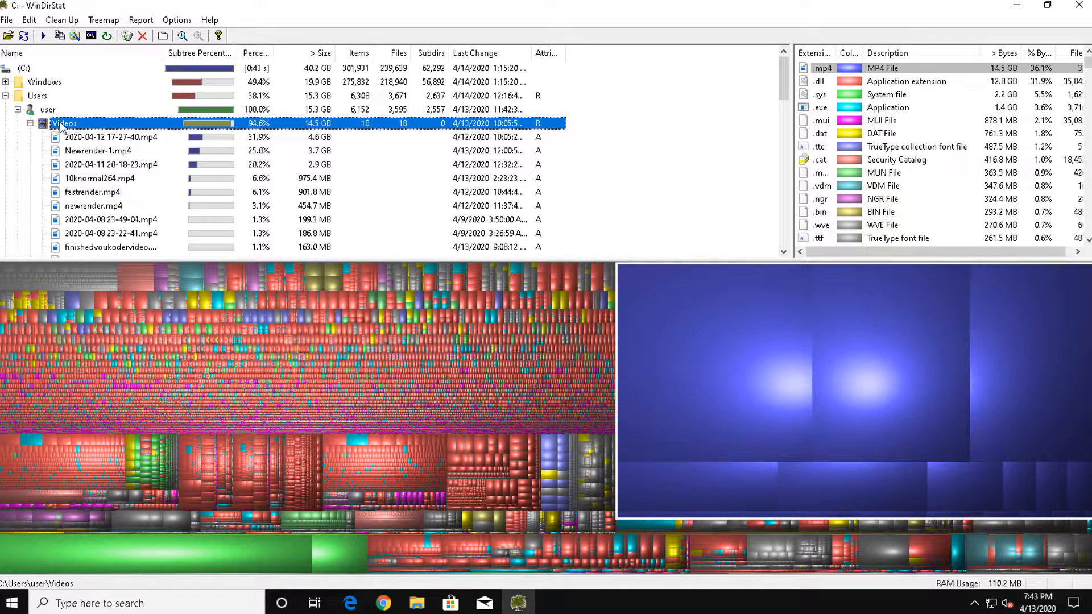
right_click(64, 123)
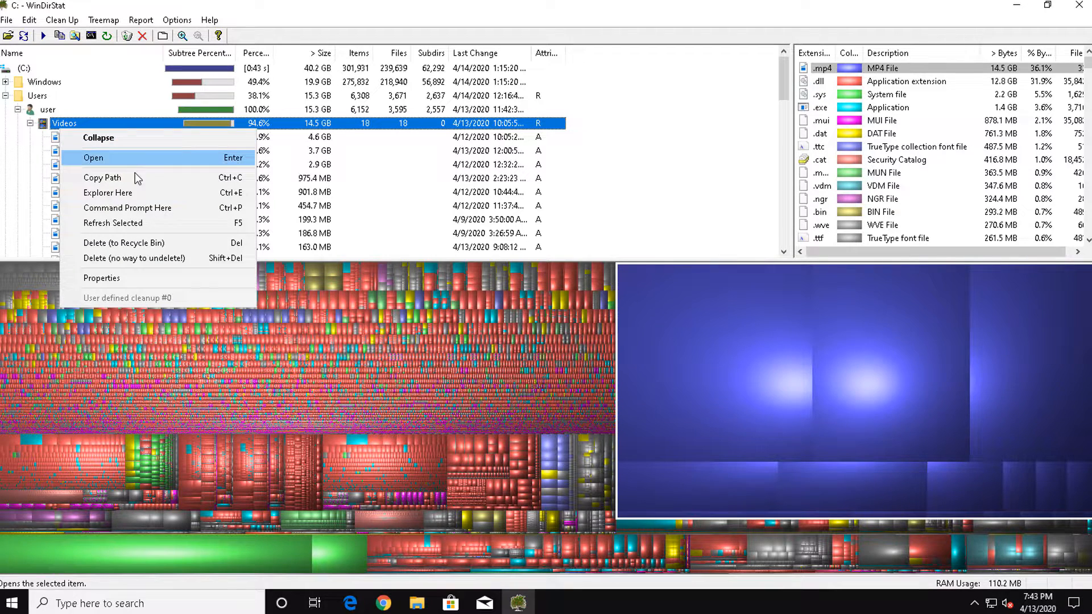
click(93, 157)
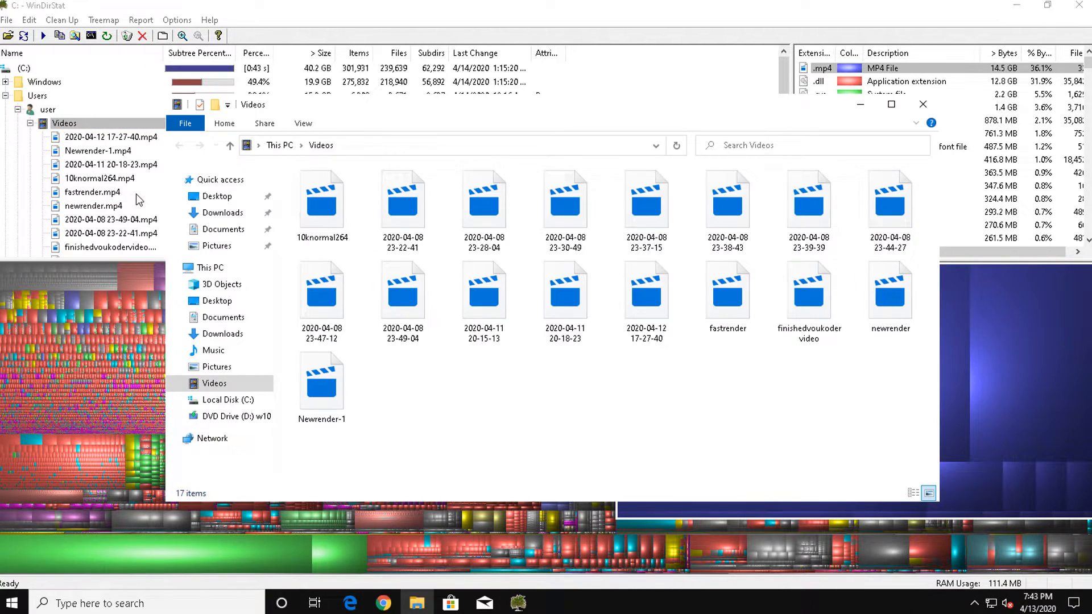
mouse_move(930, 404)
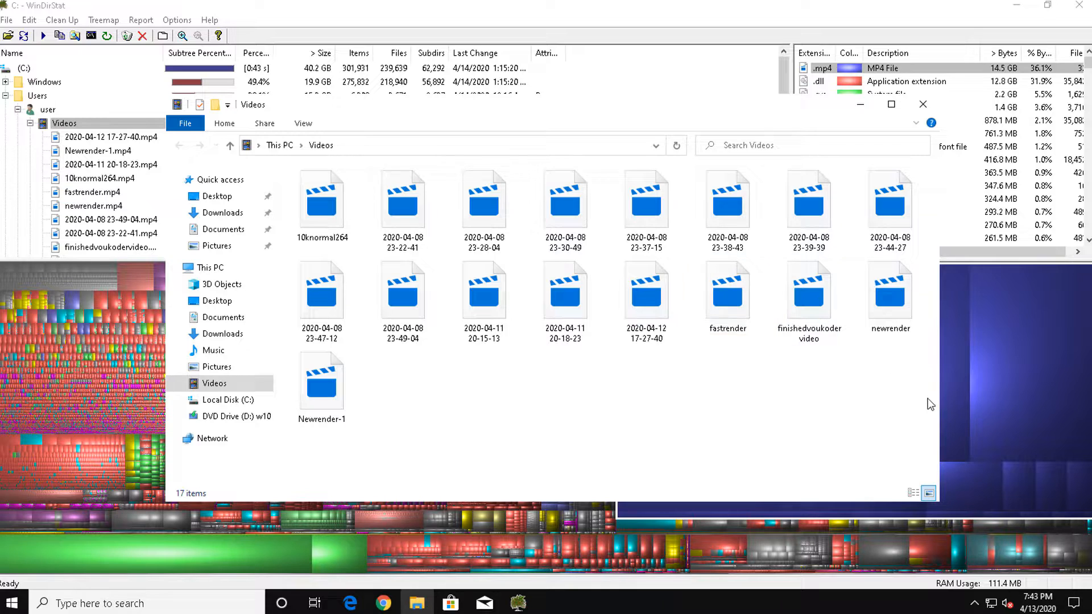
mouse_move(909, 463)
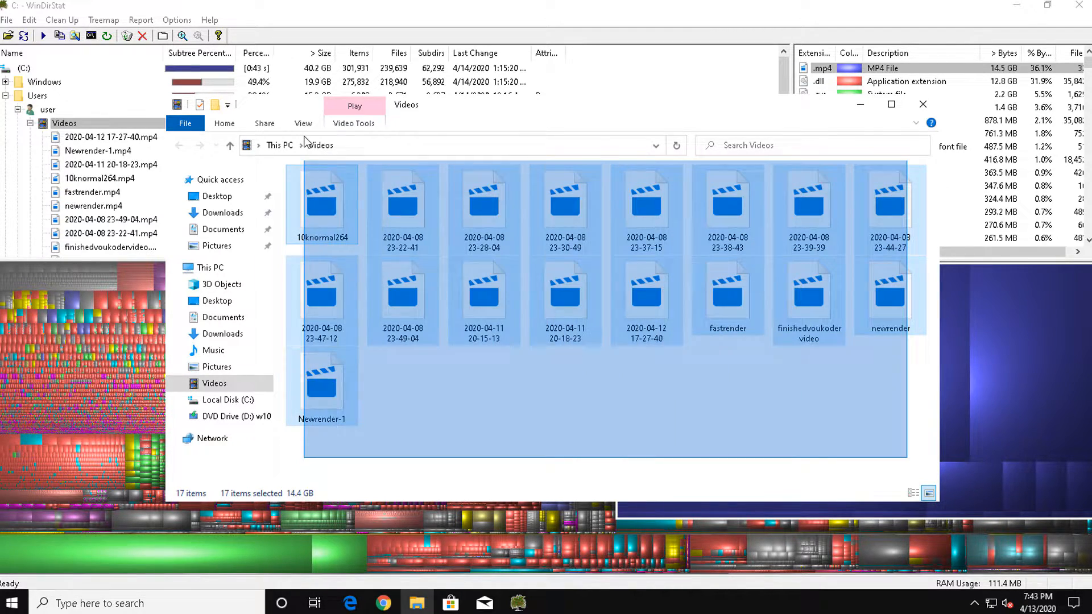
Permanently delete all 17 selected video files, confirming the prompt.
right_click(322, 203)
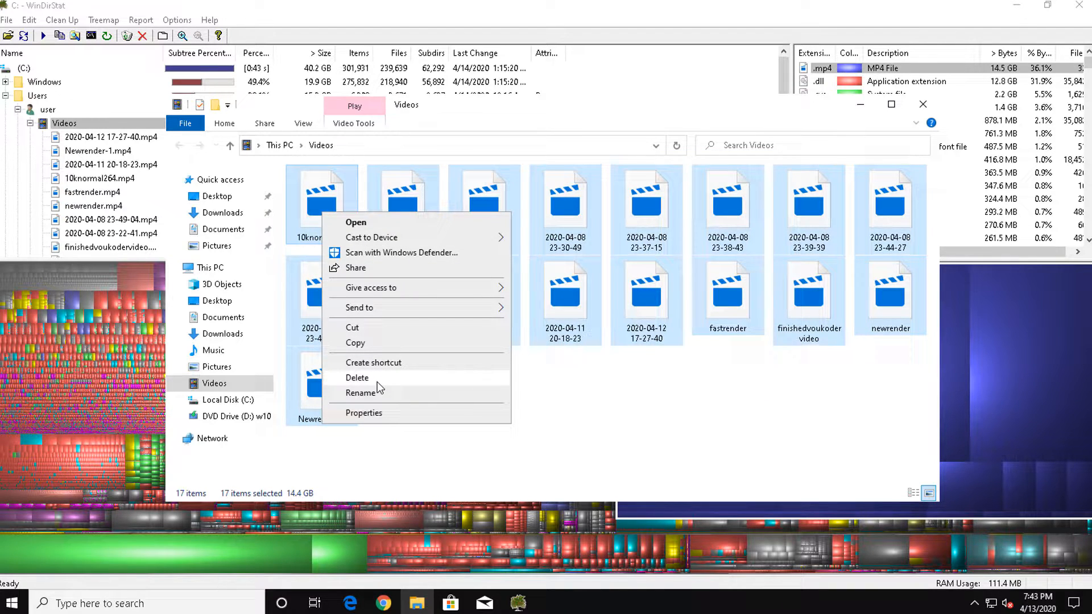
click(357, 377)
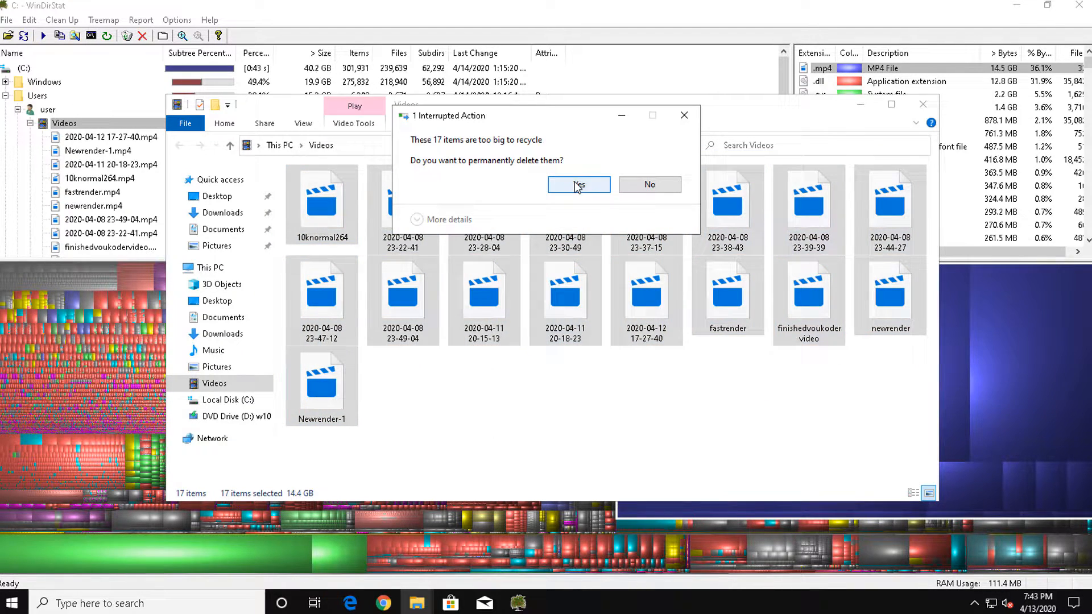
click(579, 184)
text(power)
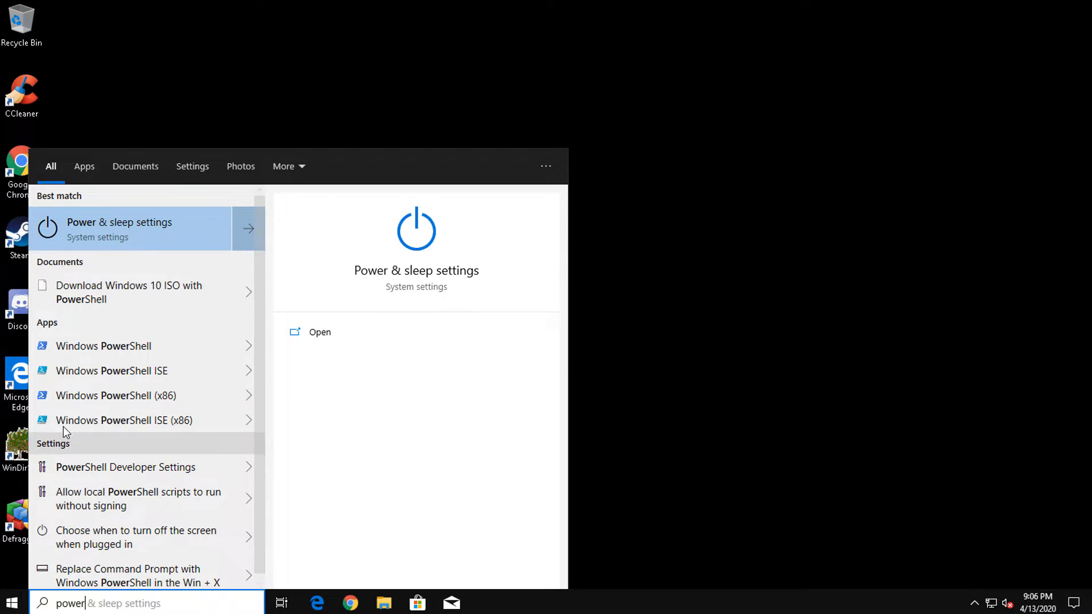
Reveal the additional power plans in Power Options and select High performance.
click(118, 227)
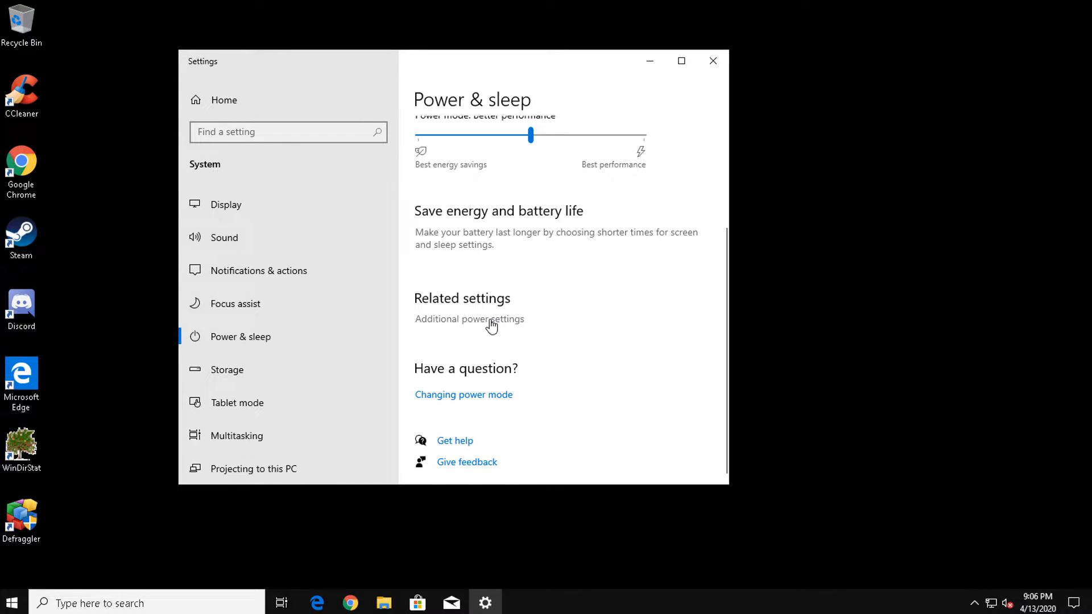
click(470, 319)
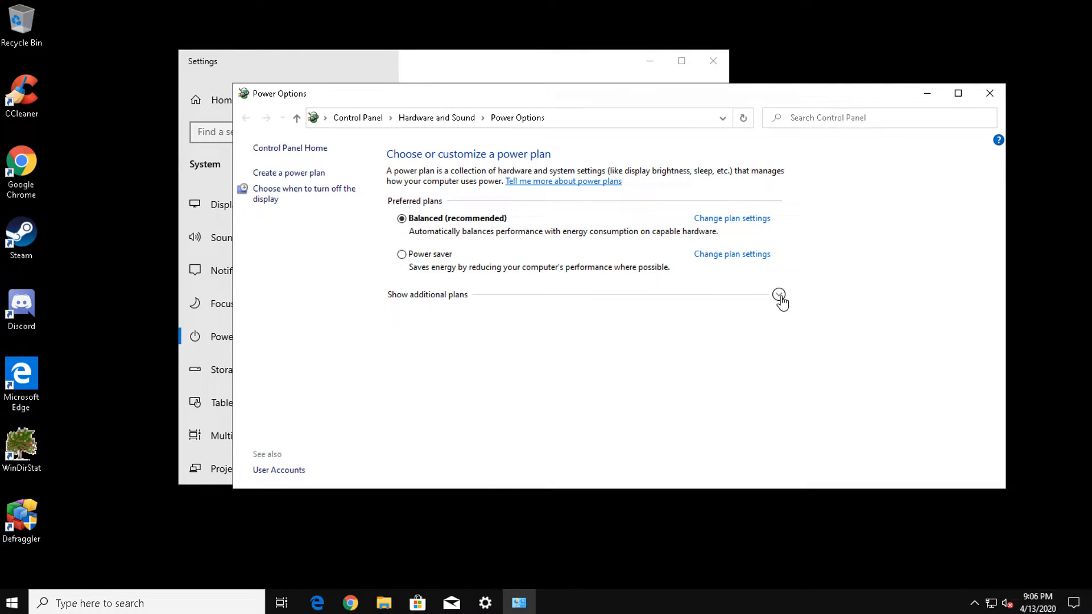
click(778, 298)
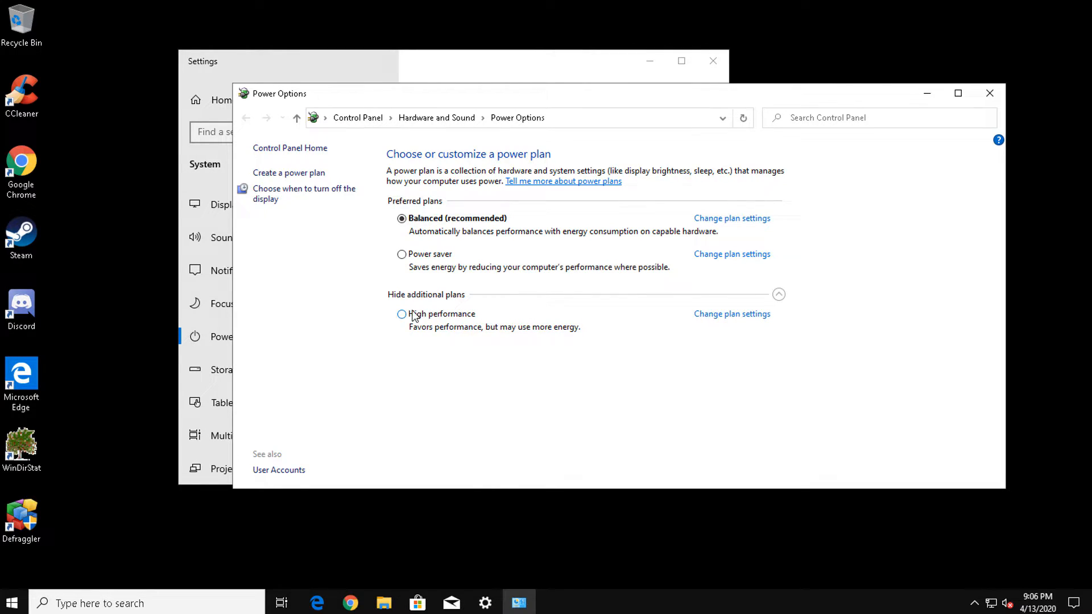
mouse_move(403, 318)
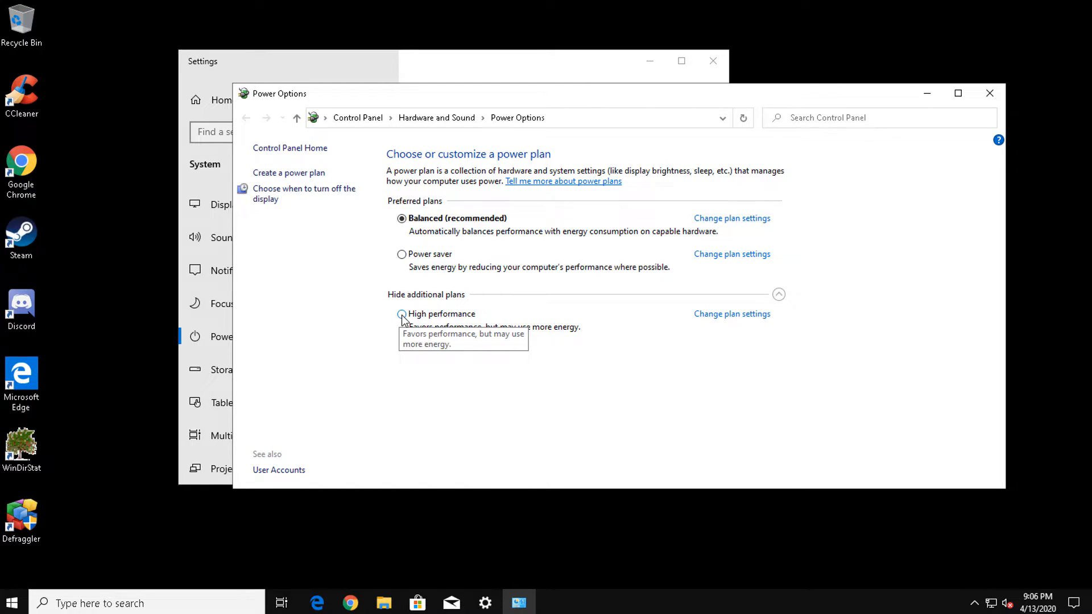
click(401, 314)
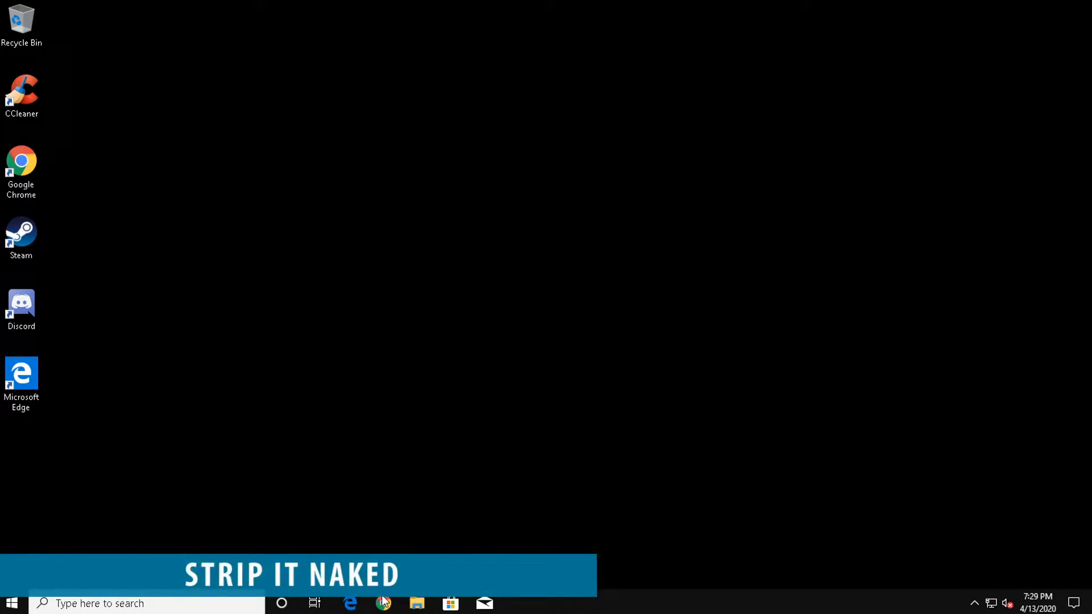
Search 'debo' in Chrome and reach the Debotnet app page on Mirinsoft.
click(384, 602)
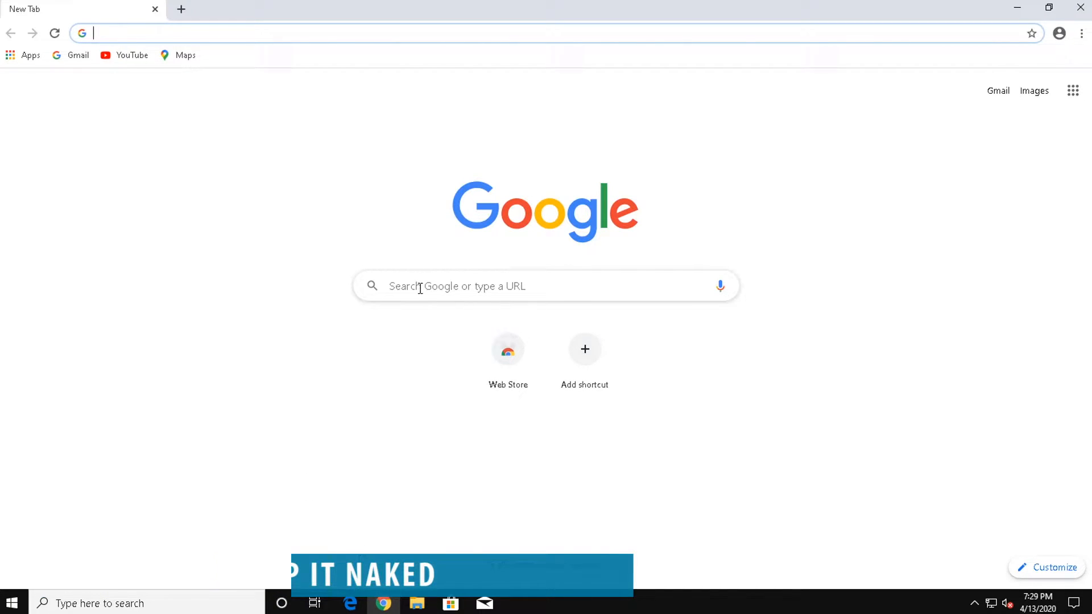
text(debotnet&oq=debotnet&aqs=chrome..69i57j0l7.2653j0j8&sourceid=chrome&ie=UTF-8)
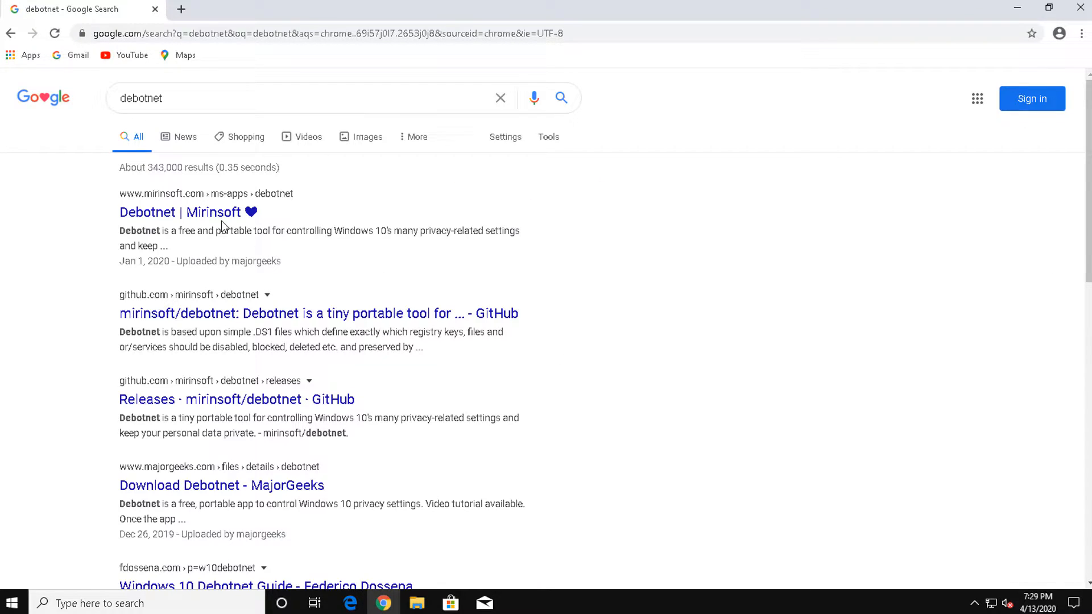
click(179, 212)
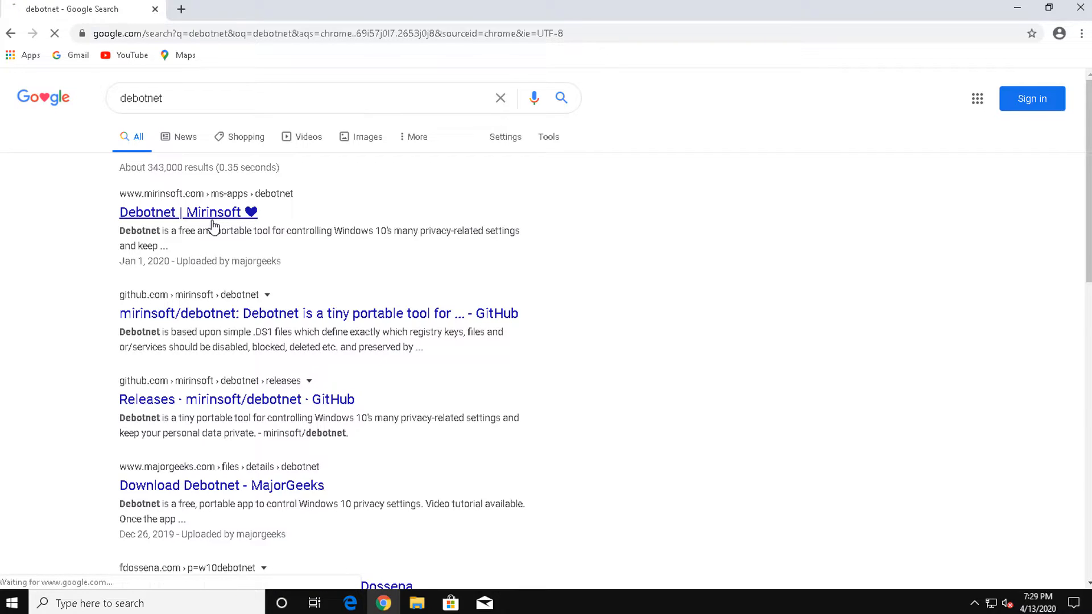
click(179, 212)
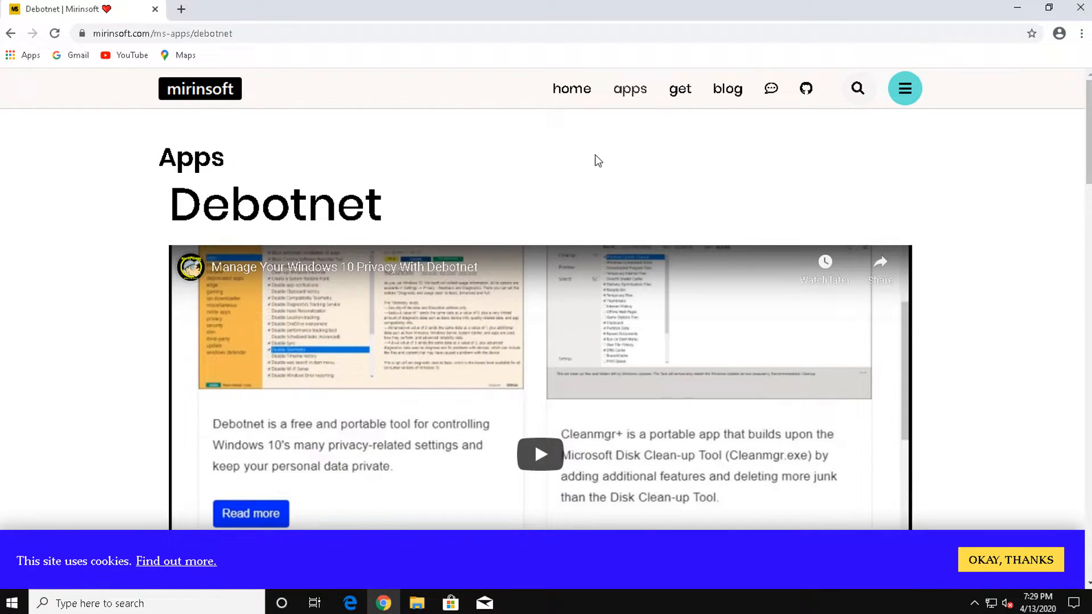
click(249, 513)
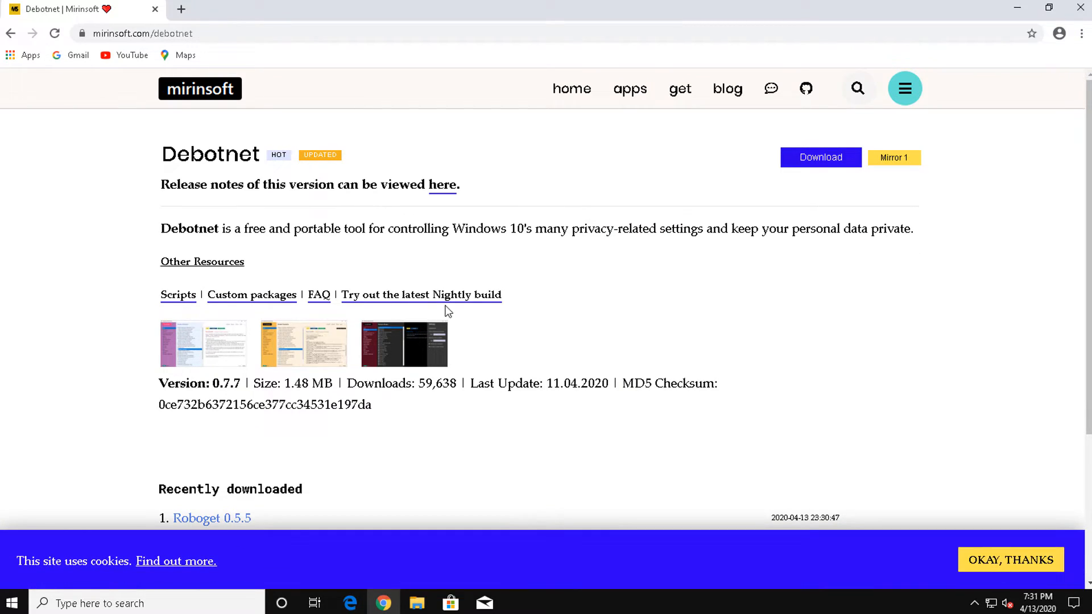
mouse_move(832, 166)
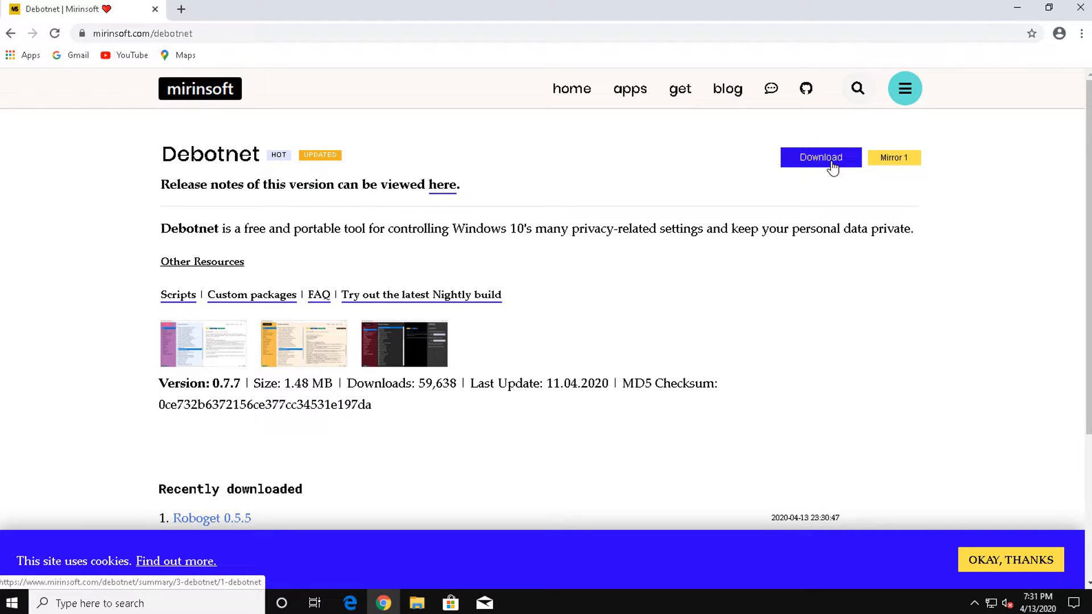
Download debotnet.zip and run the extracted Debotnet application as administrator.
click(820, 157)
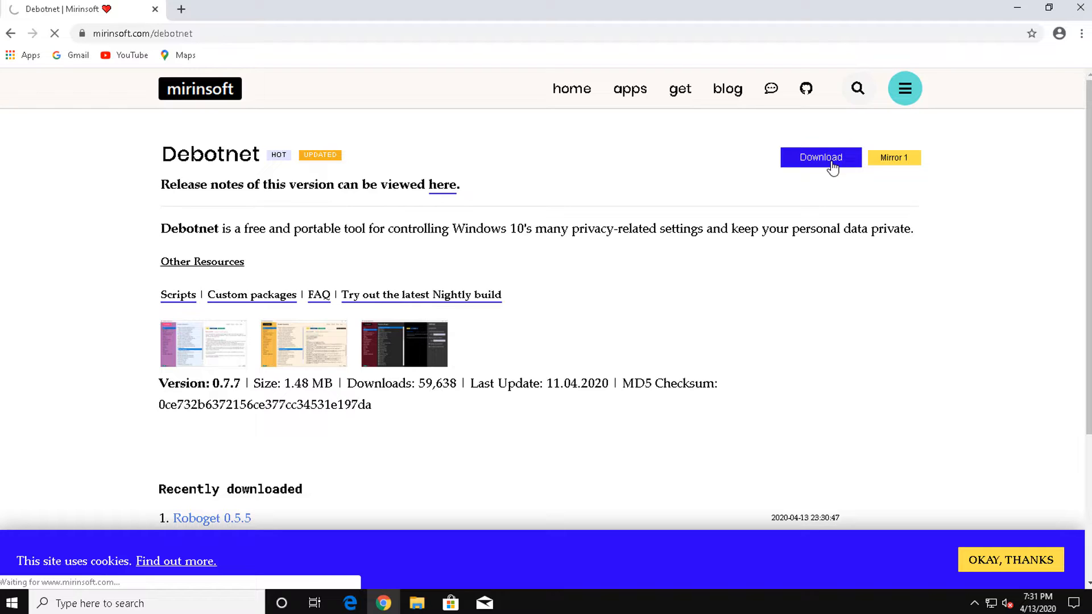
click(820, 157)
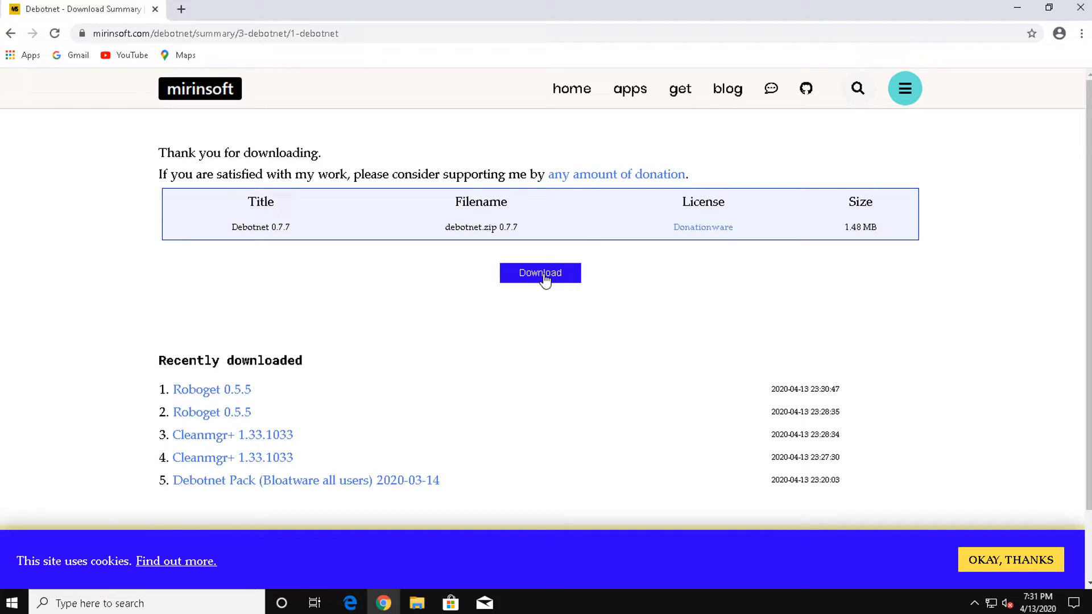
click(539, 272)
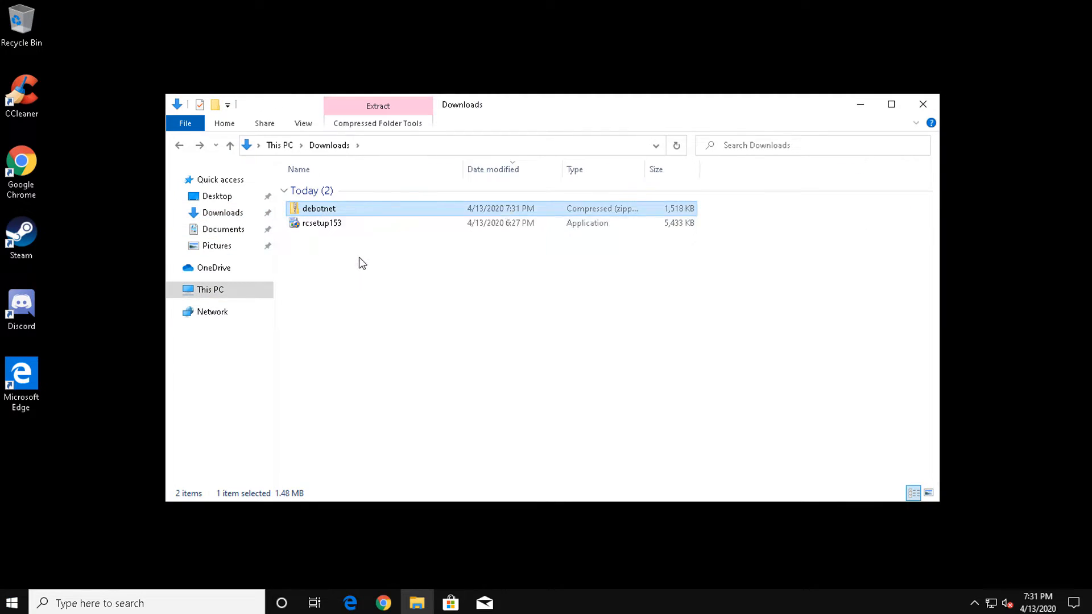
right_click(337, 236)
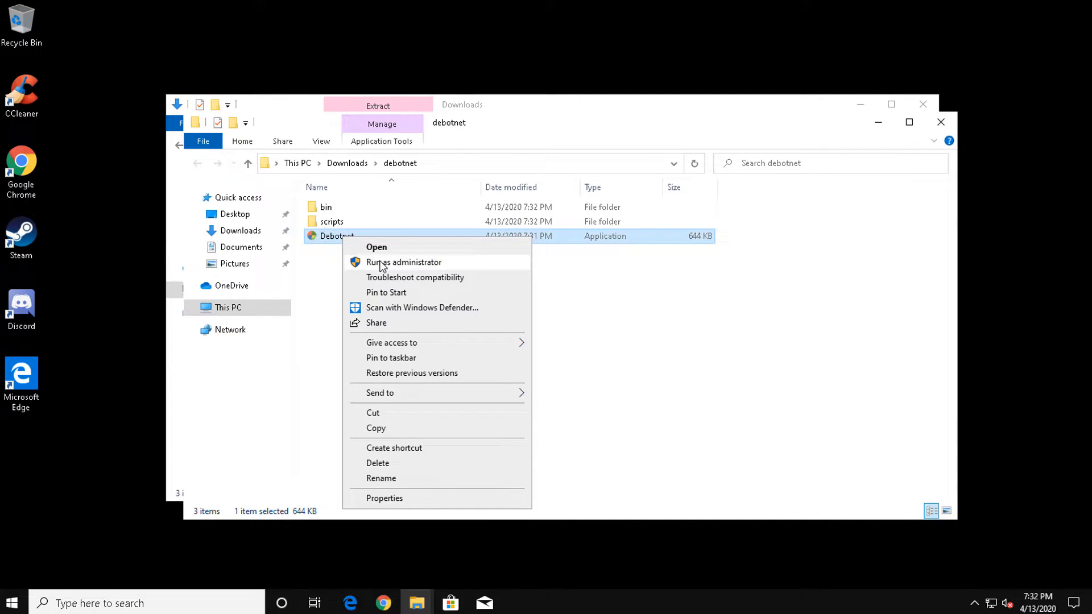
click(403, 261)
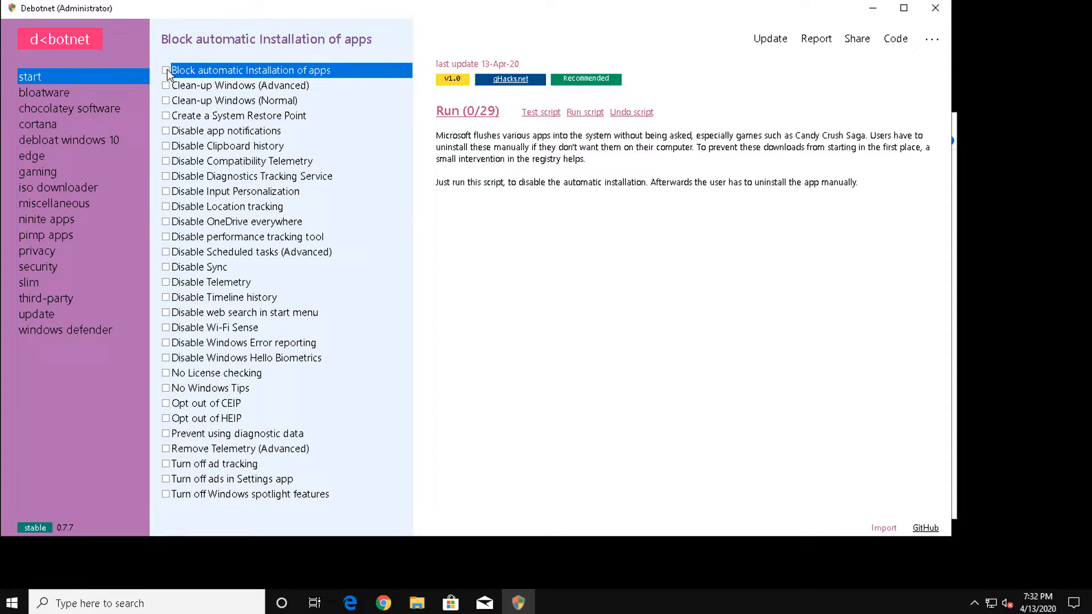
Tick the desired tweaks including Block automatic Installation of apps and run the 24/29 scripts.
click(166, 69)
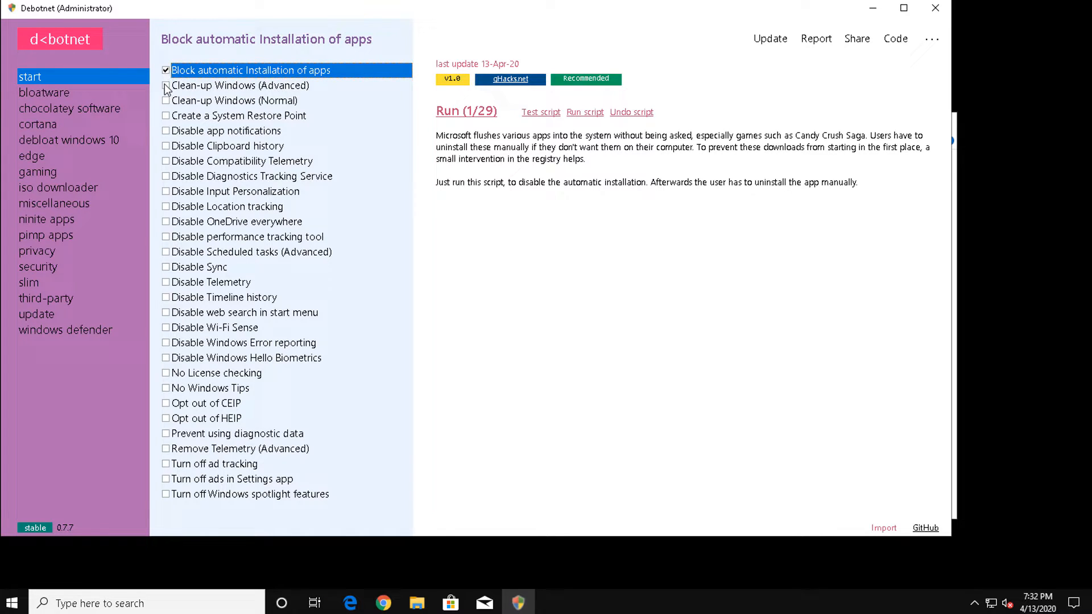
click(585, 111)
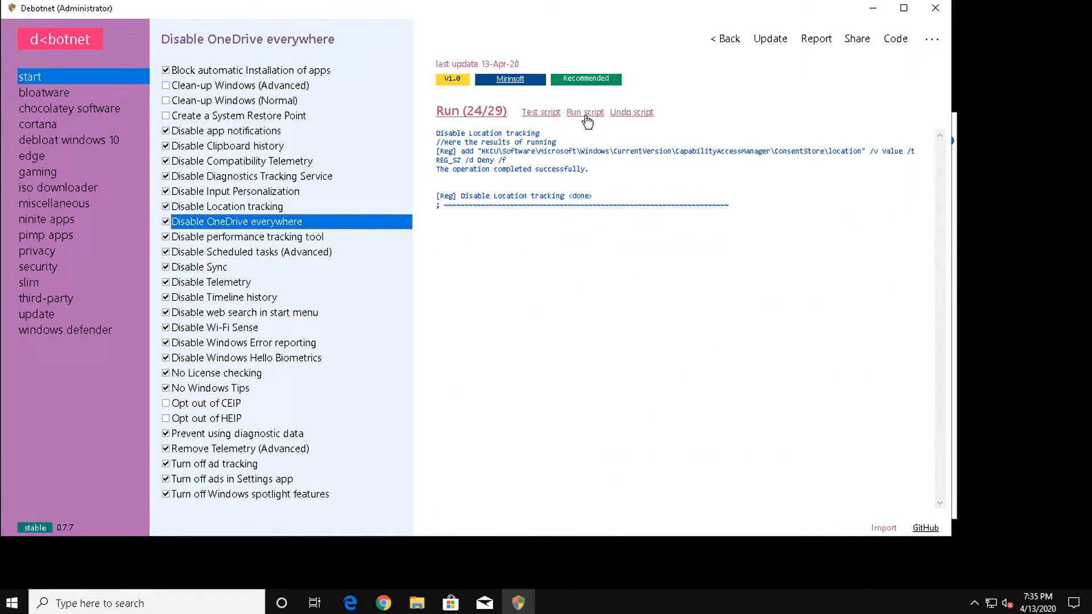
click(252, 251)
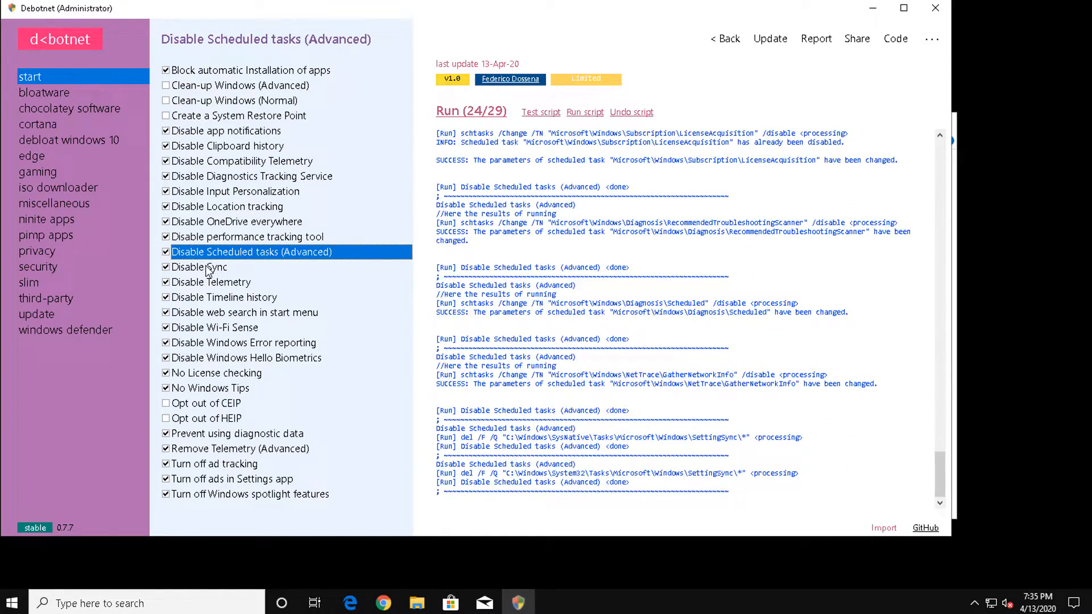
click(199, 266)
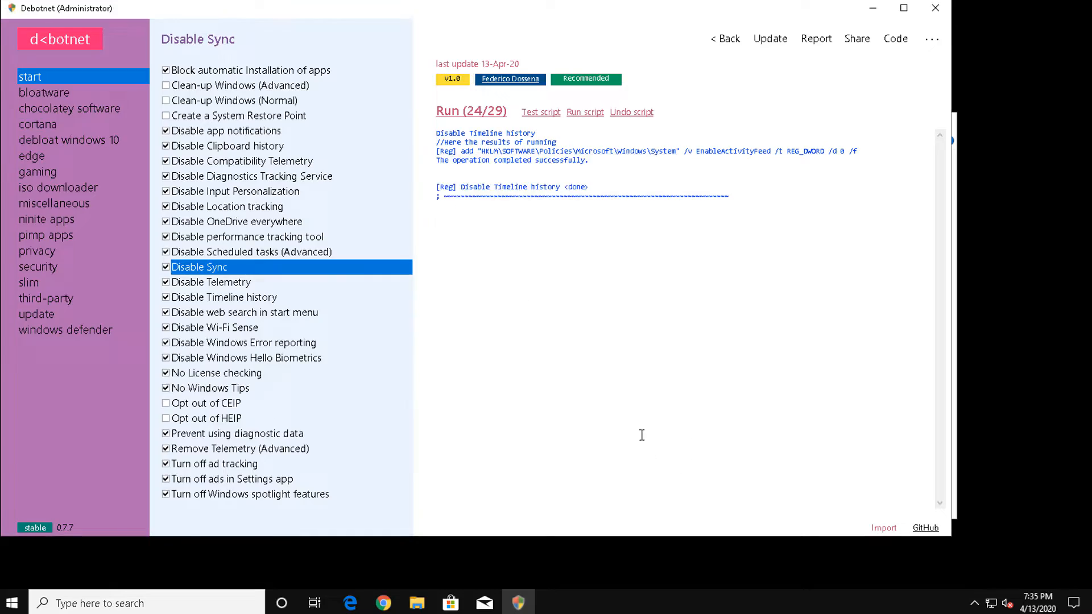
click(252, 251)
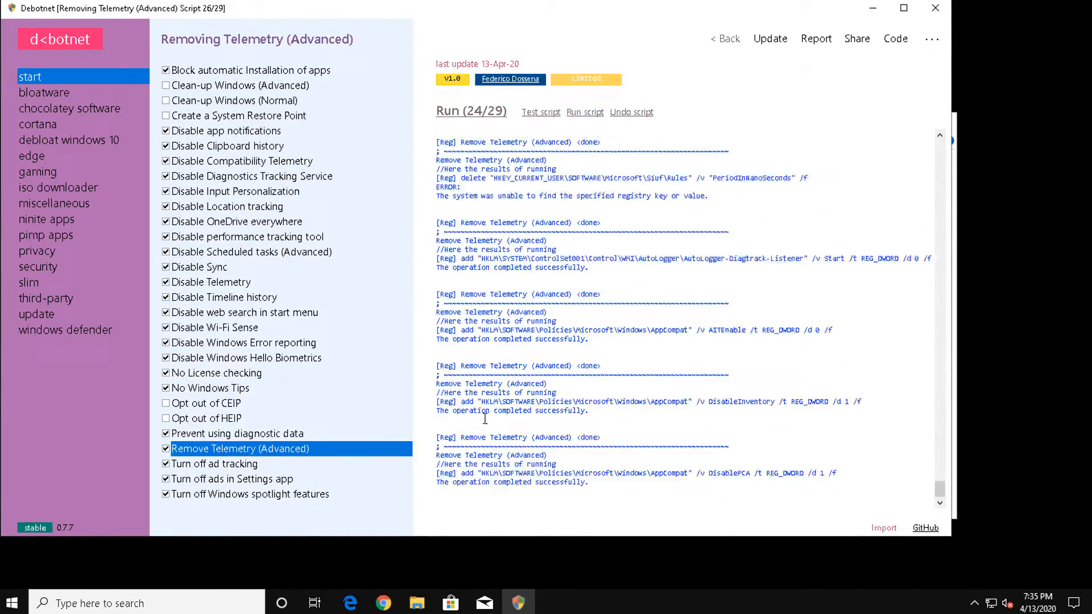
click(44, 92)
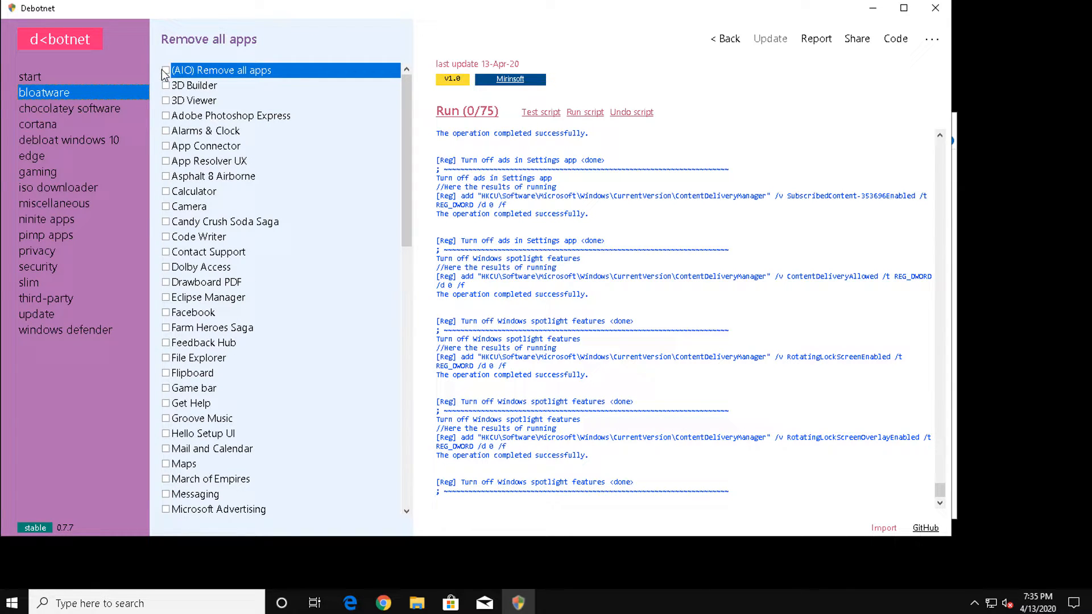
Tick Your Phone and Zune at the bottom of the bloatware list for removal.
scroll(down, 3)
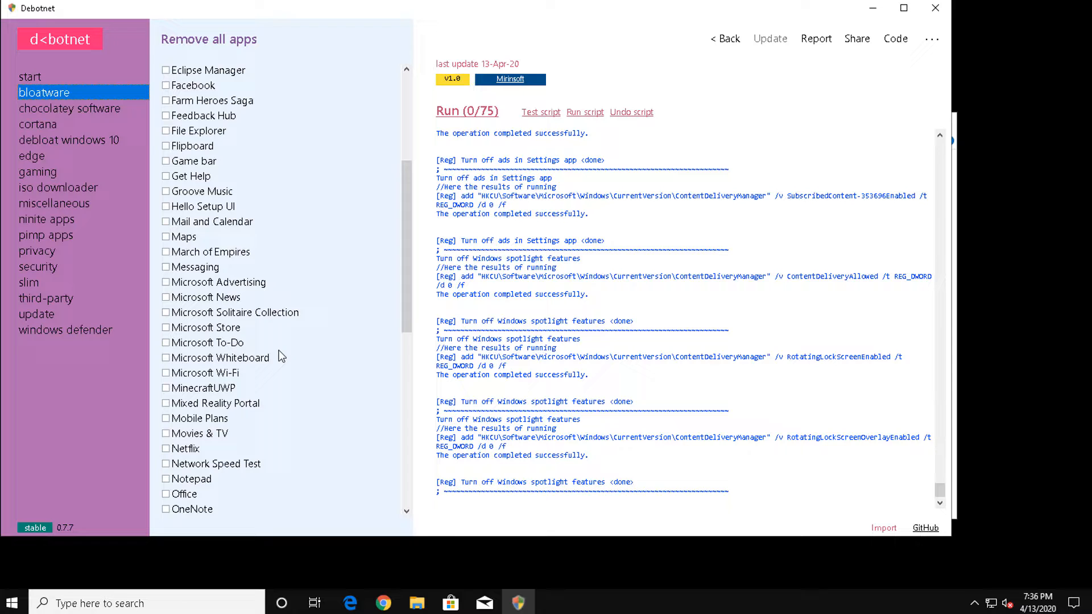
scroll(down, 3)
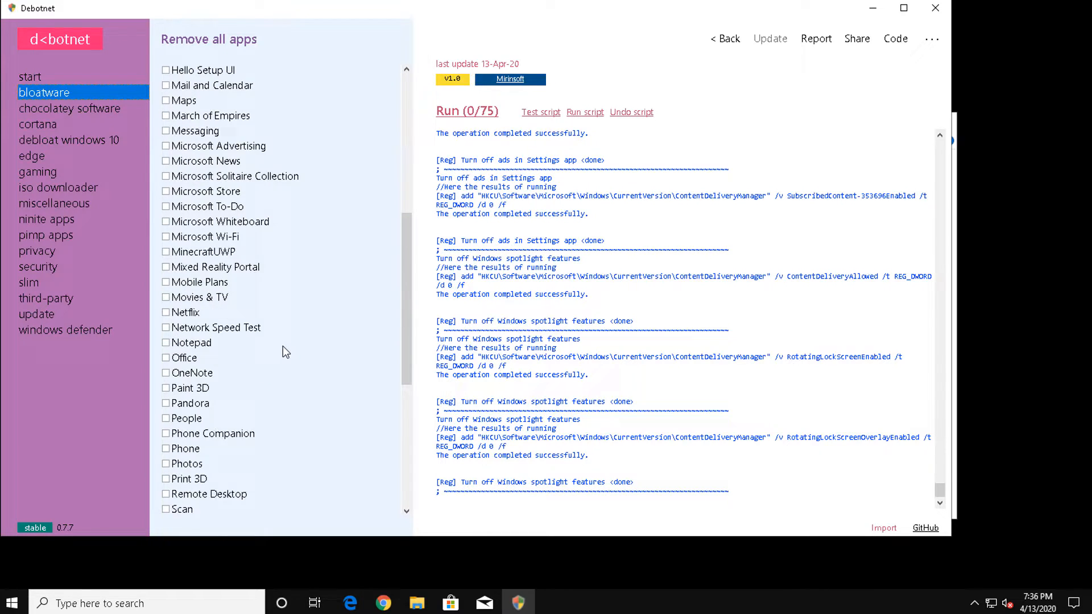
scroll(down, 3)
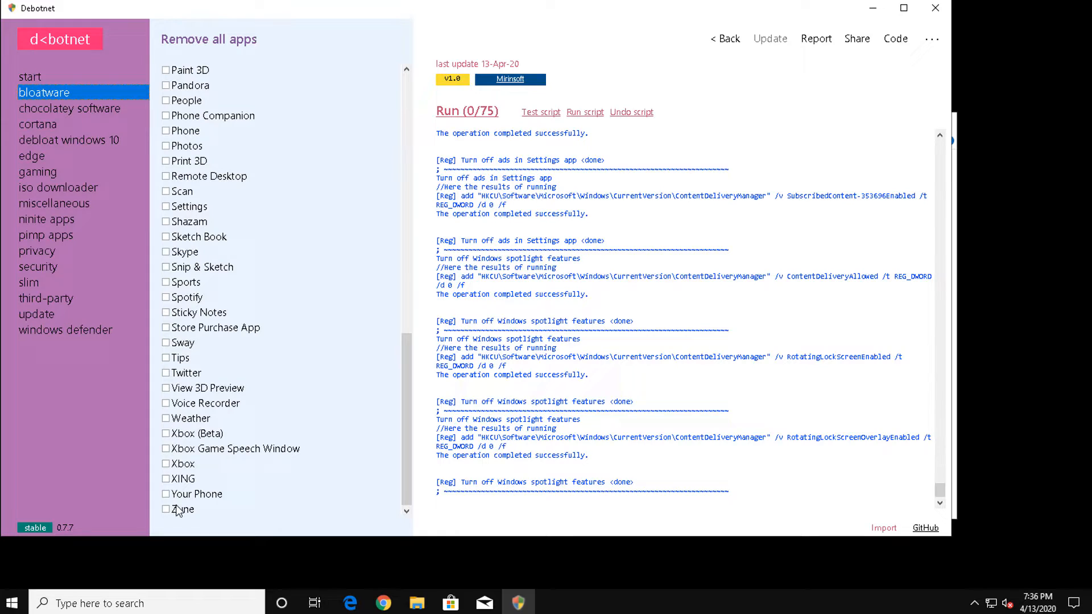
click(166, 493)
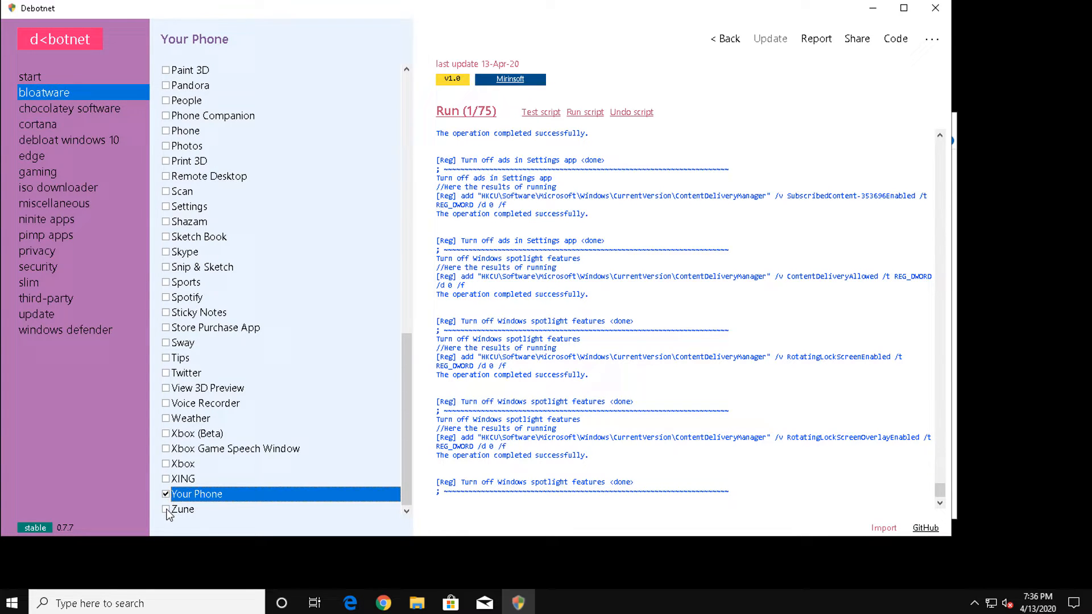
click(166, 509)
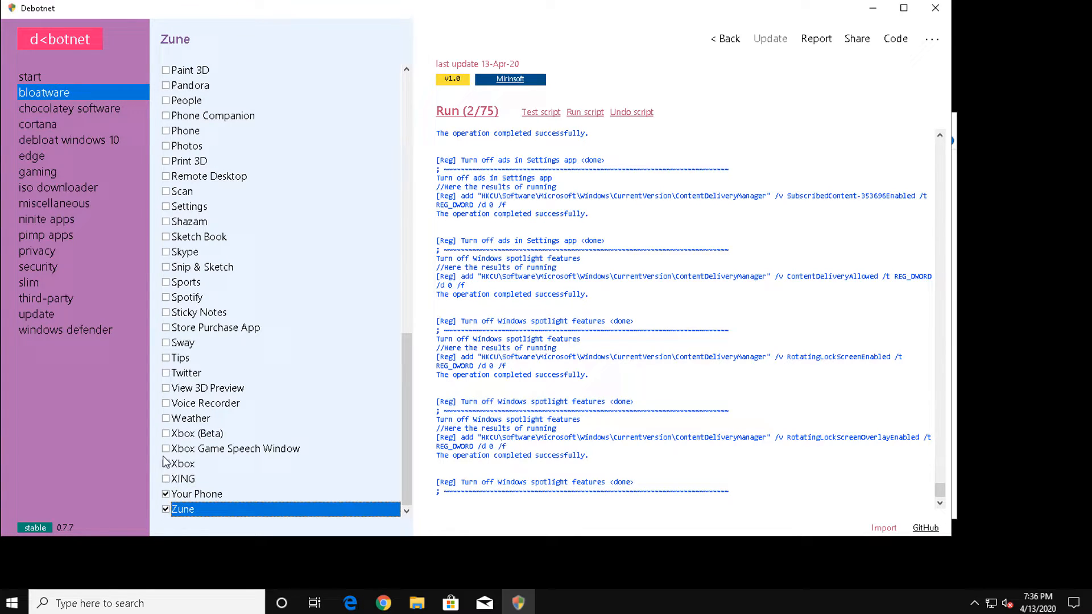
scroll(up, 3)
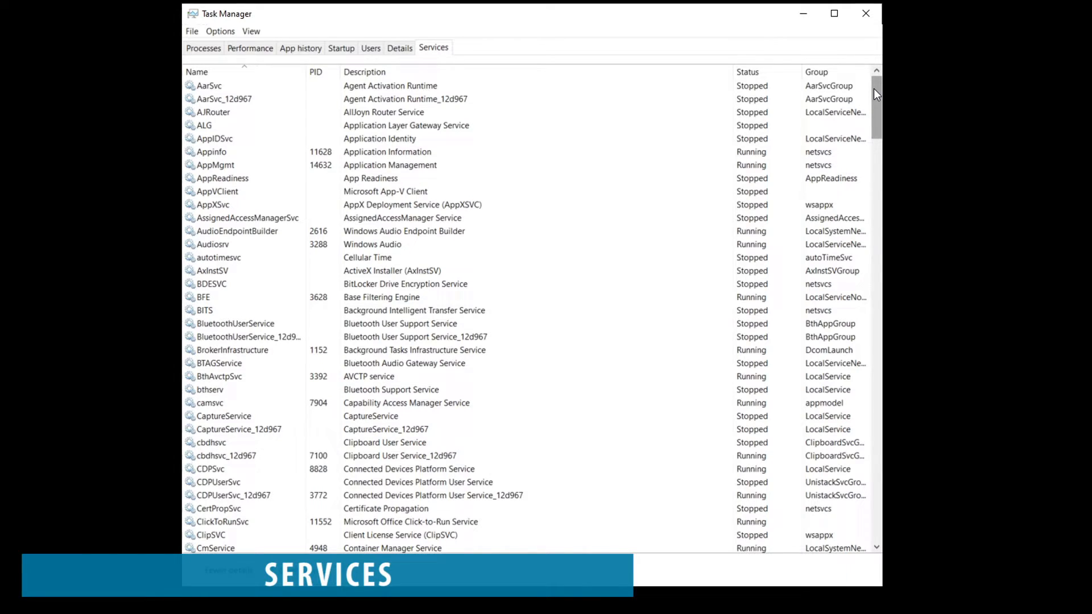
Scroll through the Services list and sort by Status so running services come first.
scroll(down, 3)
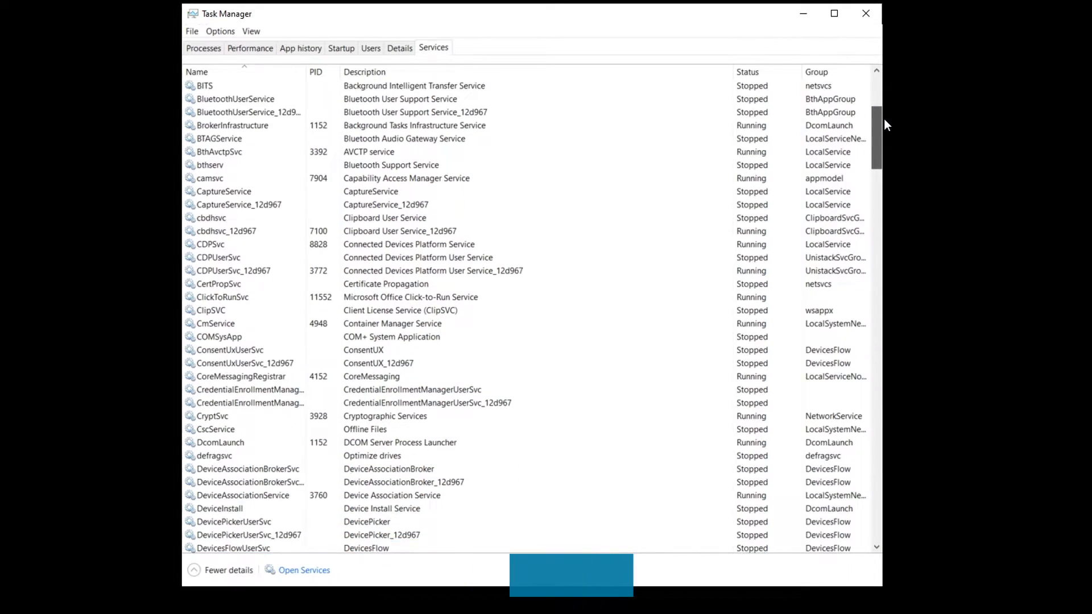
scroll(down, 3)
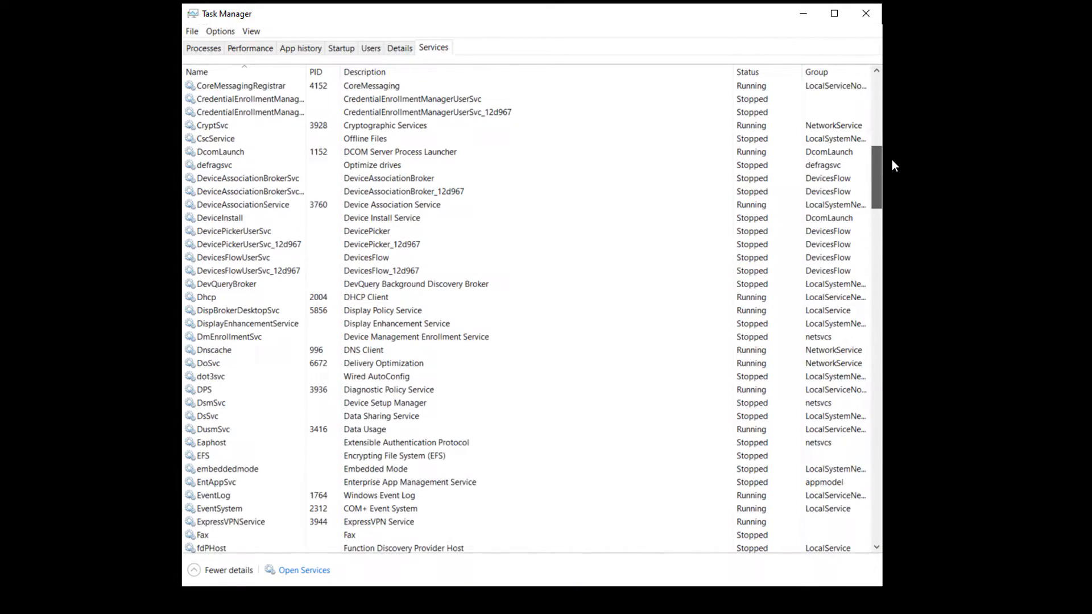
scroll(down, 3)
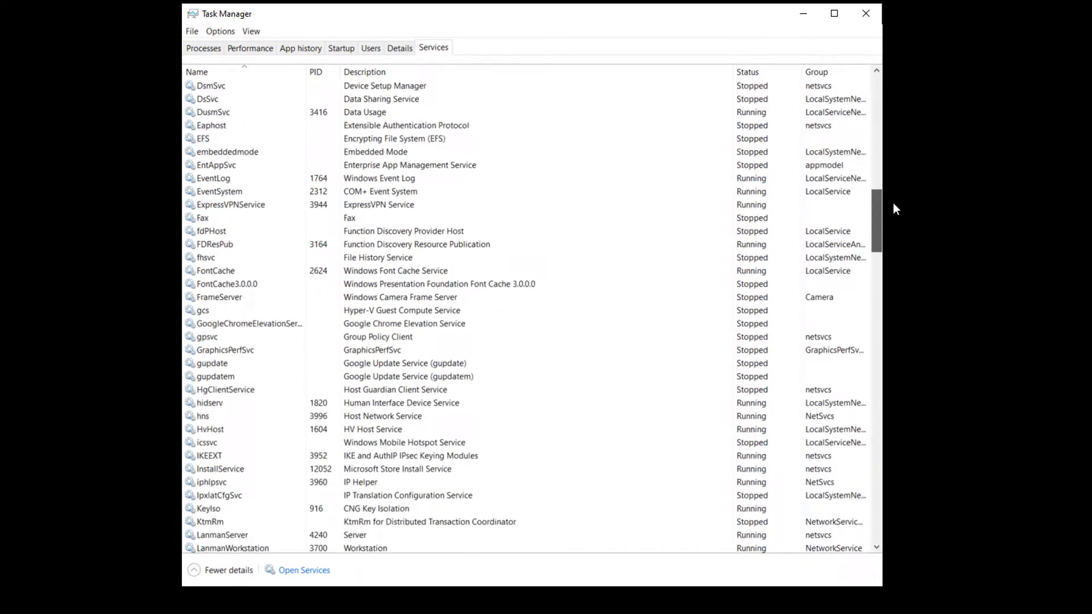
scroll(down, 3)
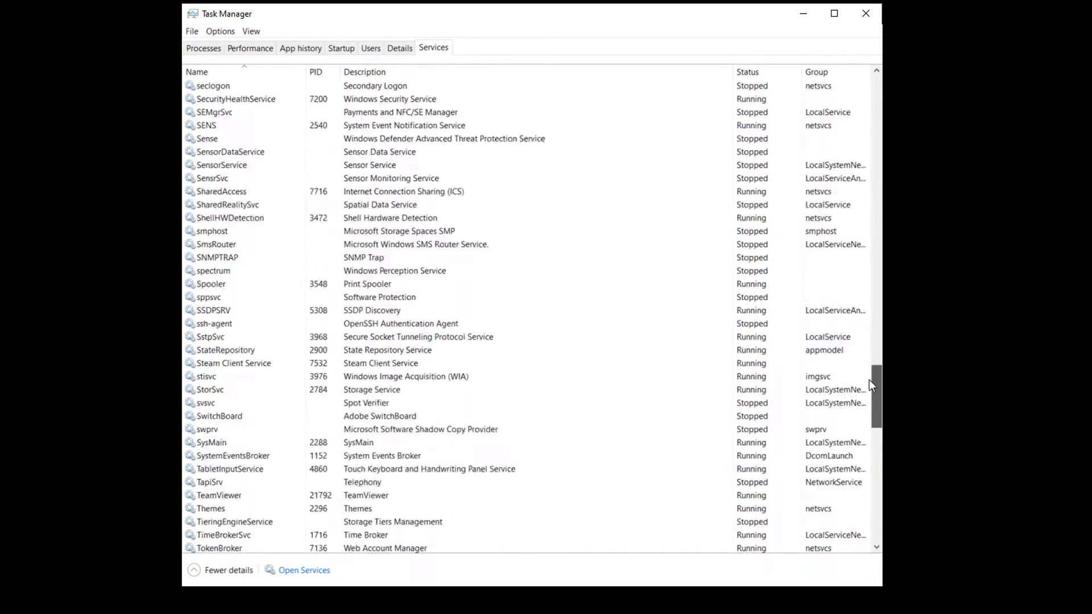
scroll(down, 3)
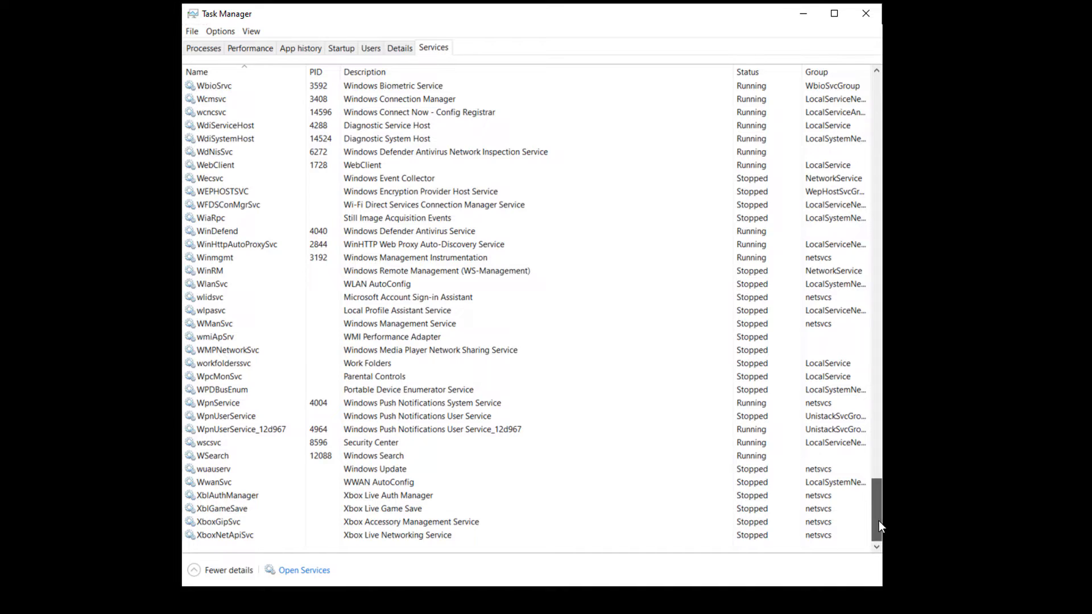
click(747, 72)
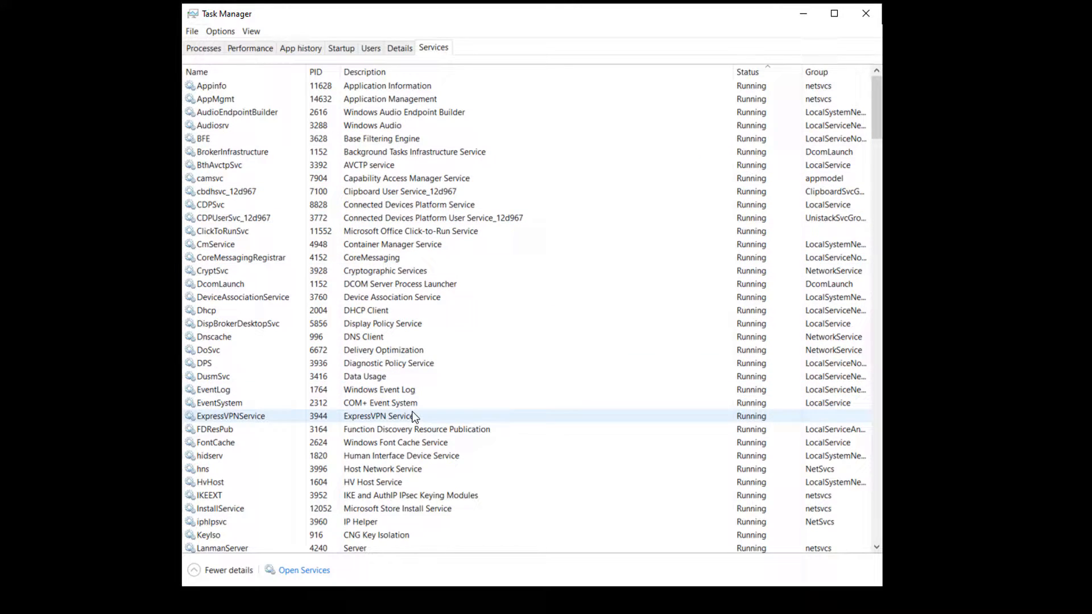
click(865, 14)
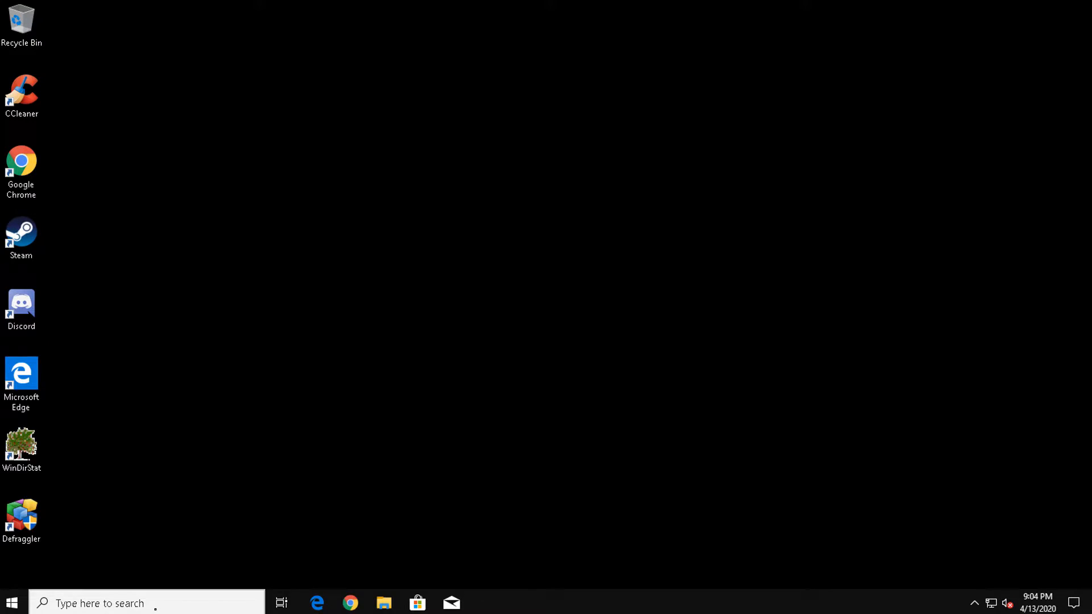
In msconfig Services, hide Microsoft services and disable the Google Update and Chrome Elevation services.
text(m)
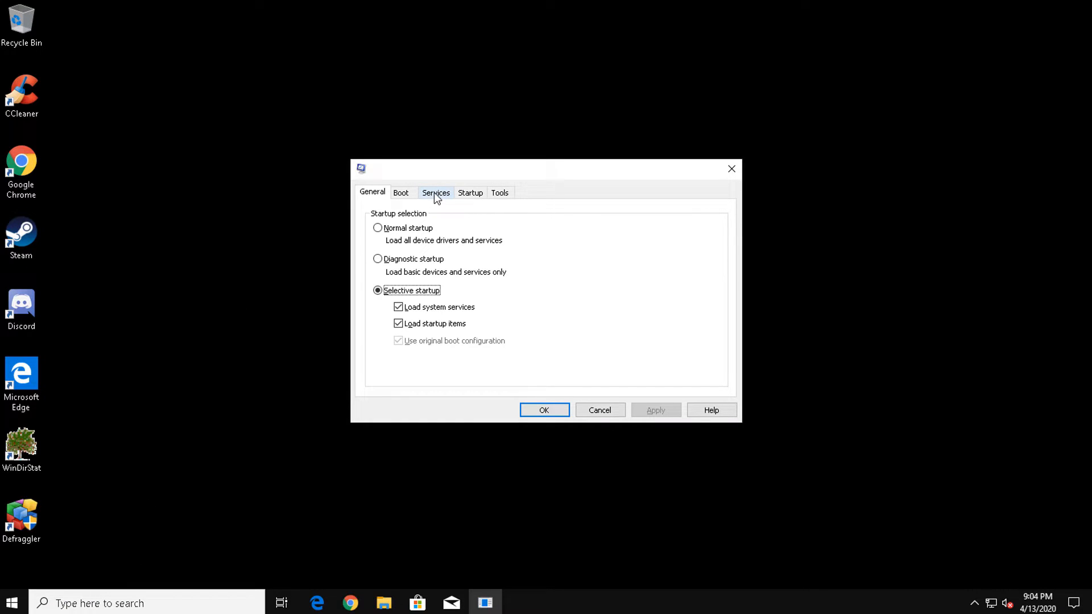
click(435, 193)
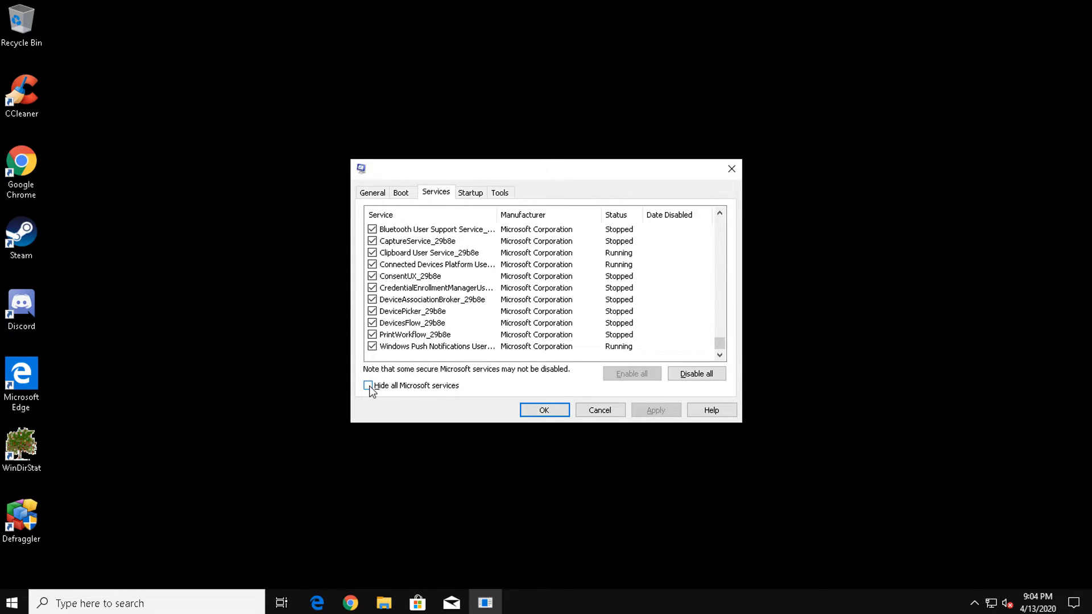
click(368, 386)
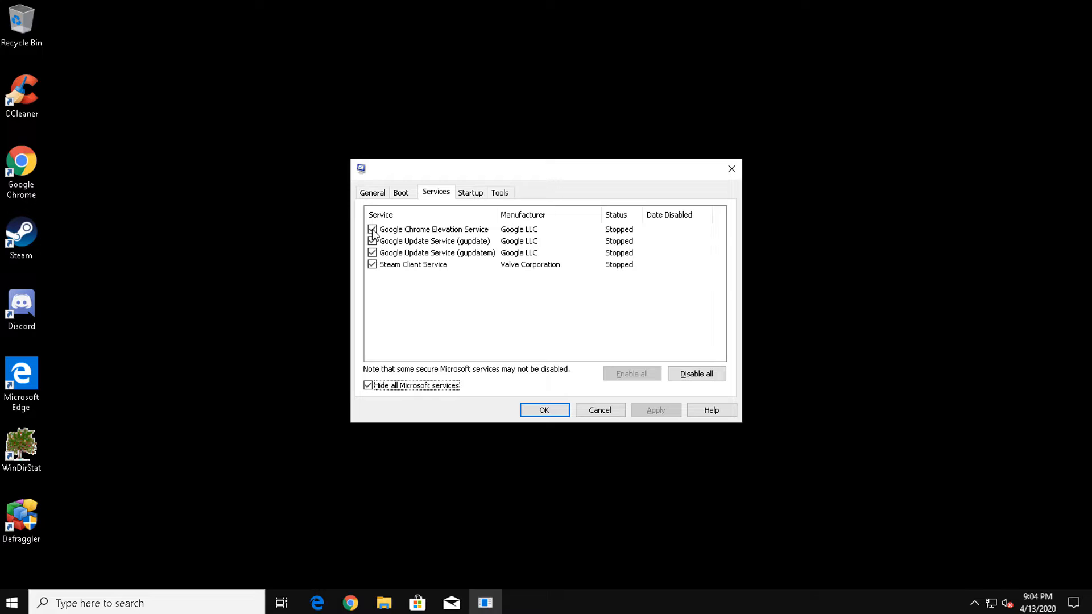
click(372, 229)
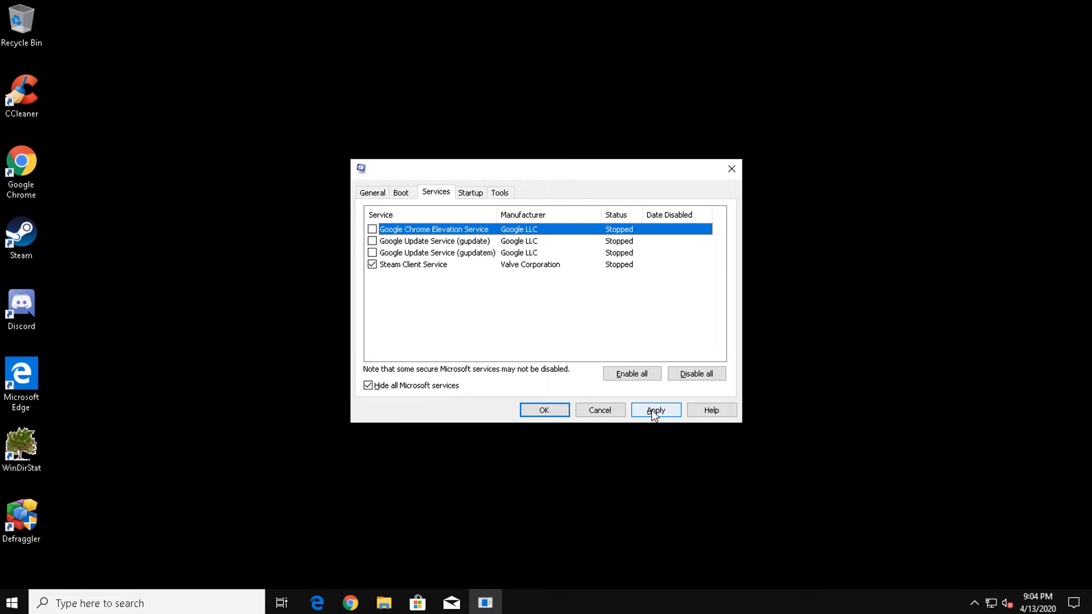
Apply and confirm the startup configuration changes, then exit without restarting.
click(655, 409)
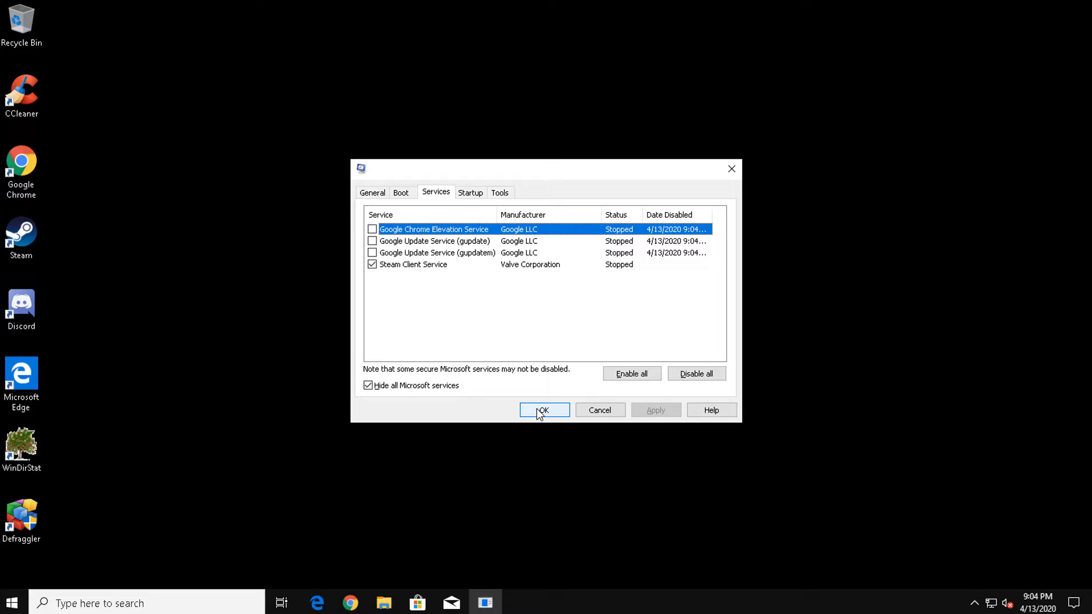
click(543, 411)
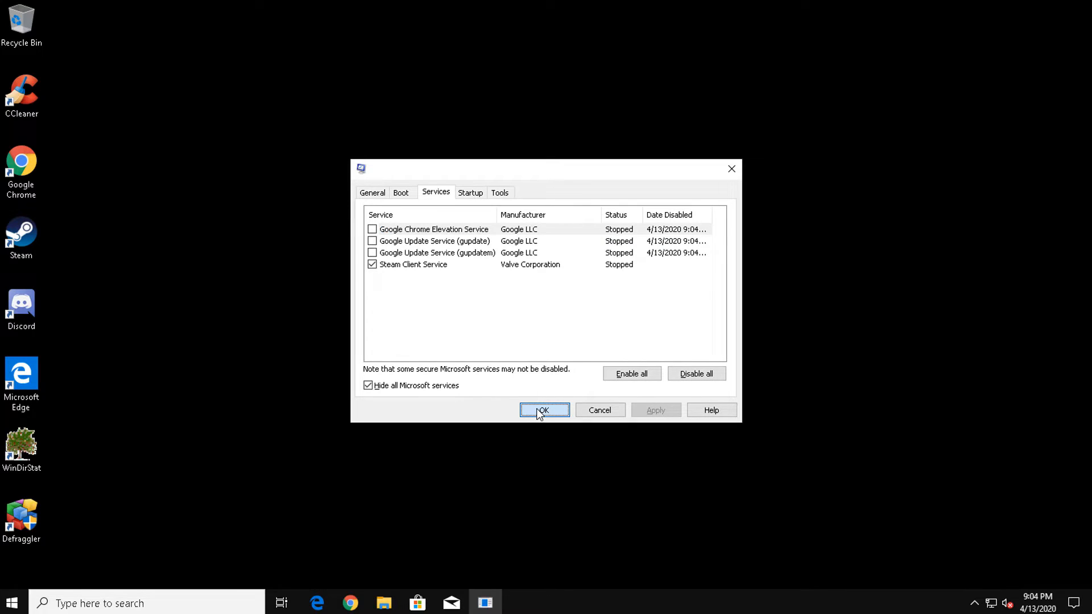
click(544, 410)
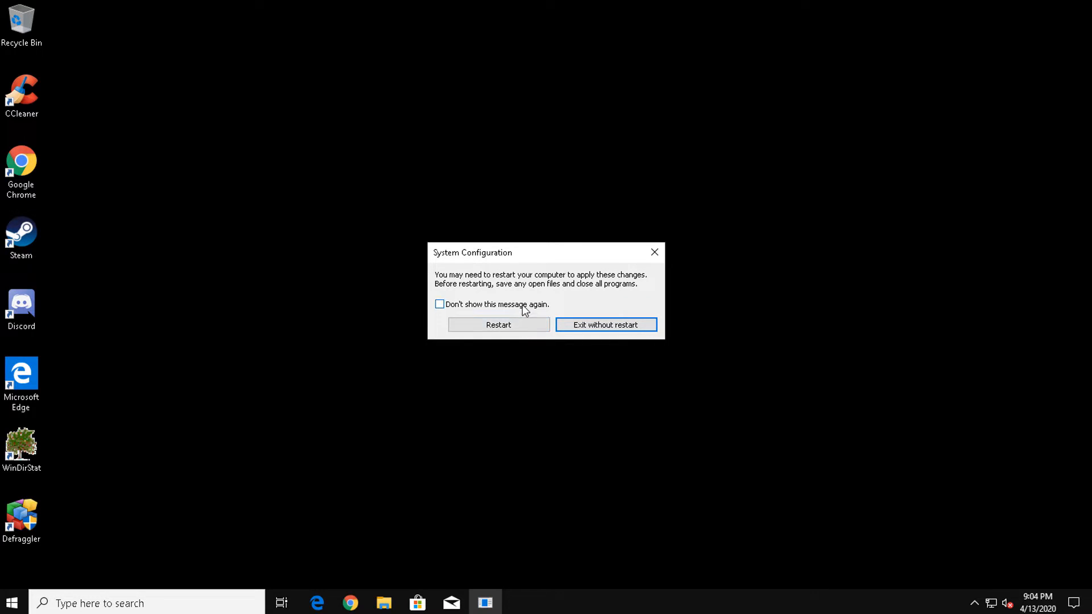
click(604, 324)
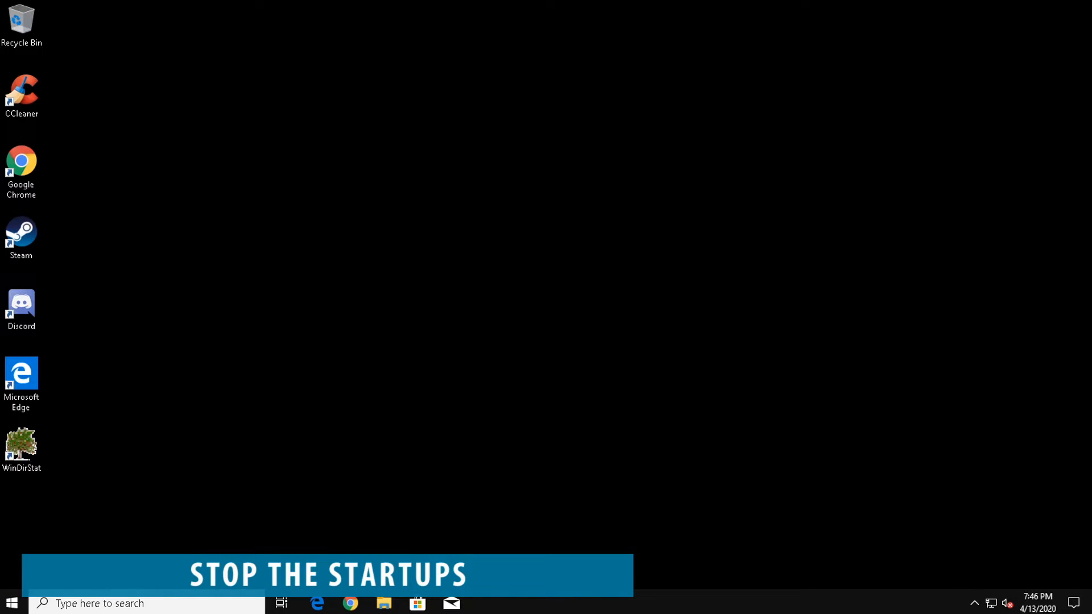
Launch Steam, then search 'taskm' and open Task Manager on its Startup list.
double_click(20, 304)
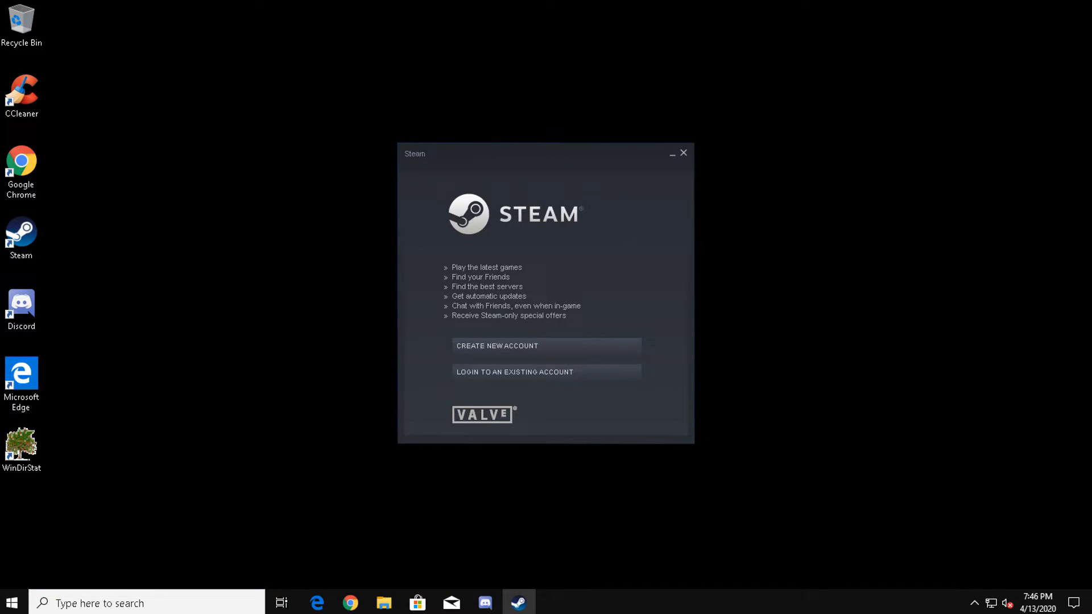
click(519, 602)
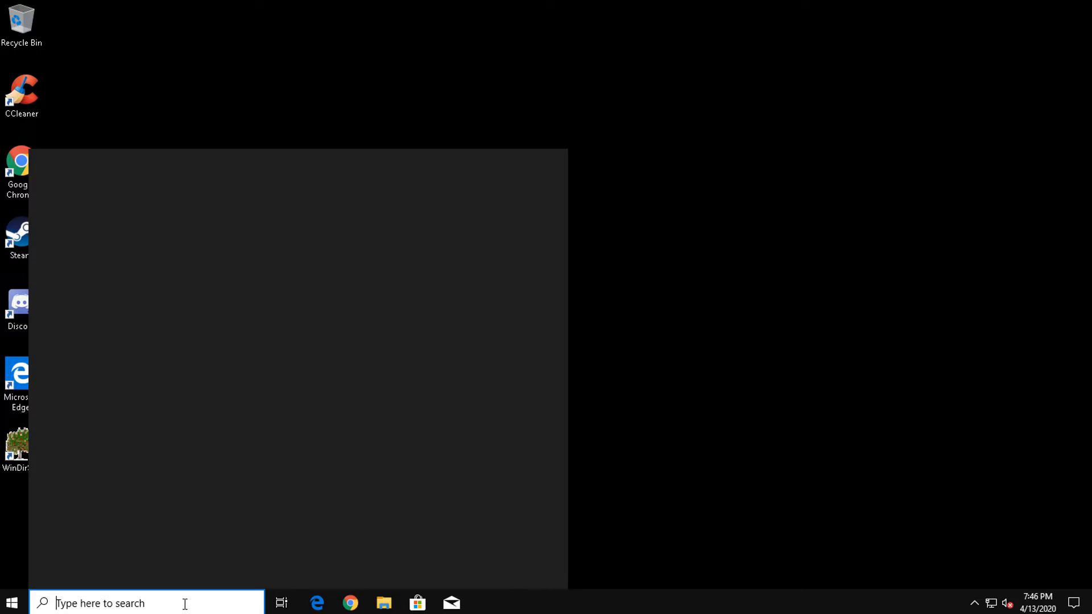
text(taskm)
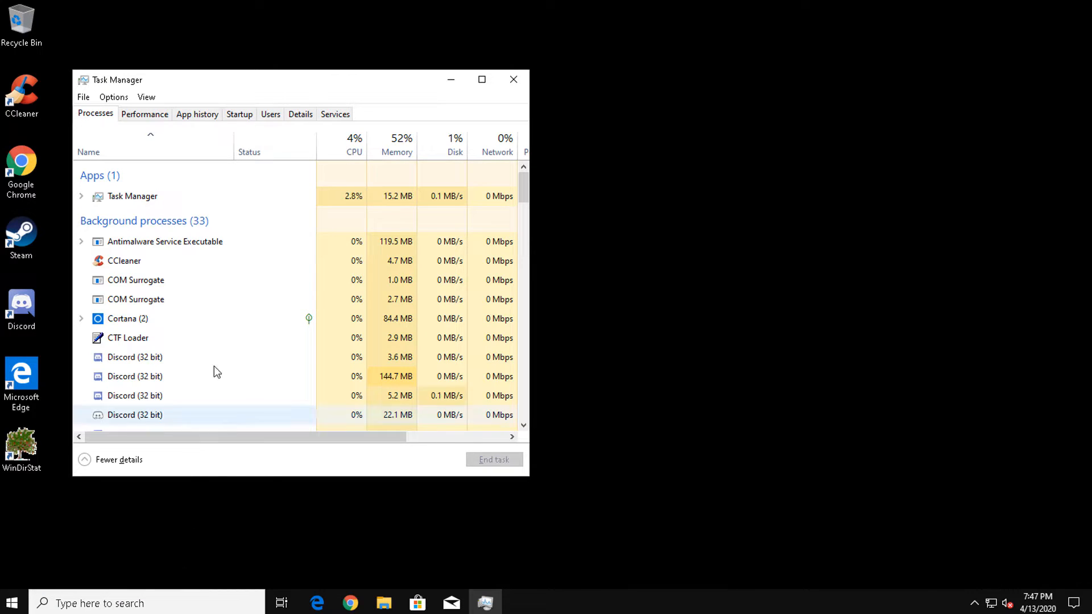
click(239, 114)
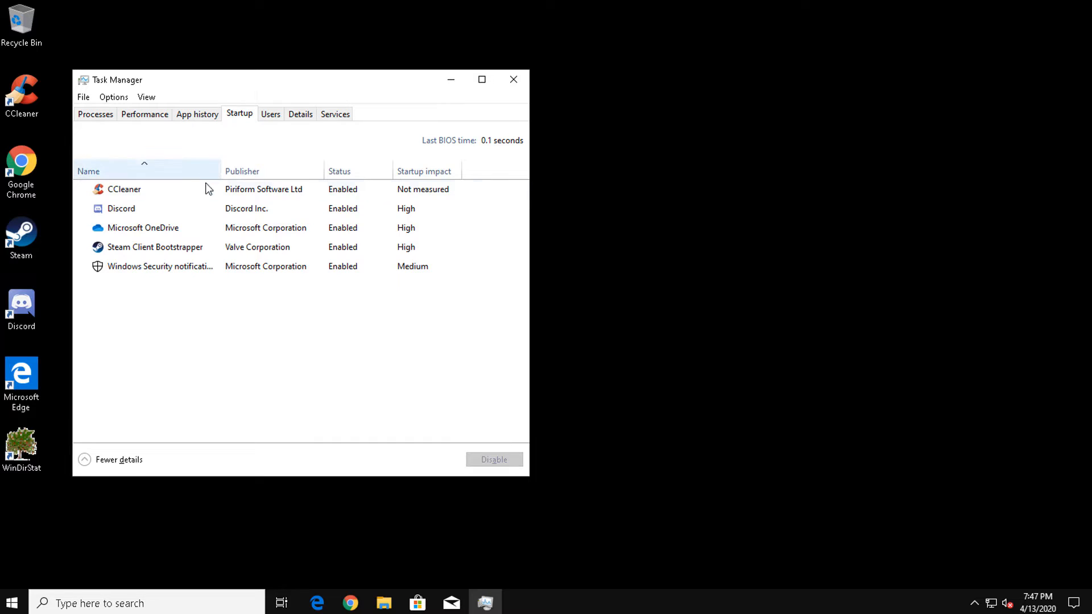
Disable the Microsoft OneDrive and CCleaner startup entries, then close Task Manager.
click(155, 246)
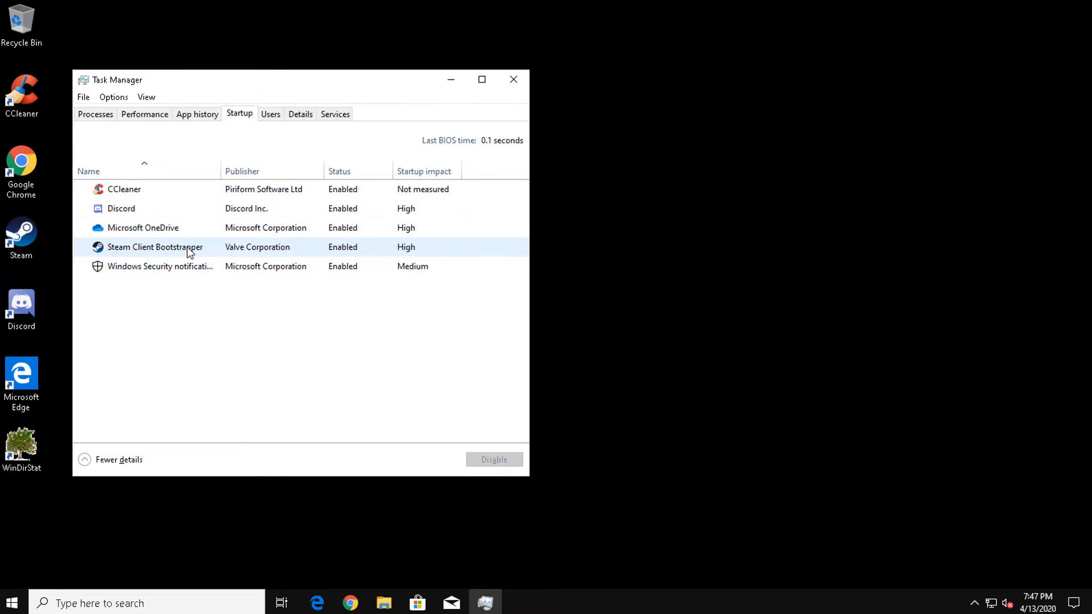
right_click(143, 227)
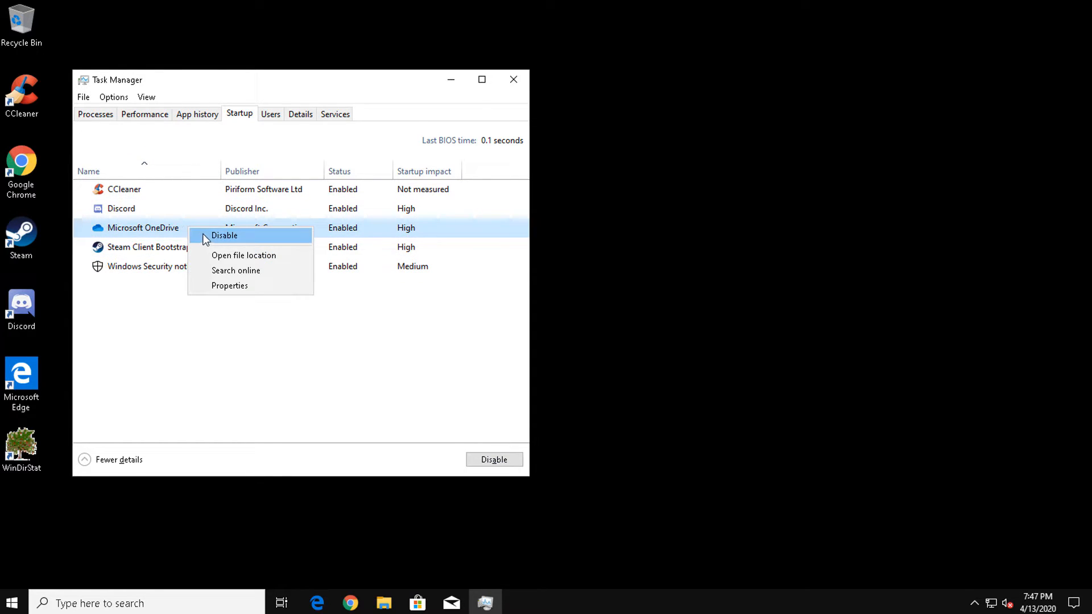
click(224, 235)
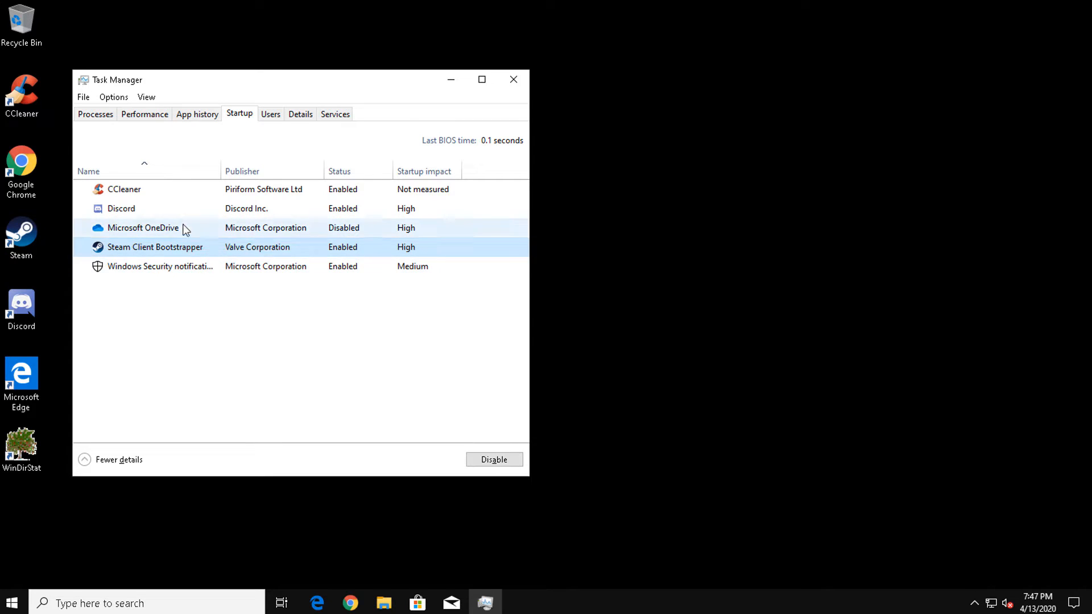
right_click(124, 189)
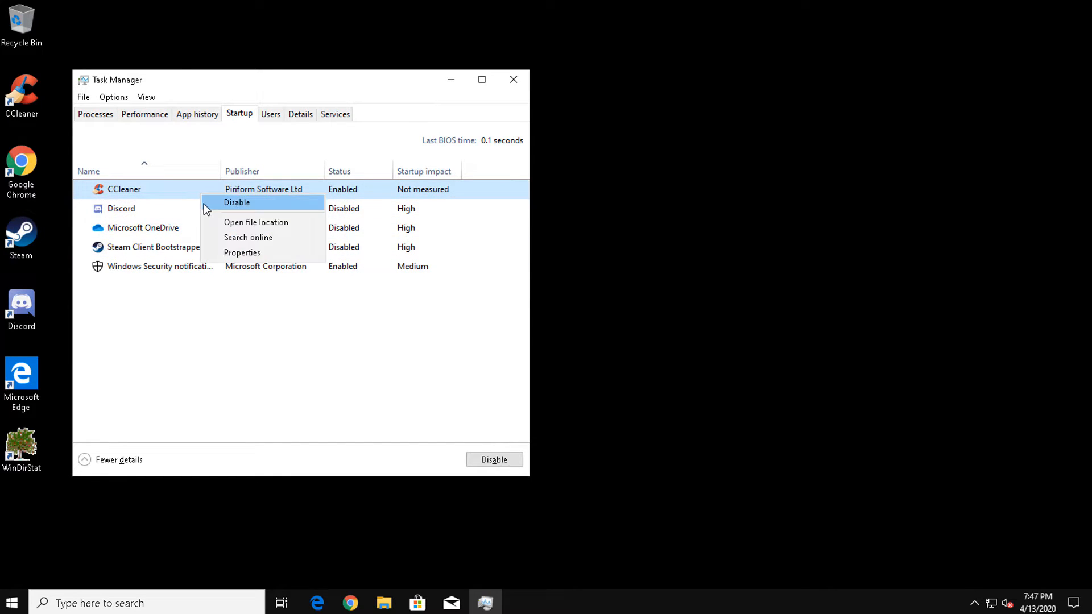
click(236, 202)
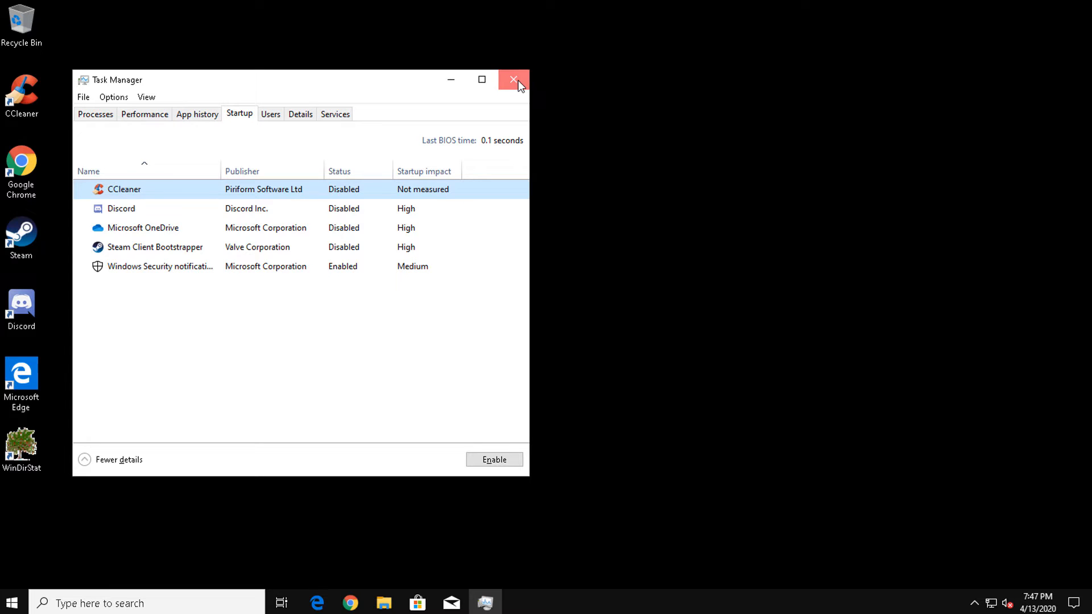
click(513, 79)
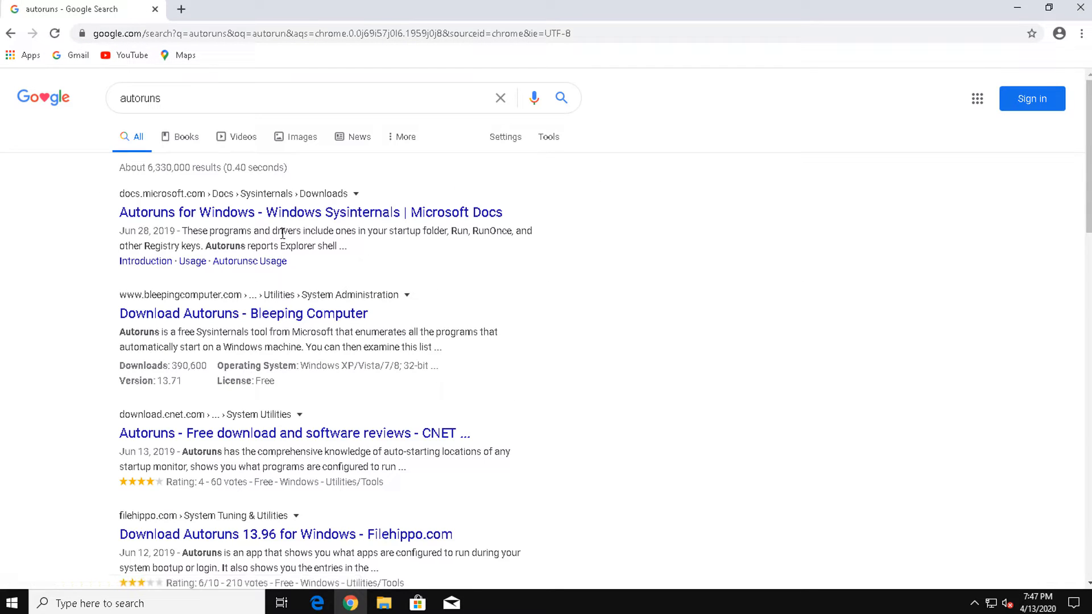
Download Autoruns and Autorunsc from the Microsoft Docs Sysinternals page as Autoruns.zip.
click(309, 211)
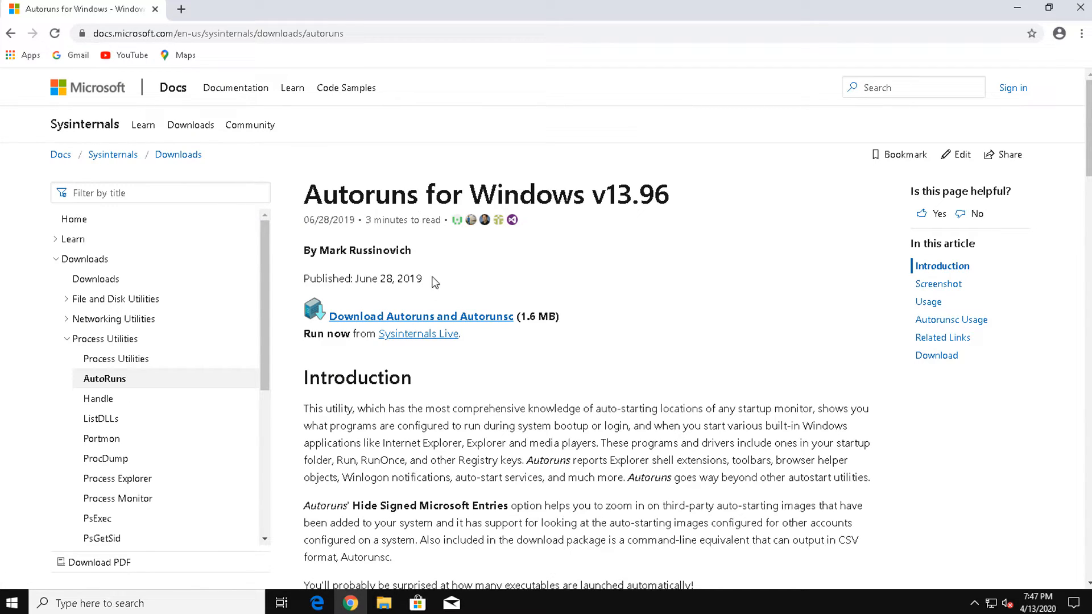
click(421, 316)
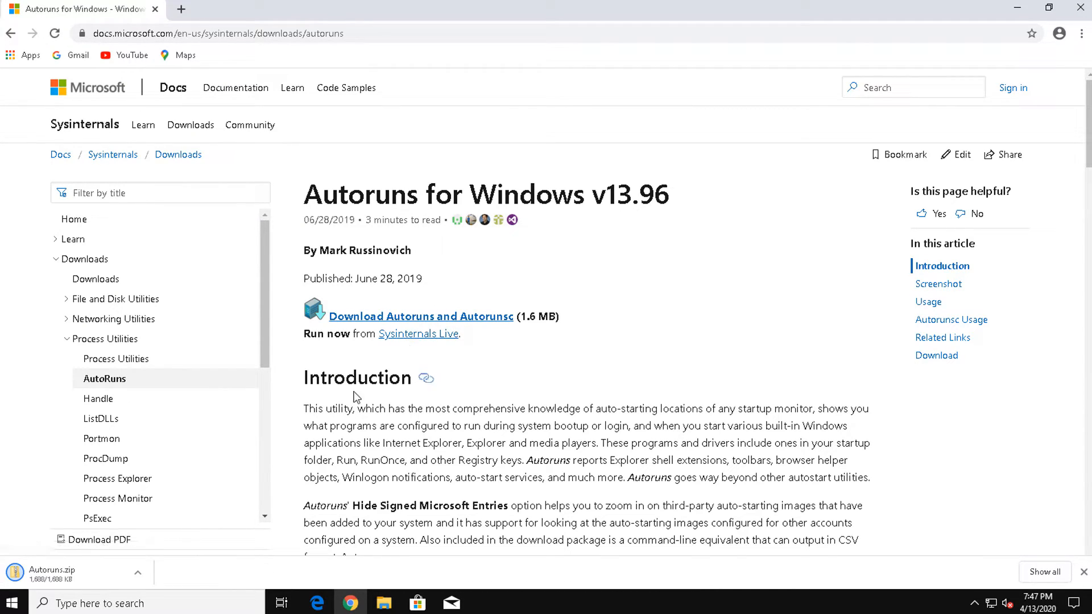
right_click(317, 208)
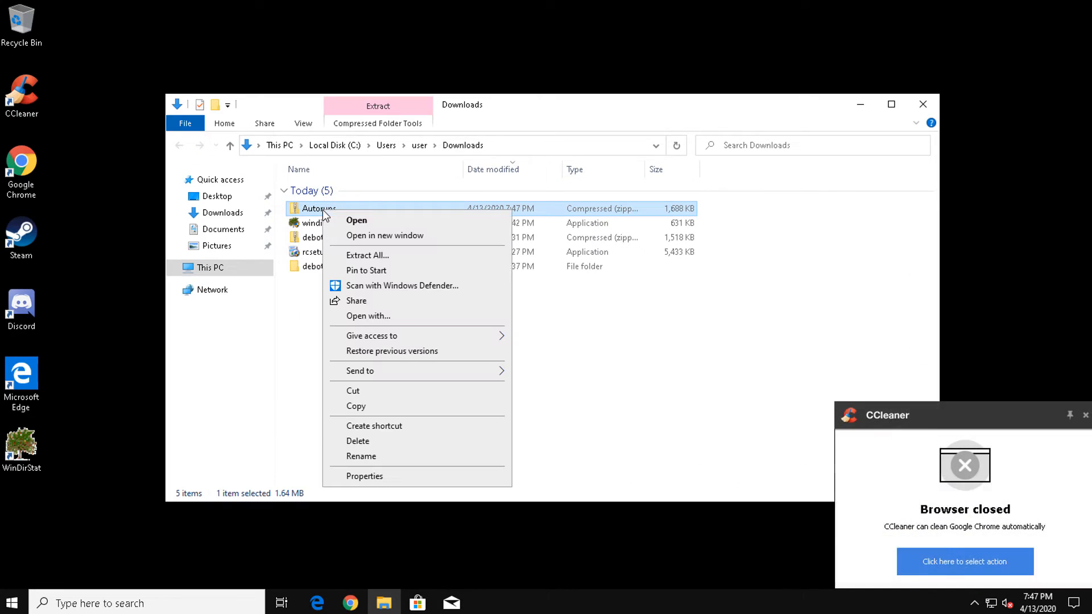
Extract Autoruns.zip in Downloads and launch the Autoruns64 program.
click(356, 219)
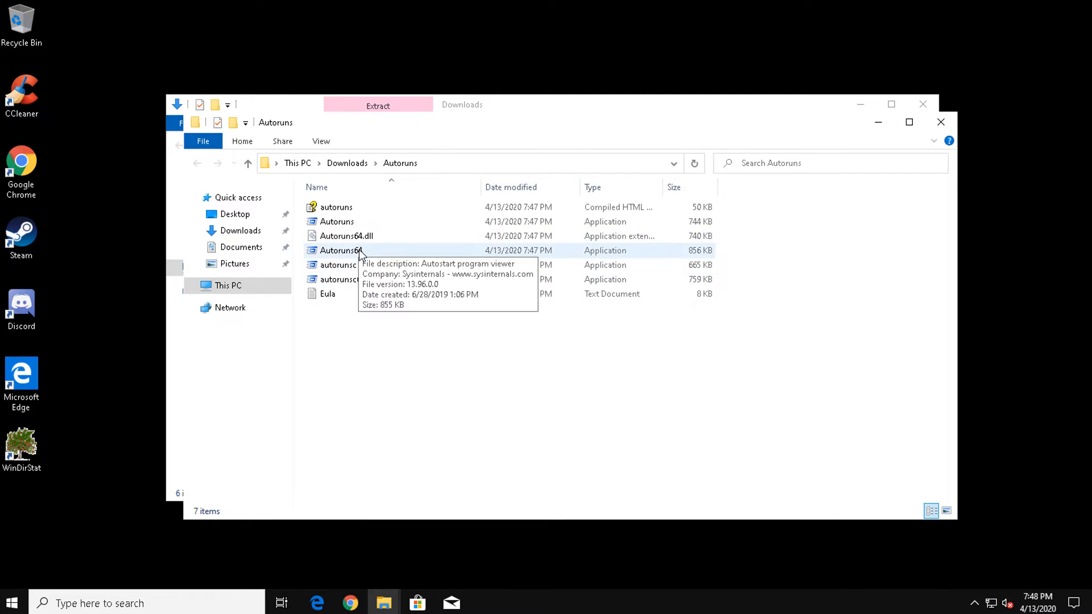
click(340, 251)
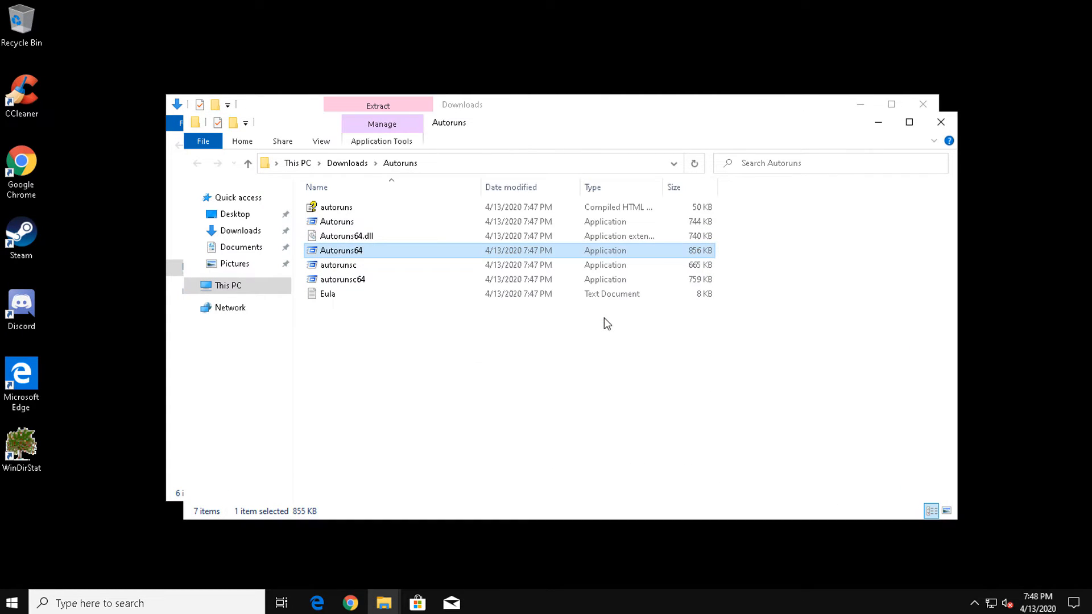
mouse_move(623, 394)
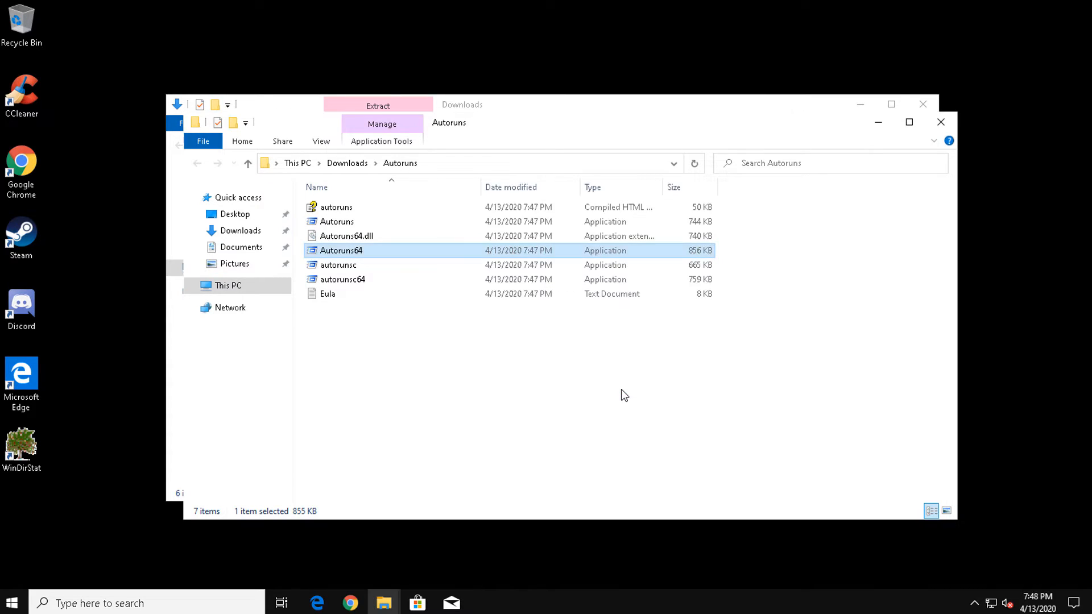
double_click(340, 250)
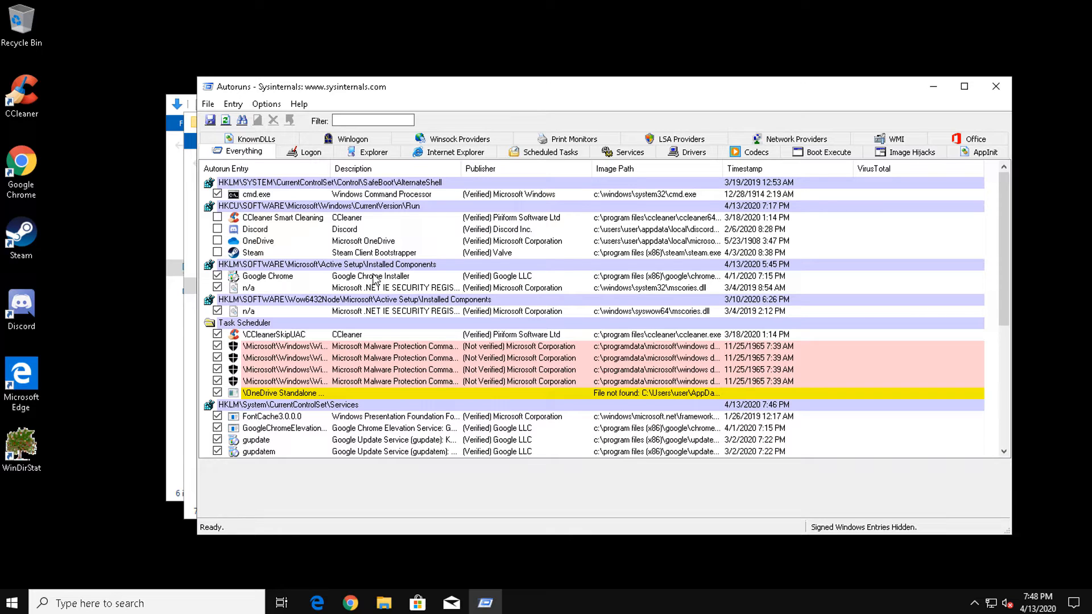
Uncheck the OneDrive Standalone entry under Autoruns' Task Scheduler section.
click(268, 275)
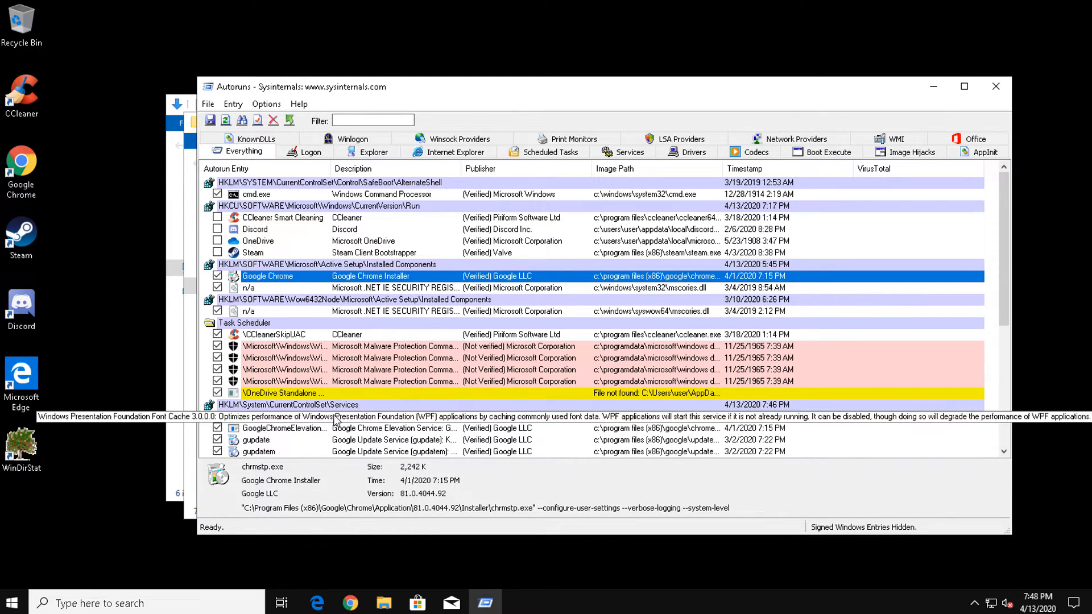
scroll(down, 3)
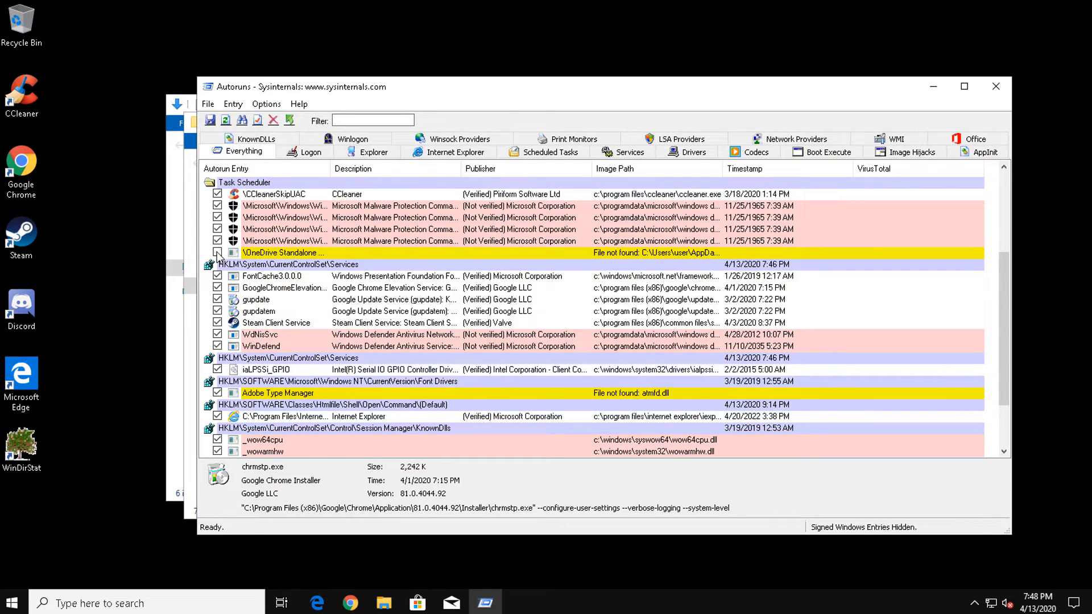
click(218, 252)
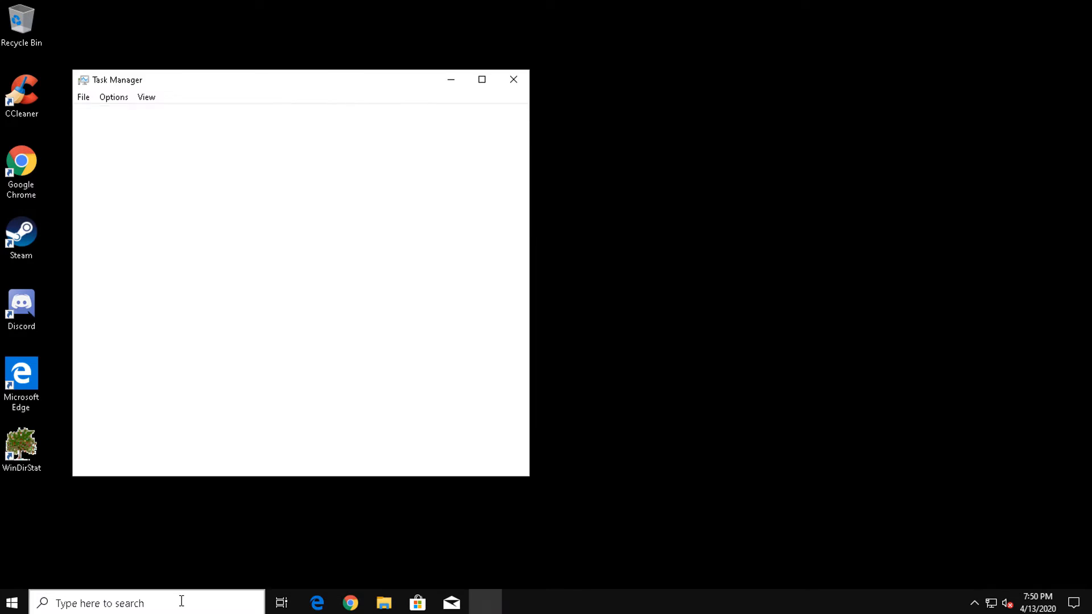
Confirm only Windows Security remains enabled on the Startup tab, then view Processes and Performance.
click(127, 459)
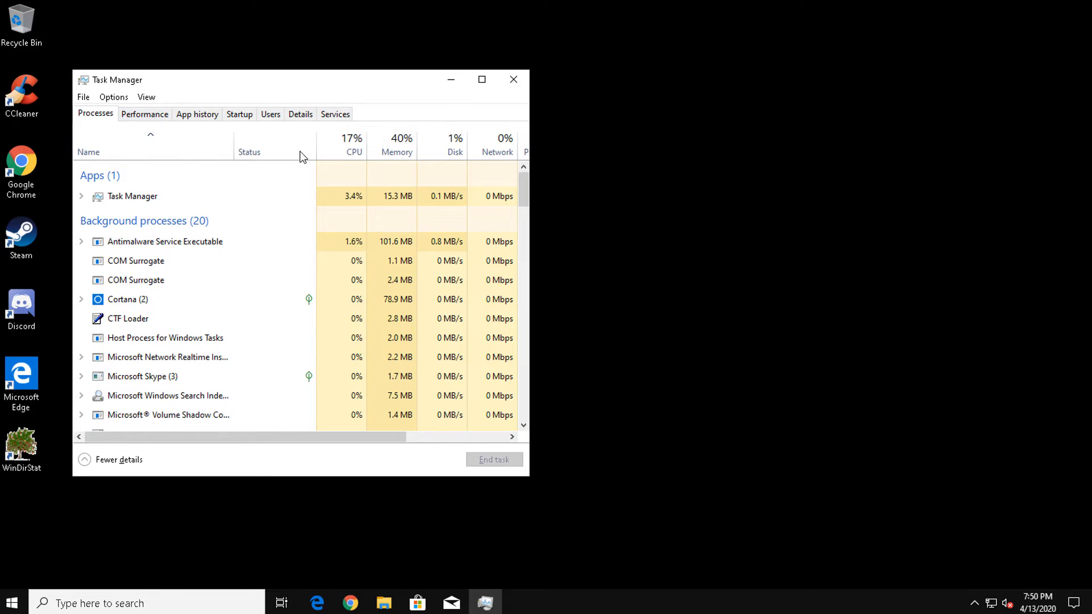
click(238, 113)
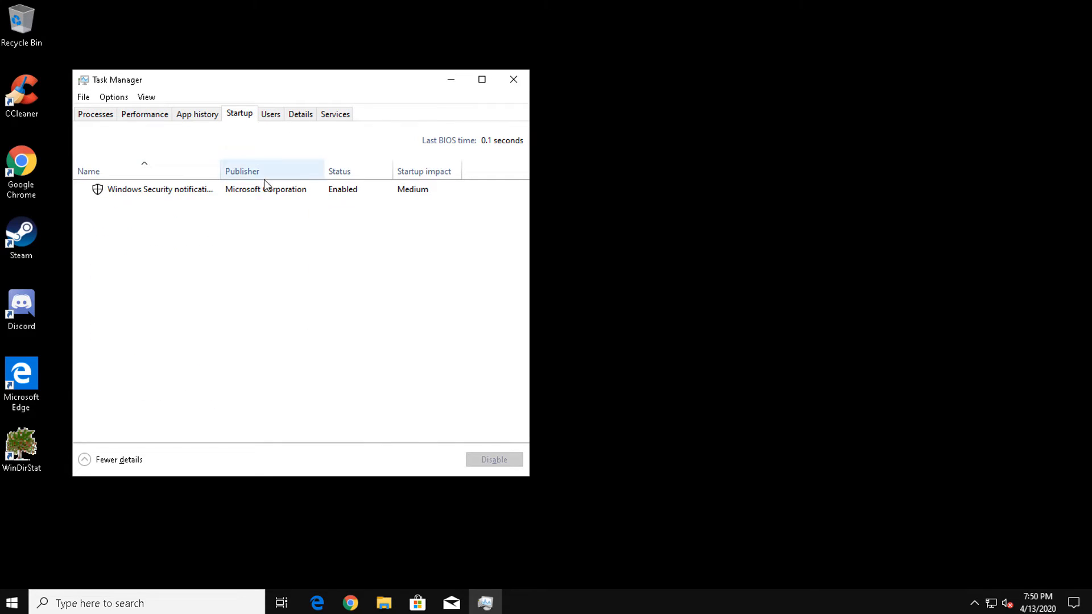
click(160, 189)
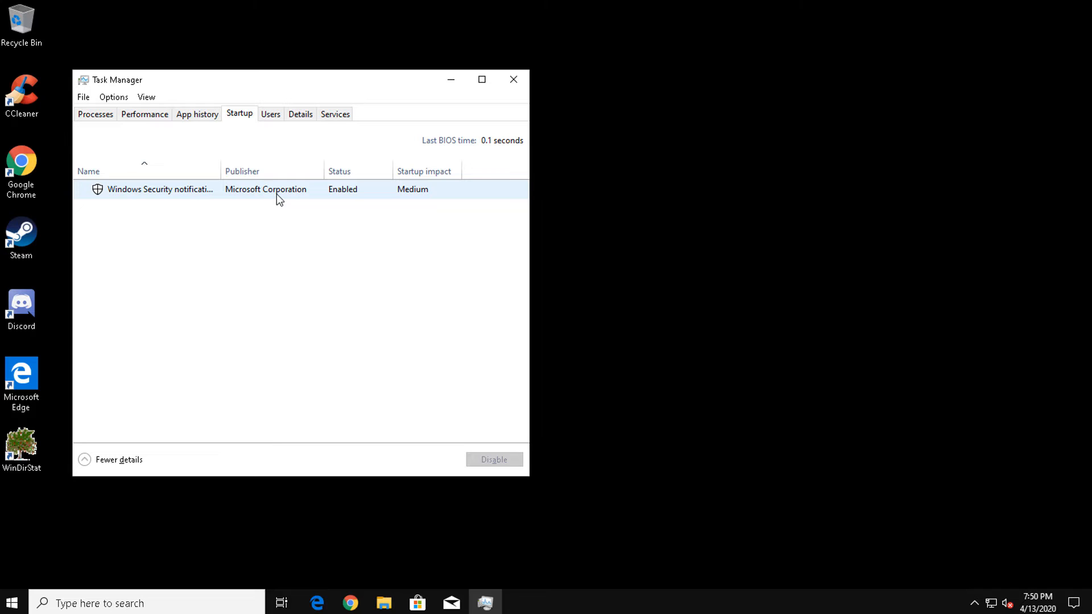
click(95, 114)
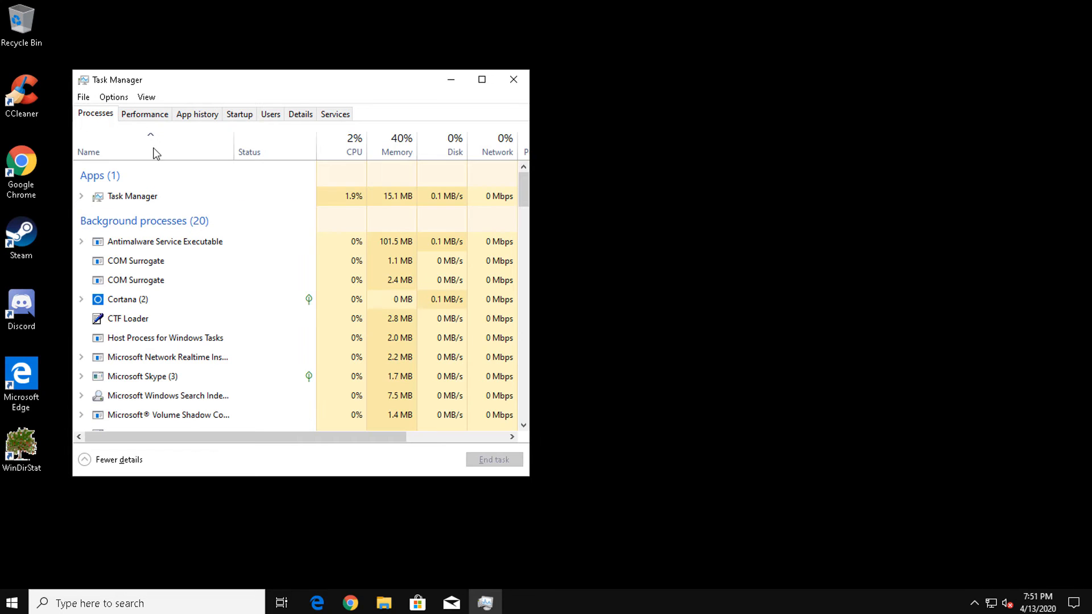
click(144, 113)
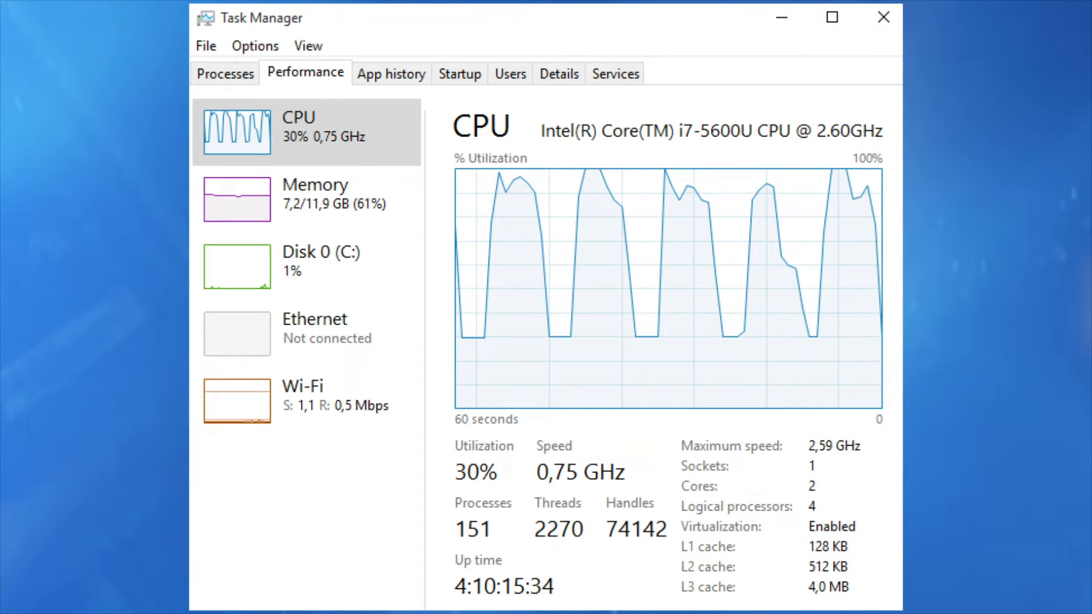